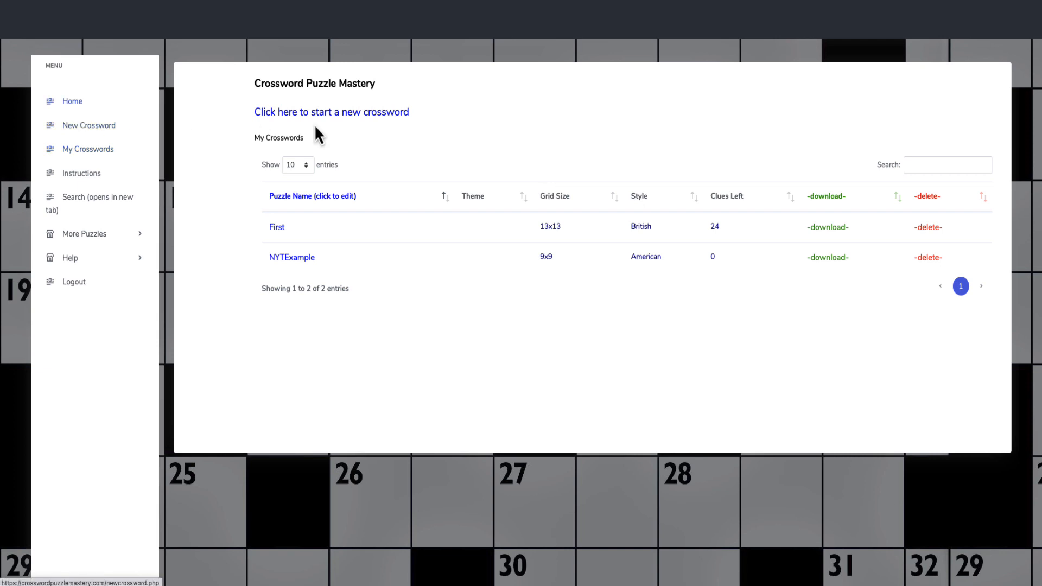
Return to the home page and scroll through the sample puzzle grids below the market video
left_click(72, 102)
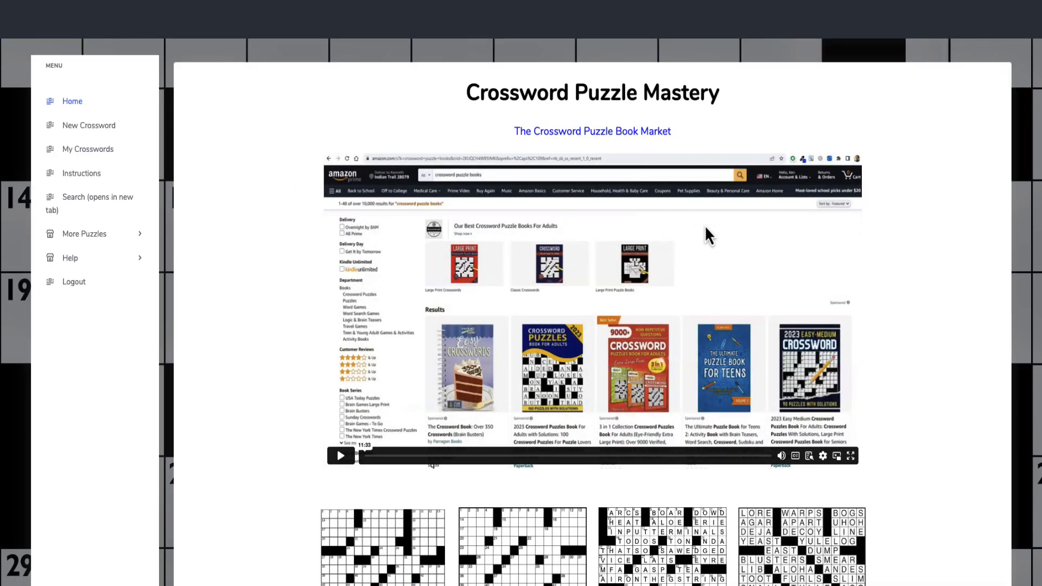
scroll("down", 3)
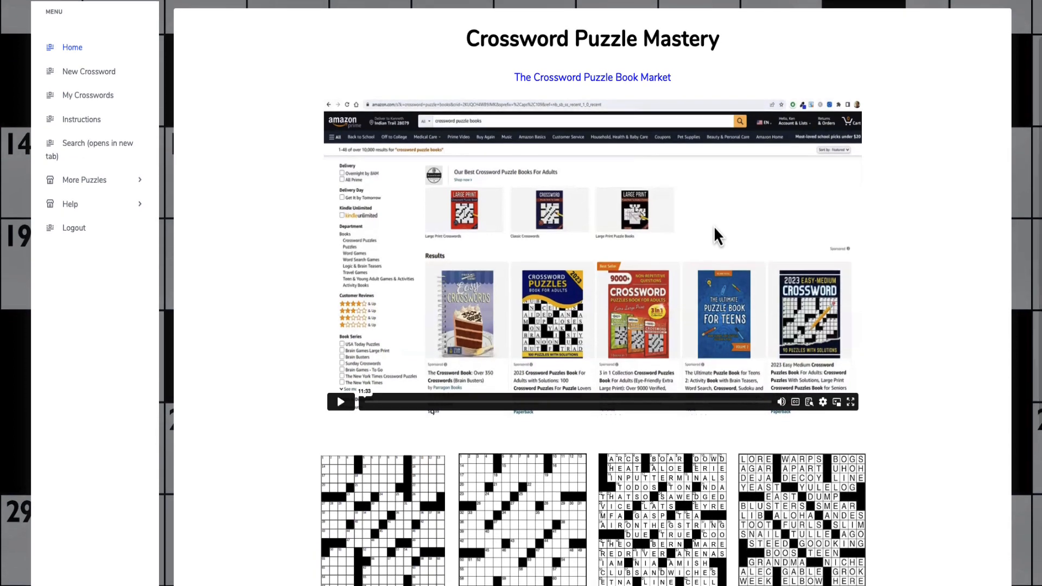
scroll("down", 3)
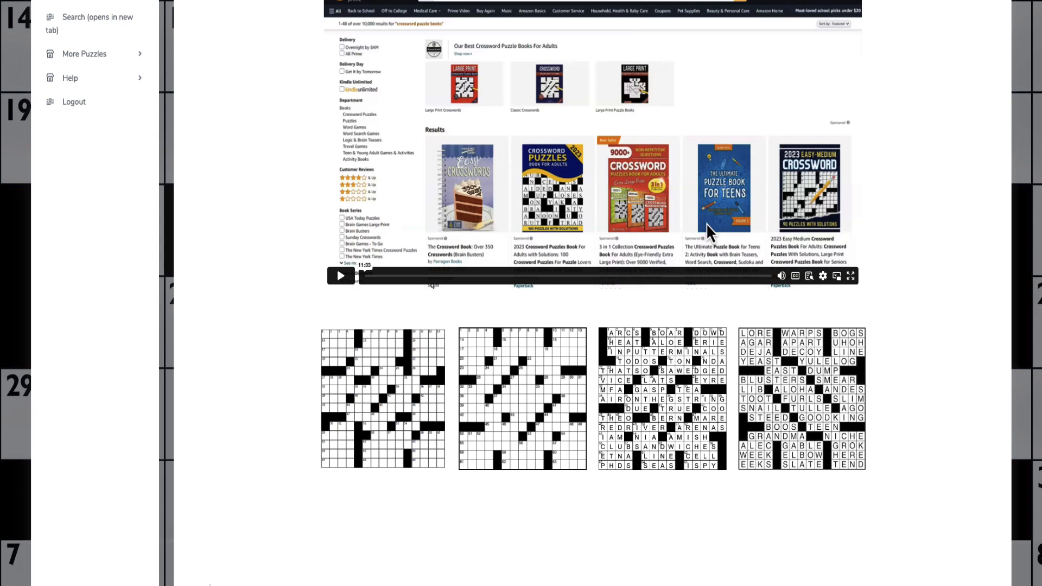
mouse_move(618, 203)
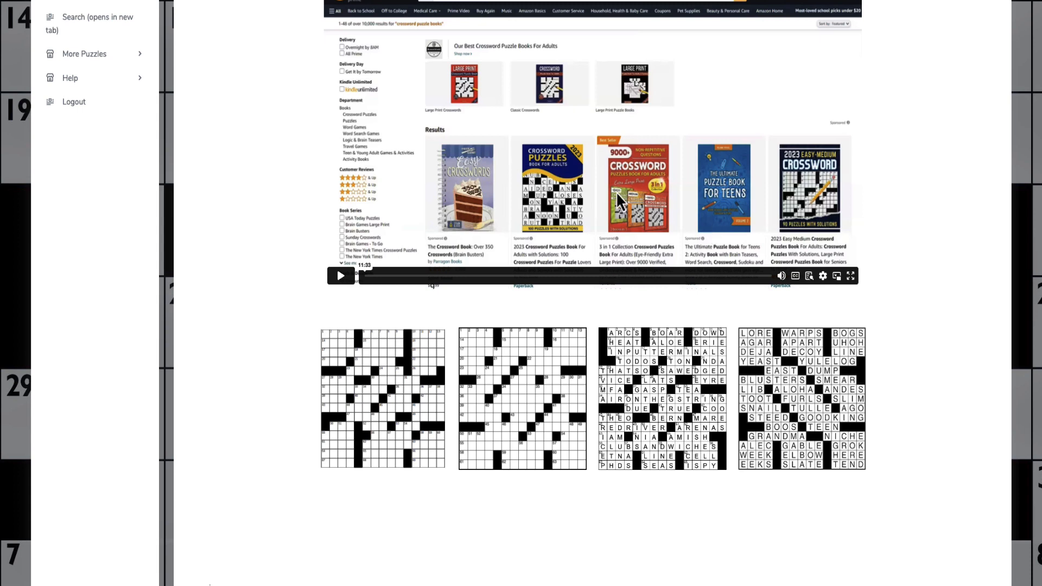
mouse_move(636, 215)
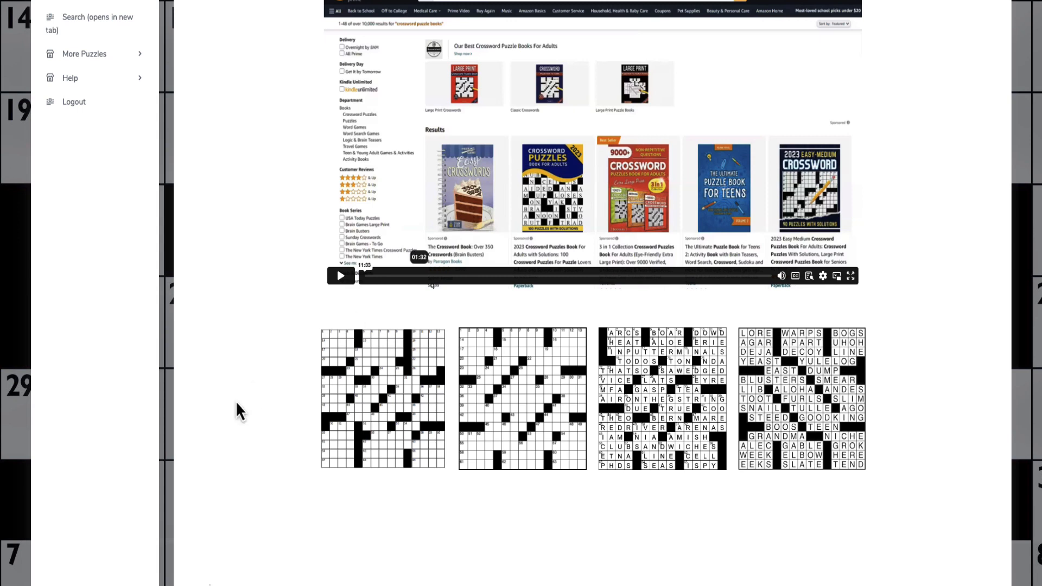
mouse_move(875, 411)
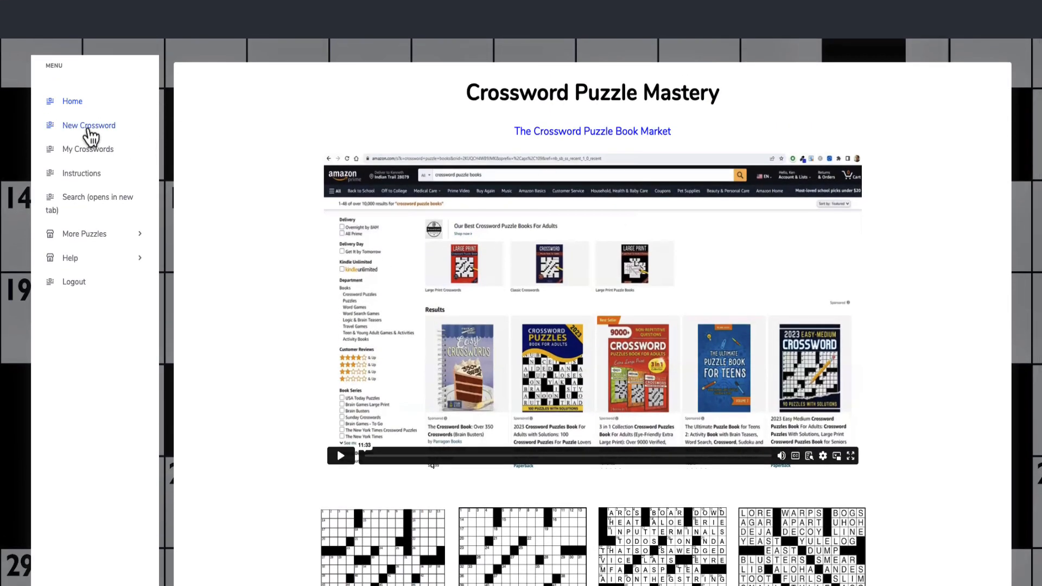
mouse_move(248, 142)
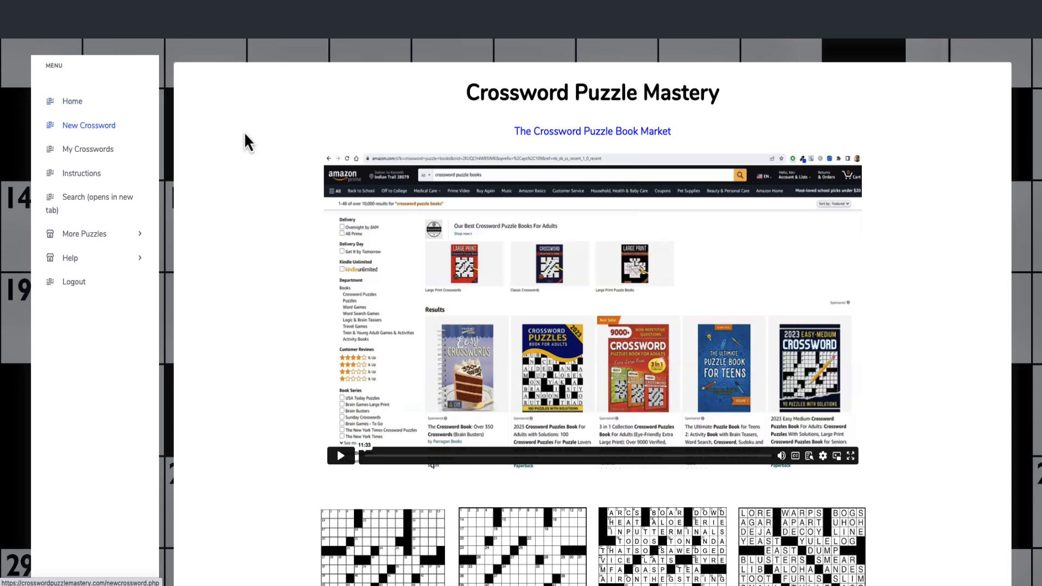
Reach the Instructions page and scroll through its tutorial videos on NYT-style puzzles
left_click(89, 125)
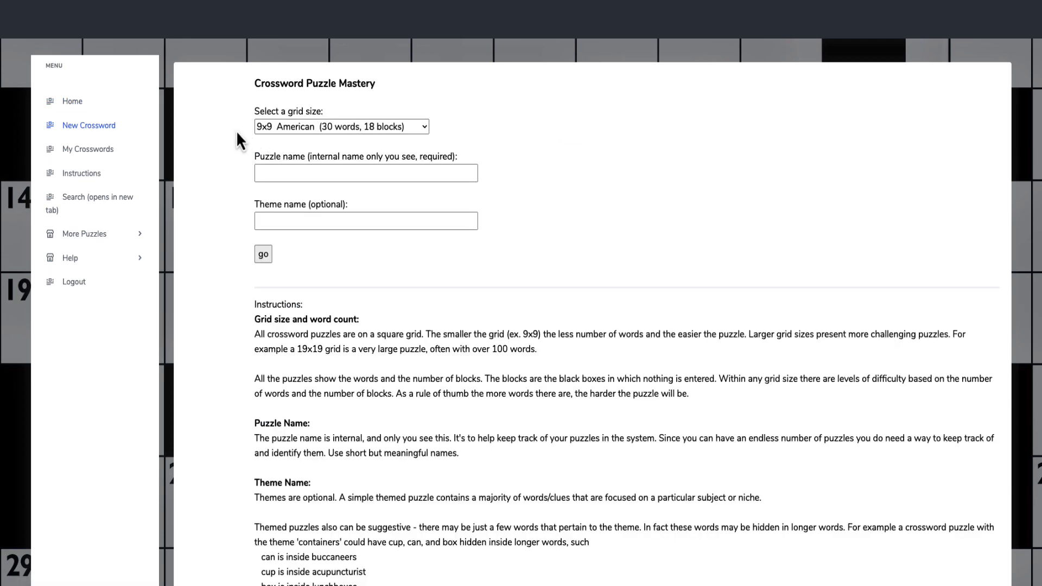
mouse_move(470, 310)
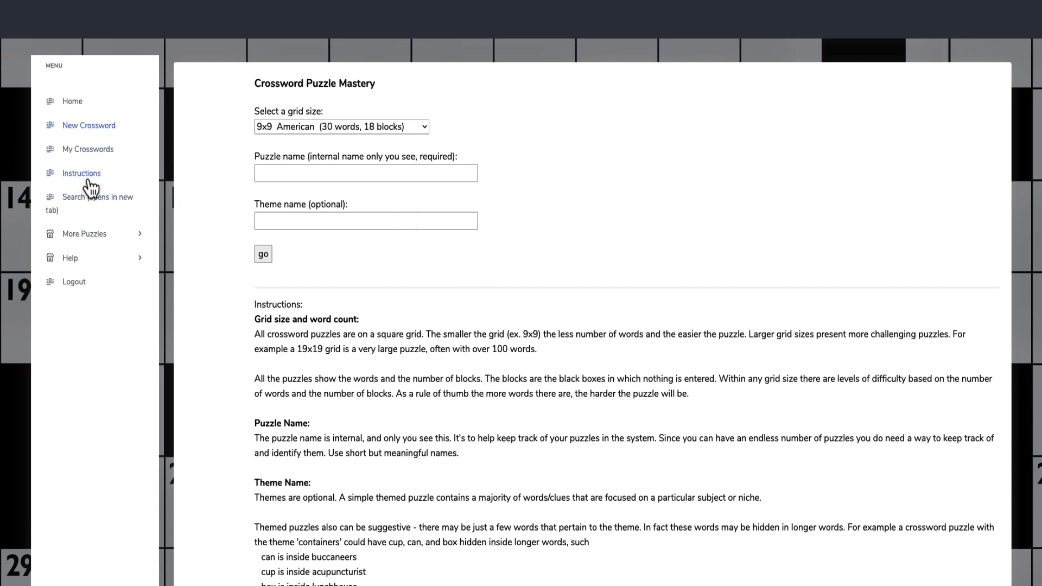
mouse_move(81, 174)
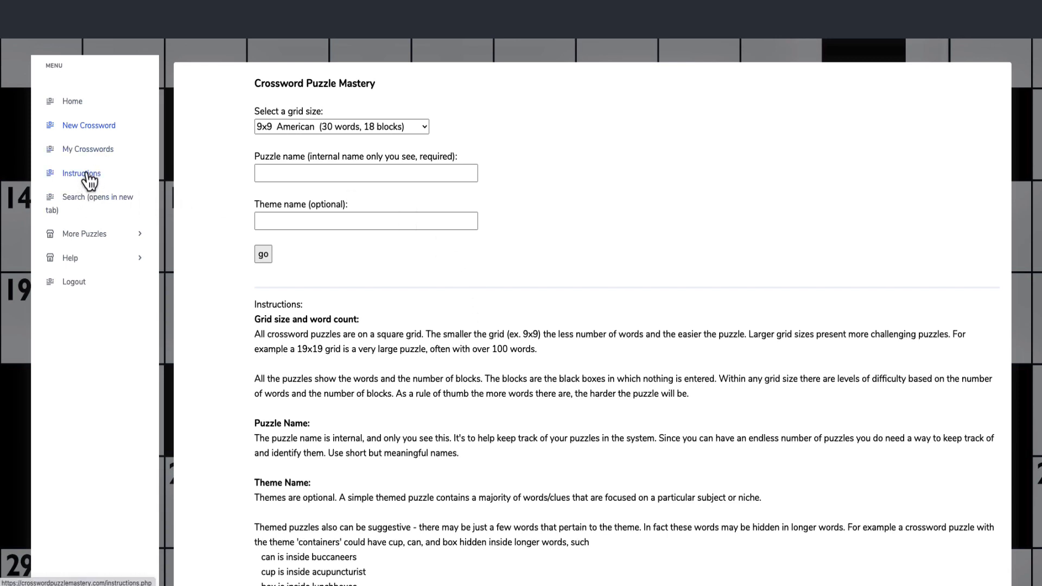
scroll("down", 3)
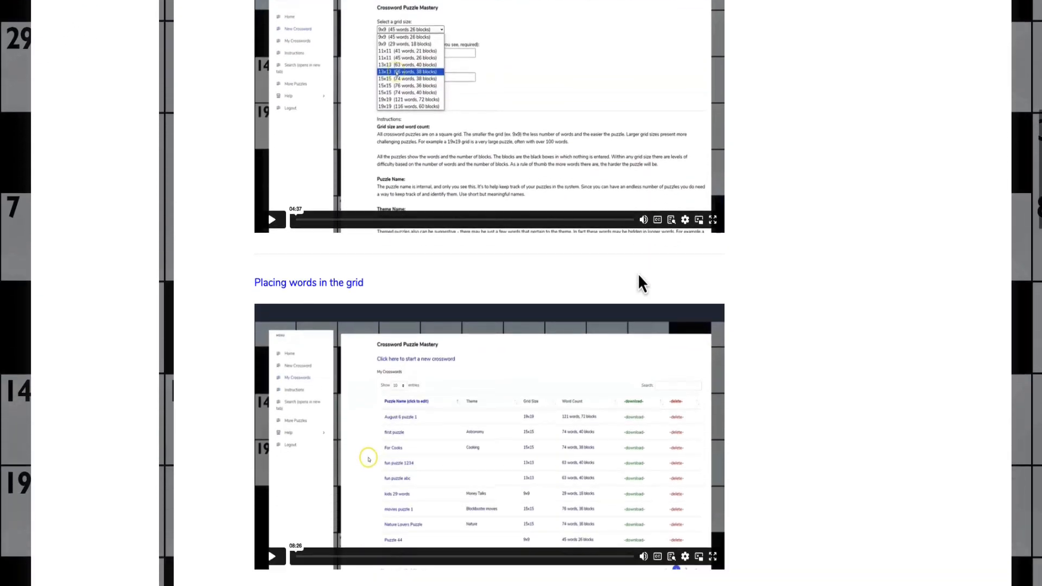
scroll("down", 3)
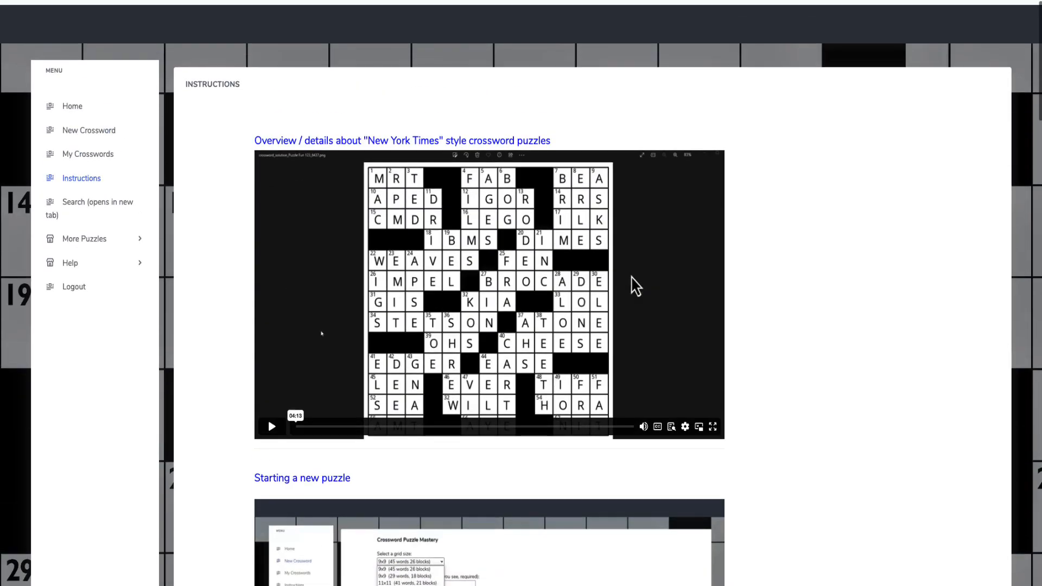
mouse_move(89, 128)
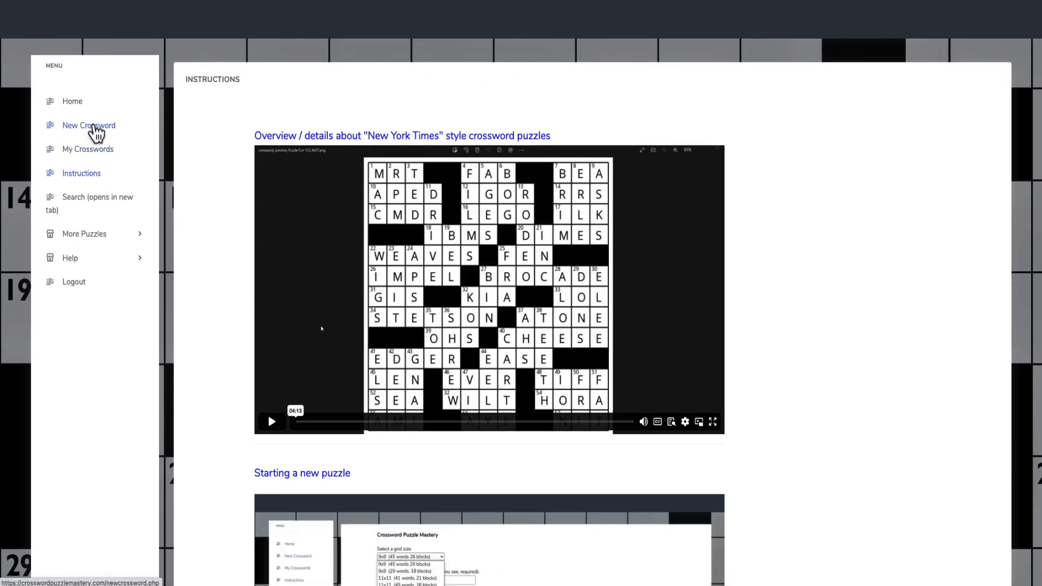
Start a new crossword and list the grid sizes, keeping 9x9 American (30 words, 18 blocks)
left_click(89, 125)
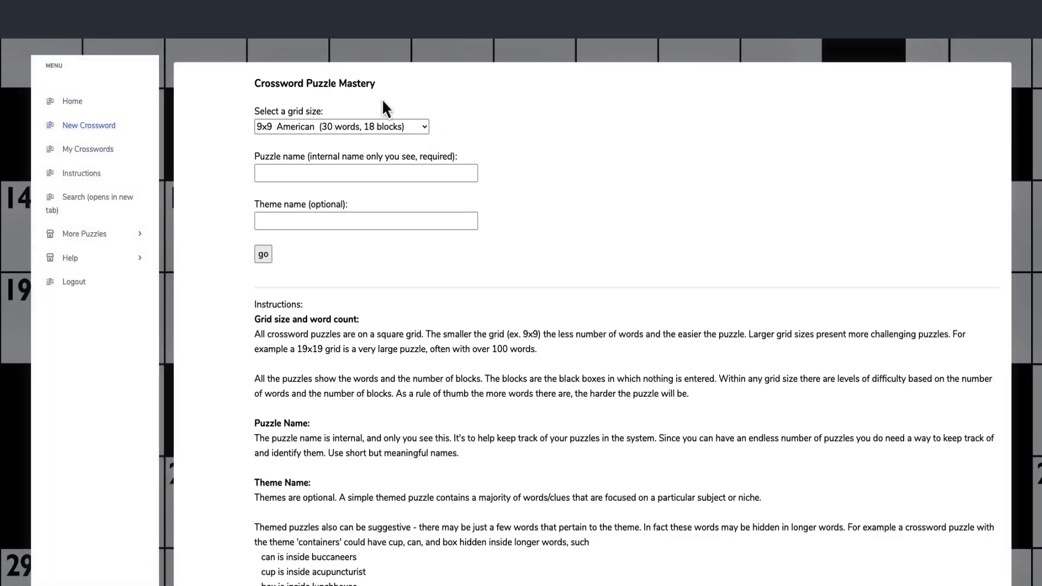
mouse_move(366, 147)
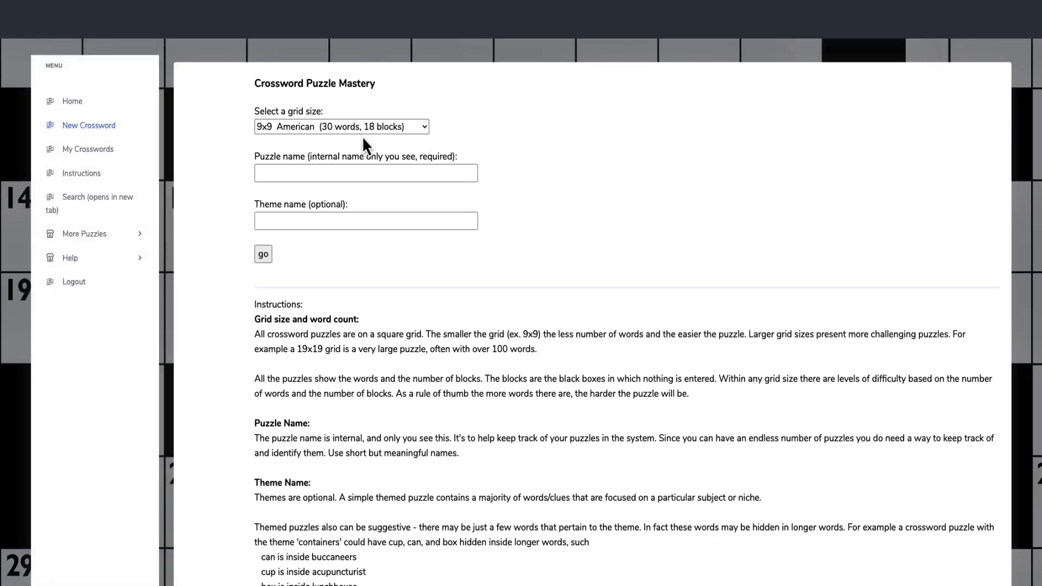
left_click(343, 127)
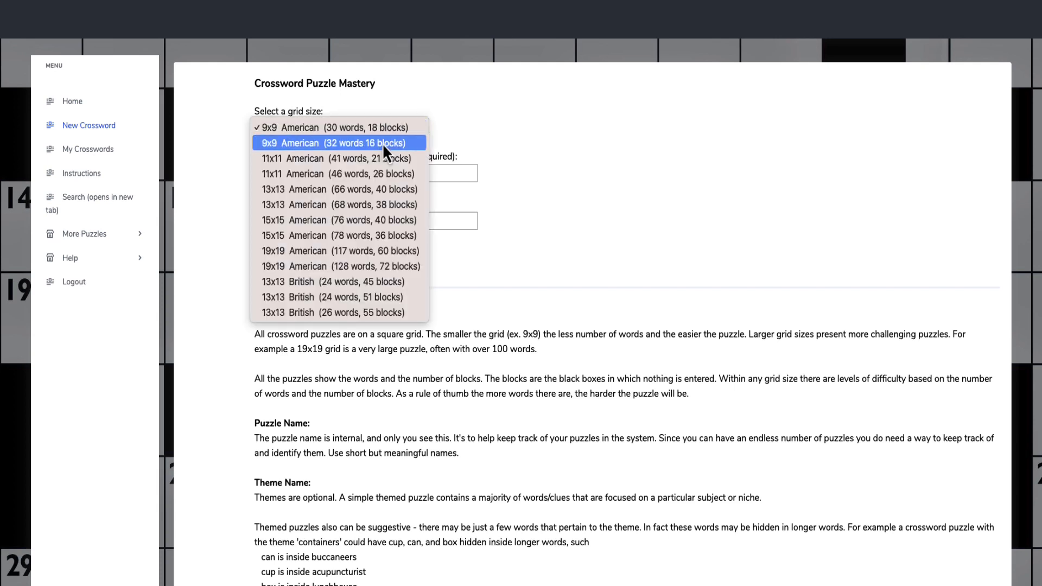
mouse_move(373, 275)
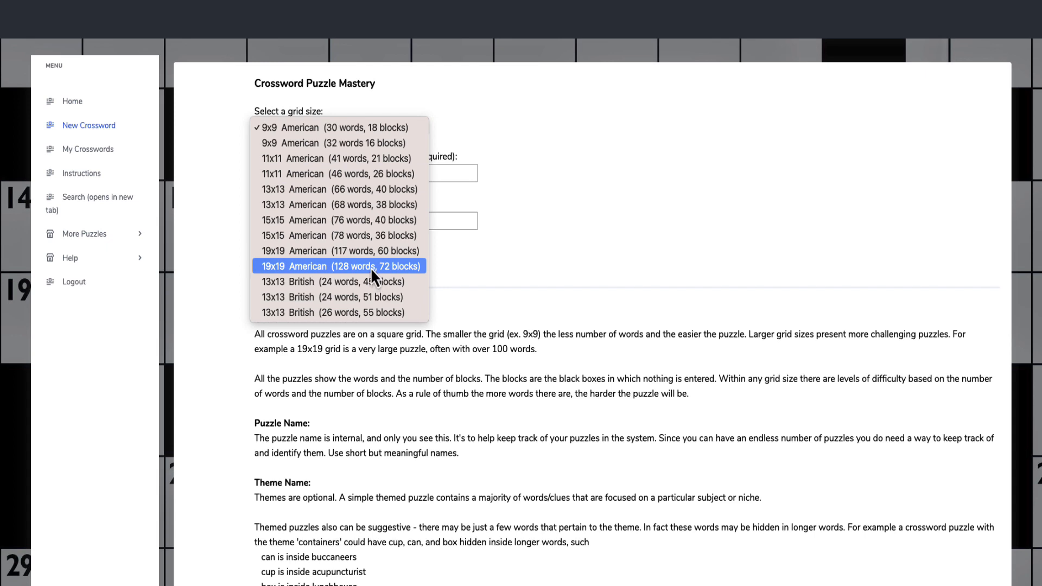
mouse_move(375, 300)
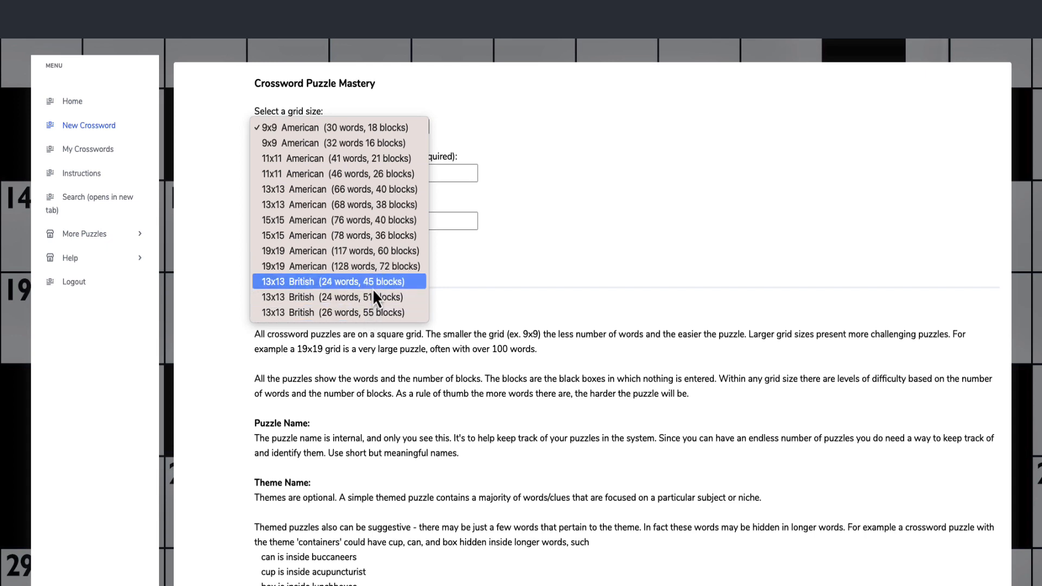
mouse_move(333, 307)
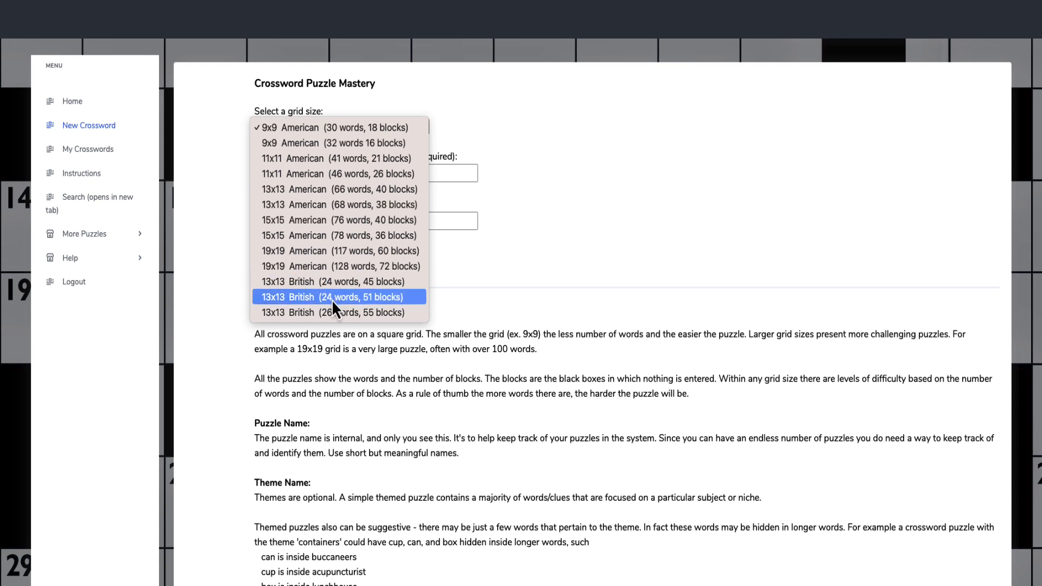
mouse_move(307, 171)
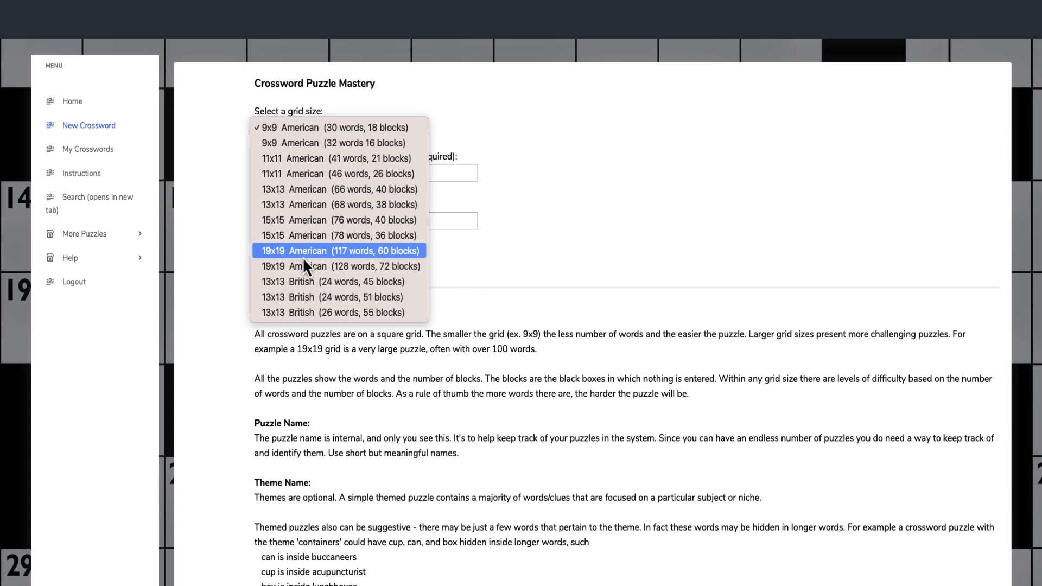
mouse_move(455, 126)
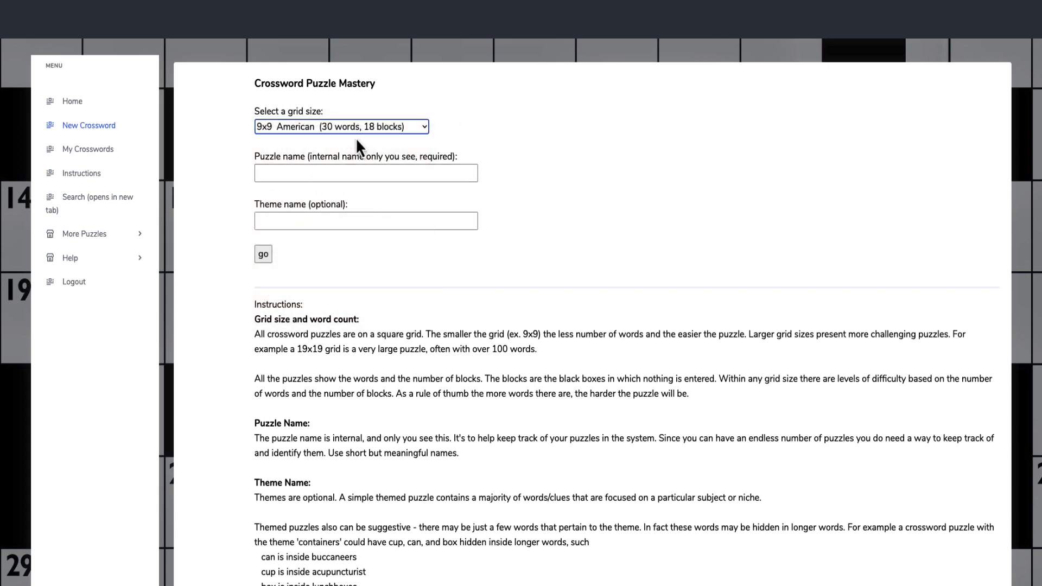
Enter 'VideoExample' as the puzzle name for the 9x9 American grid
left_click(340, 127)
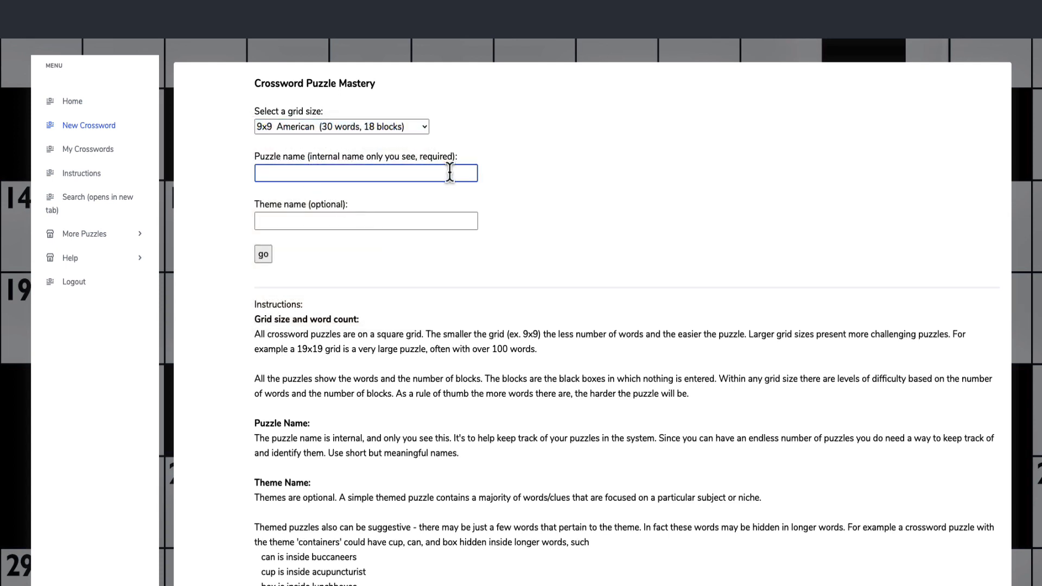
type("V")
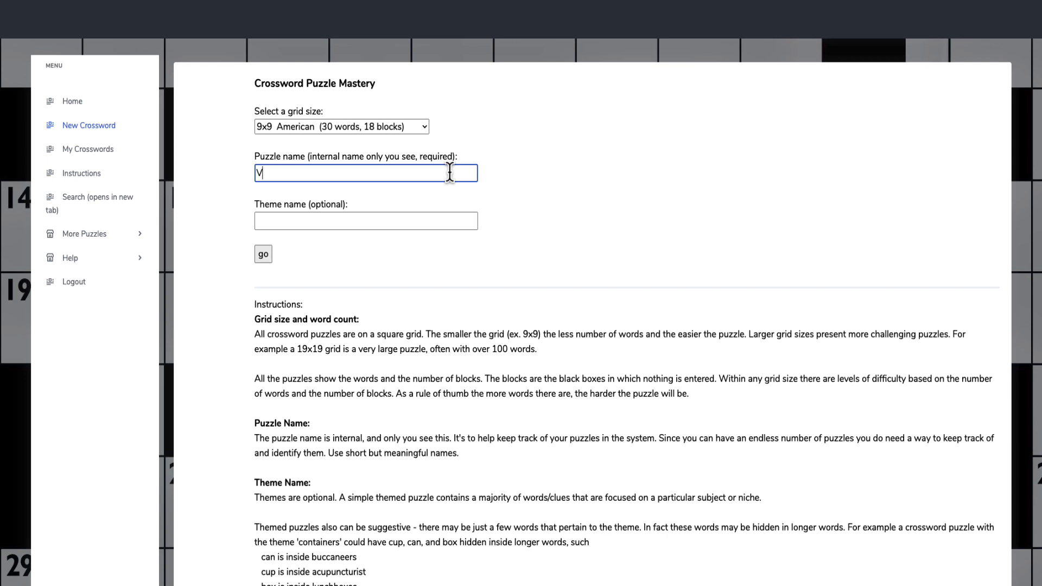
type("ideoExa")
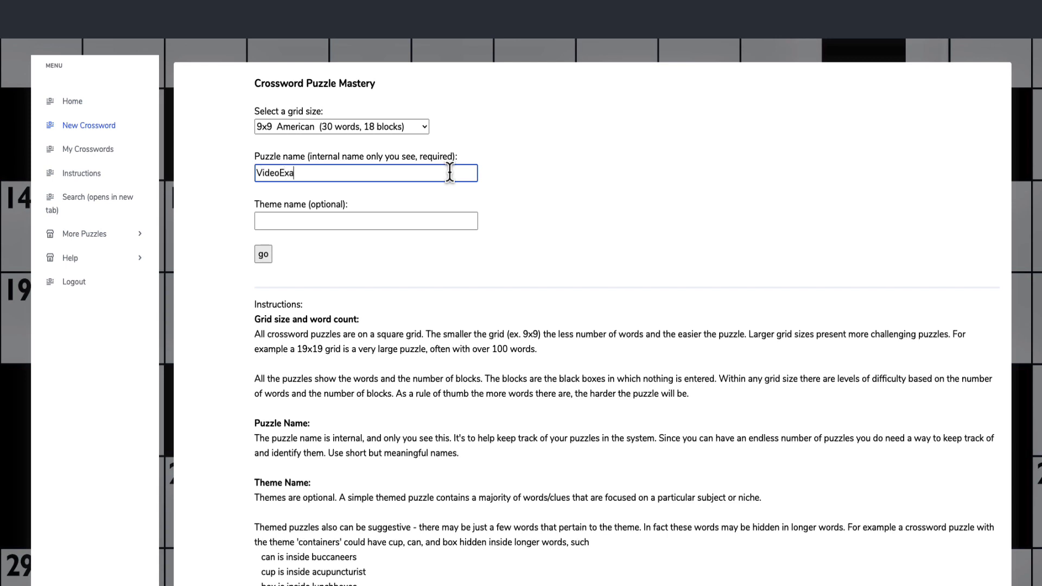
type("mple")
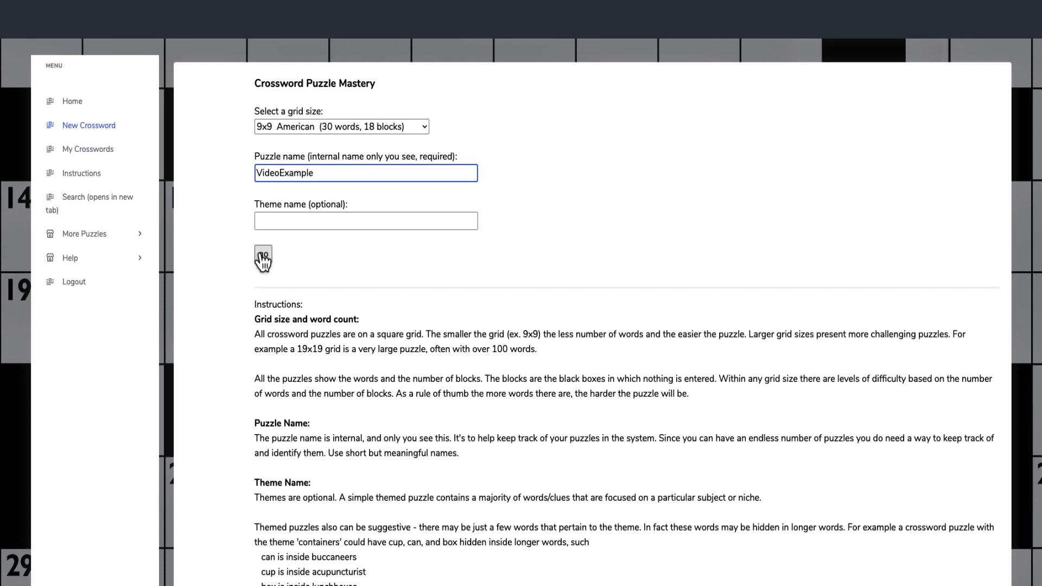
mouse_move(675, 233)
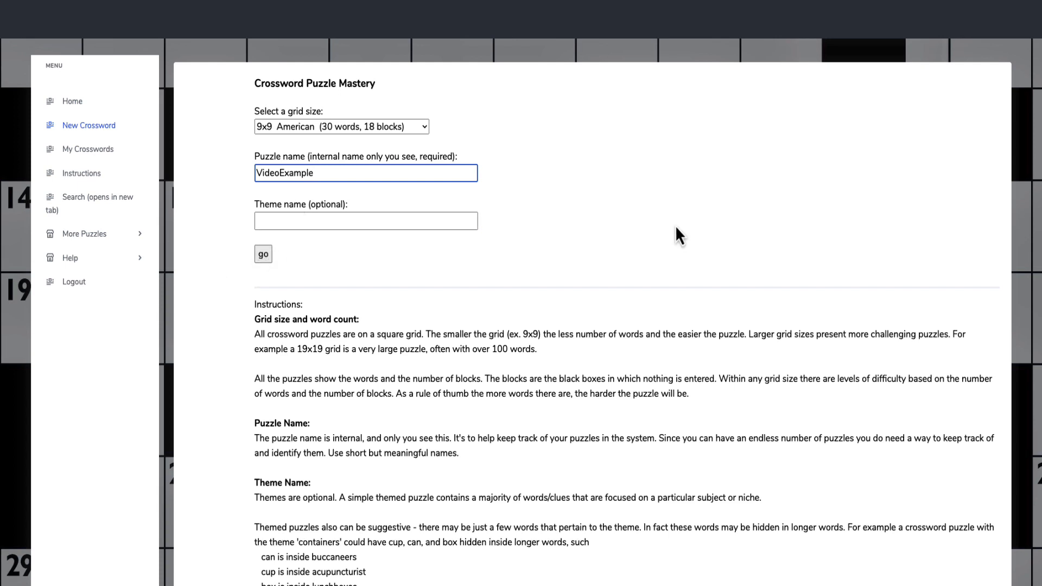
scroll("down", 3)
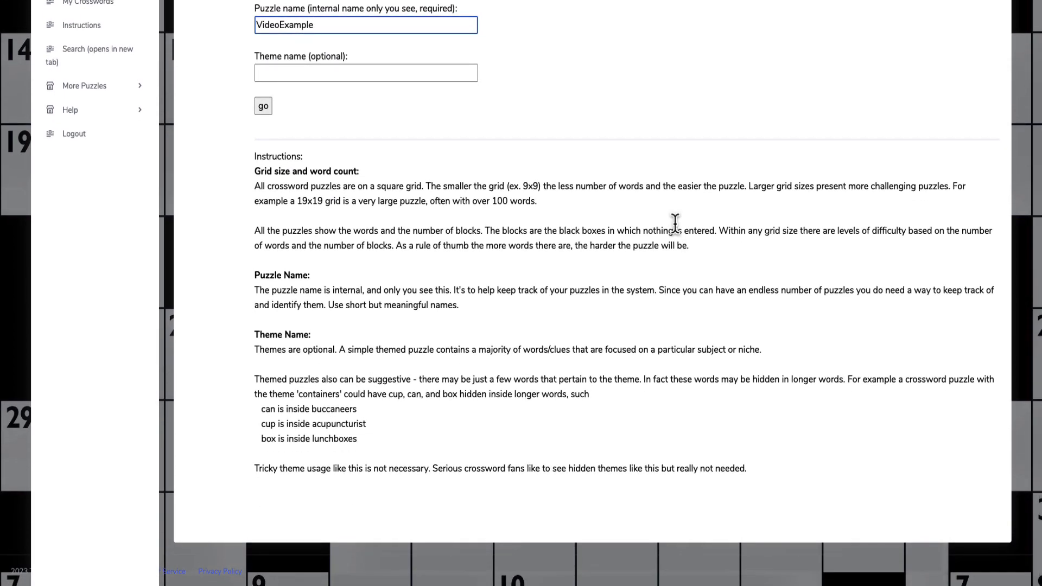
mouse_move(669, 224)
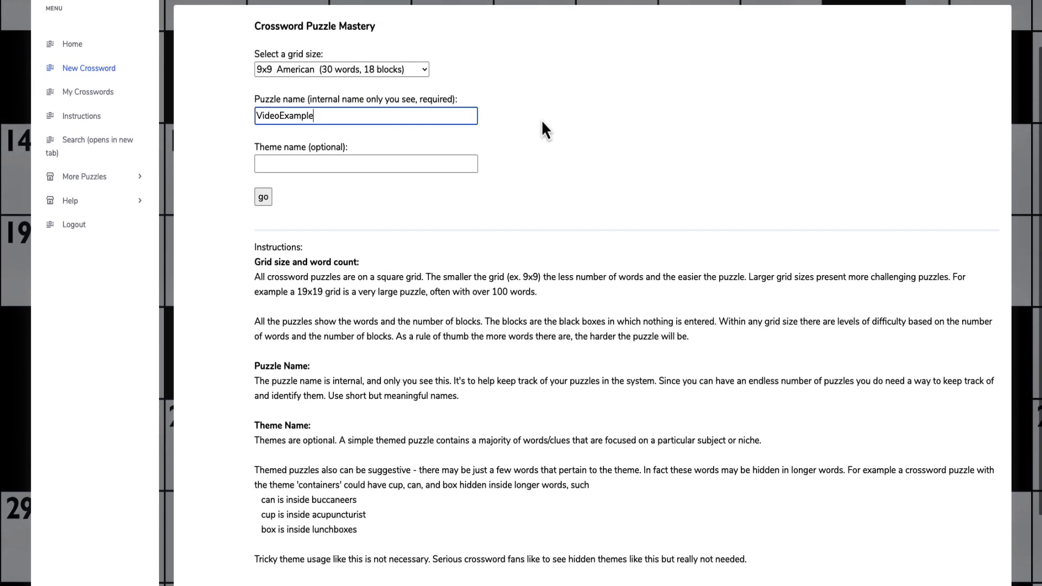
mouse_move(498, 124)
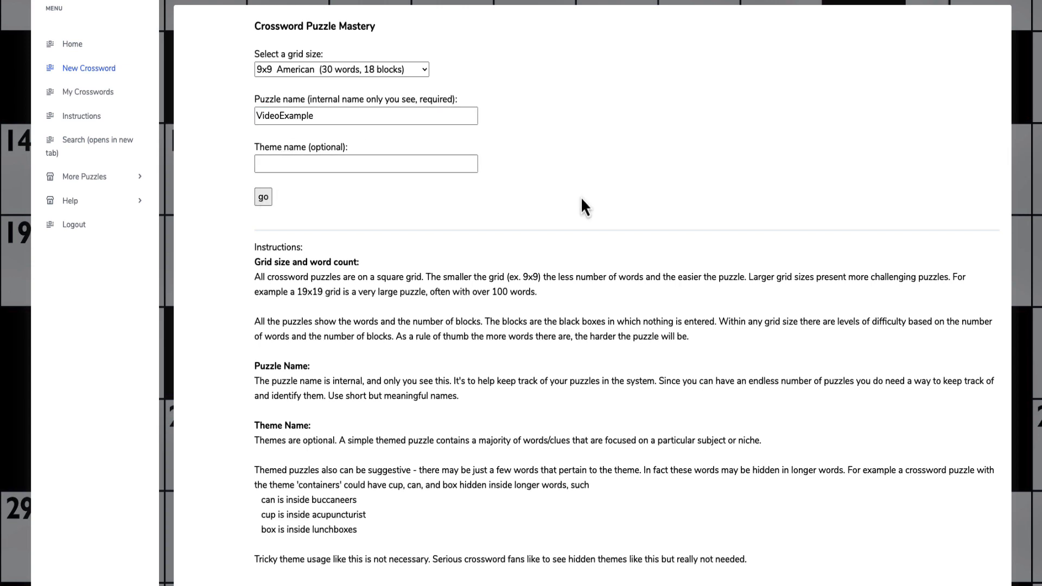
left_click(263, 197)
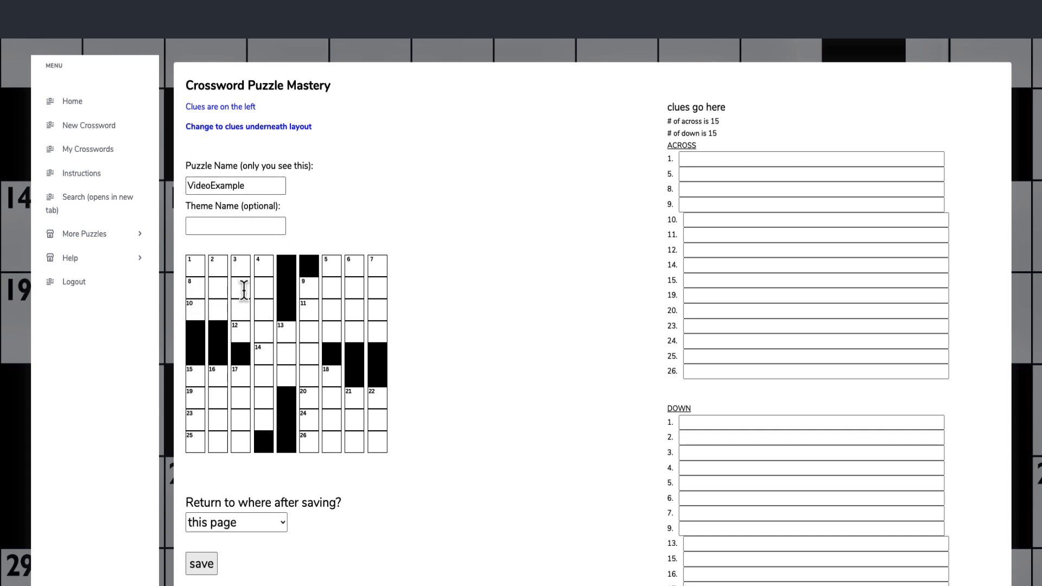
mouse_move(362, 294)
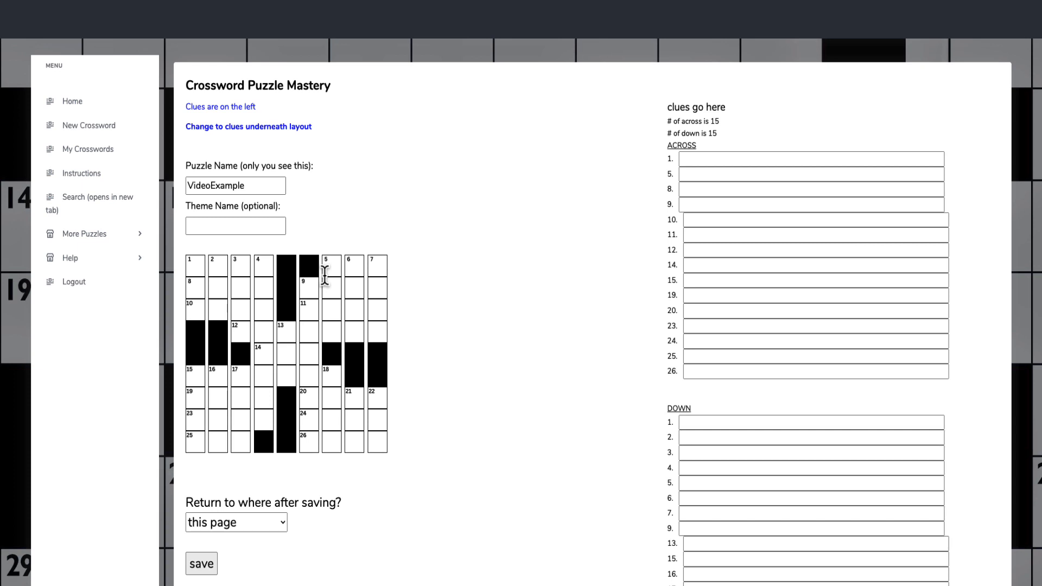
mouse_move(322, 281)
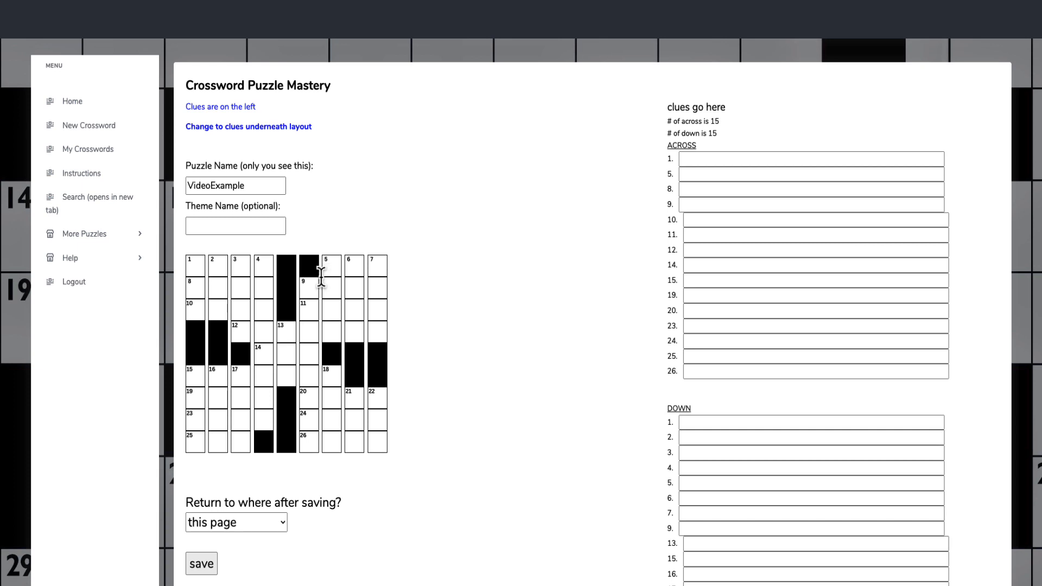
mouse_move(326, 290)
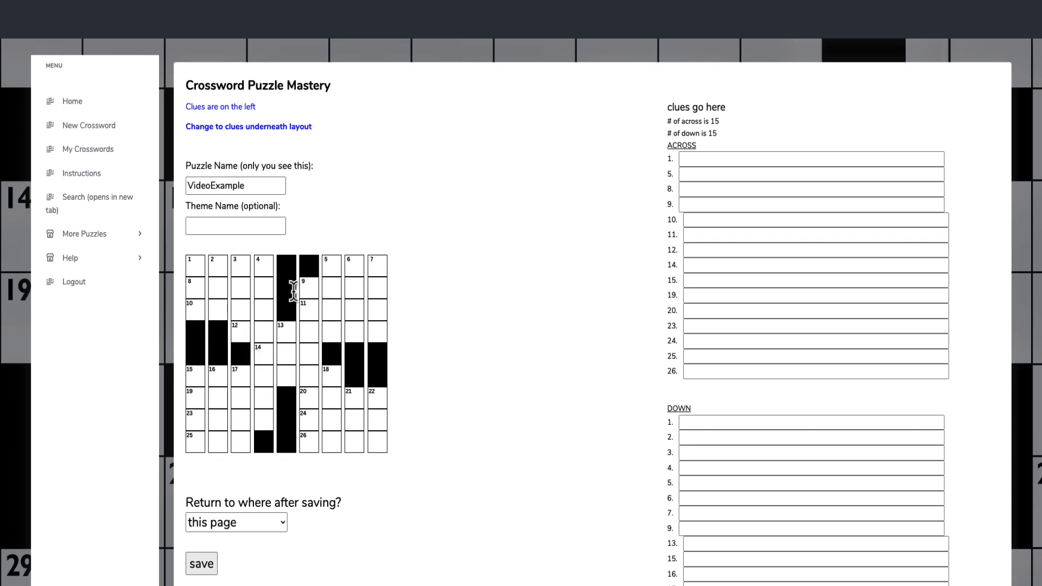
mouse_move(367, 201)
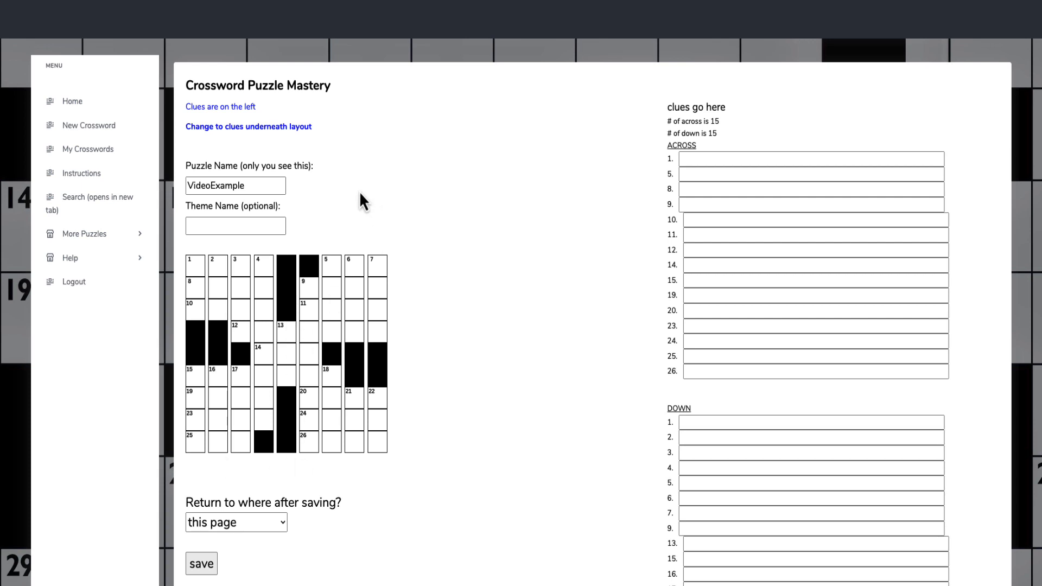
mouse_move(377, 205)
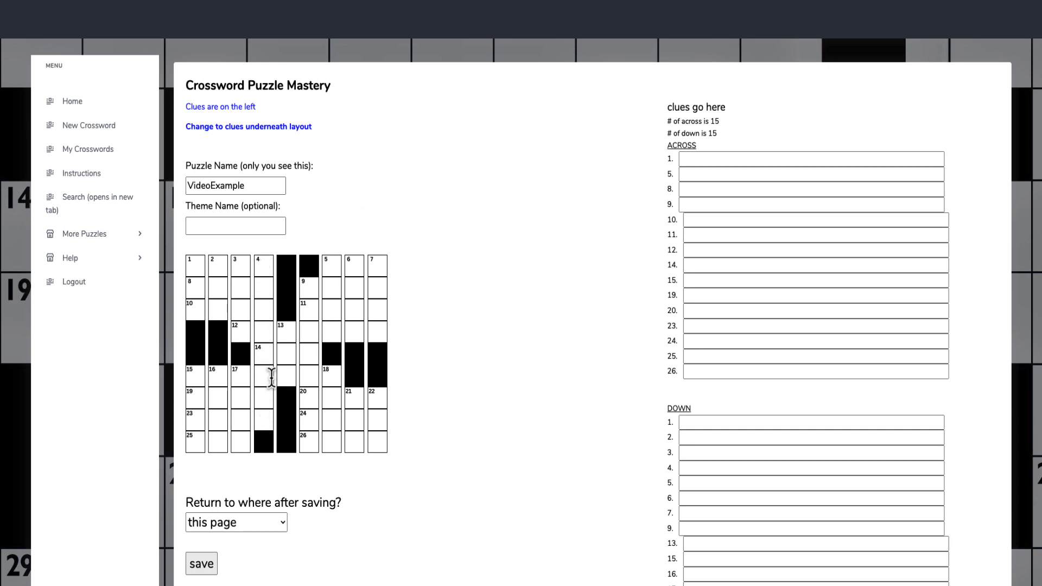
mouse_move(271, 273)
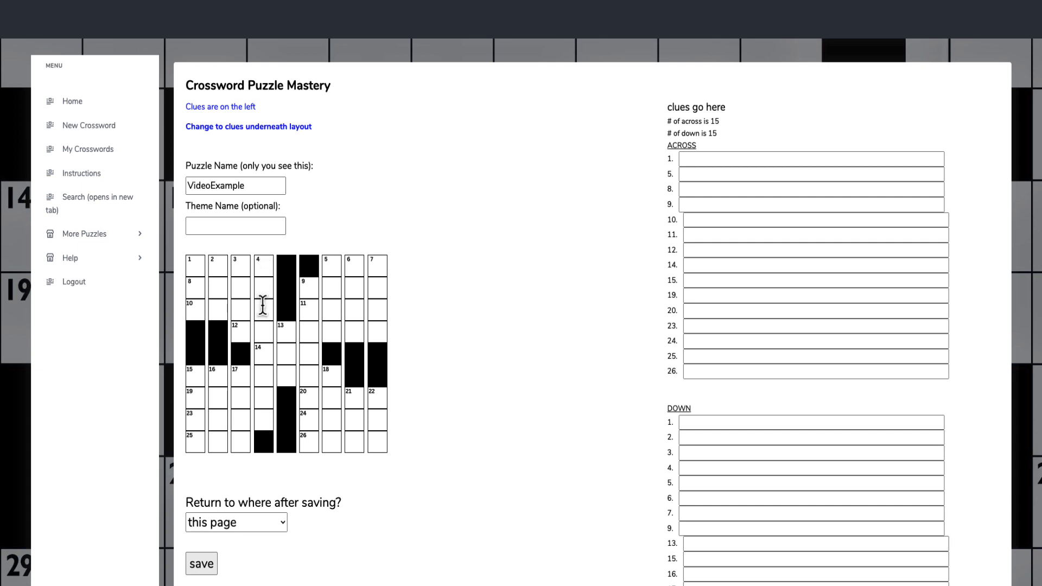
mouse_move(263, 354)
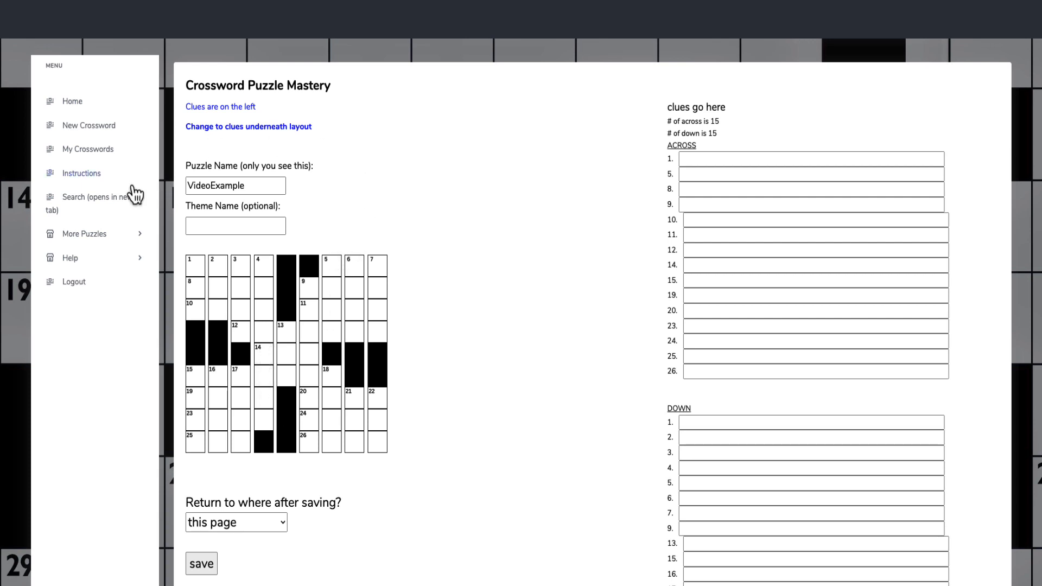
mouse_move(105, 205)
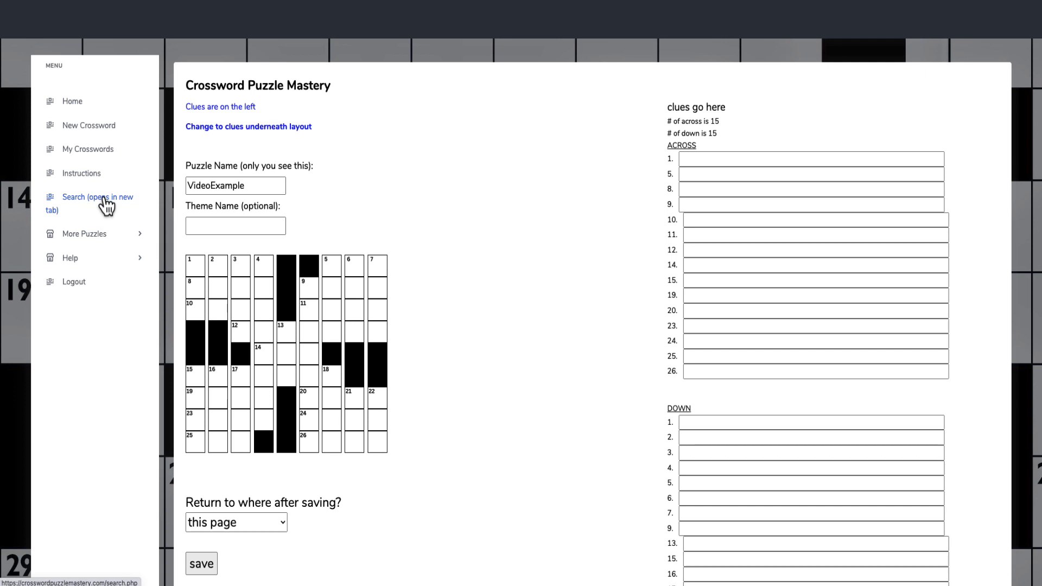
Search for all eight-letter words and scroll the 10,588 results
left_click(98, 197)
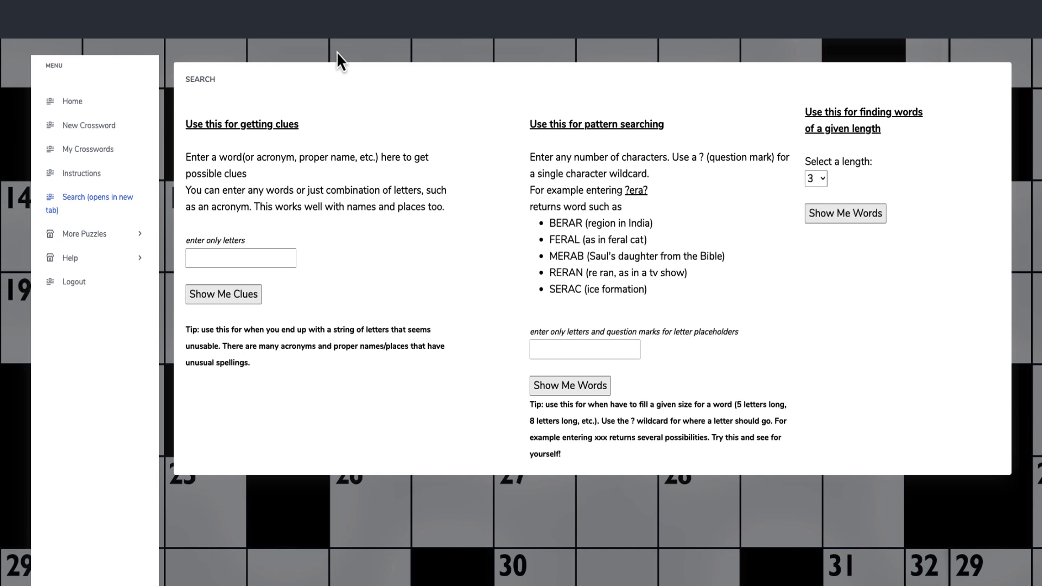
left_click(816, 179)
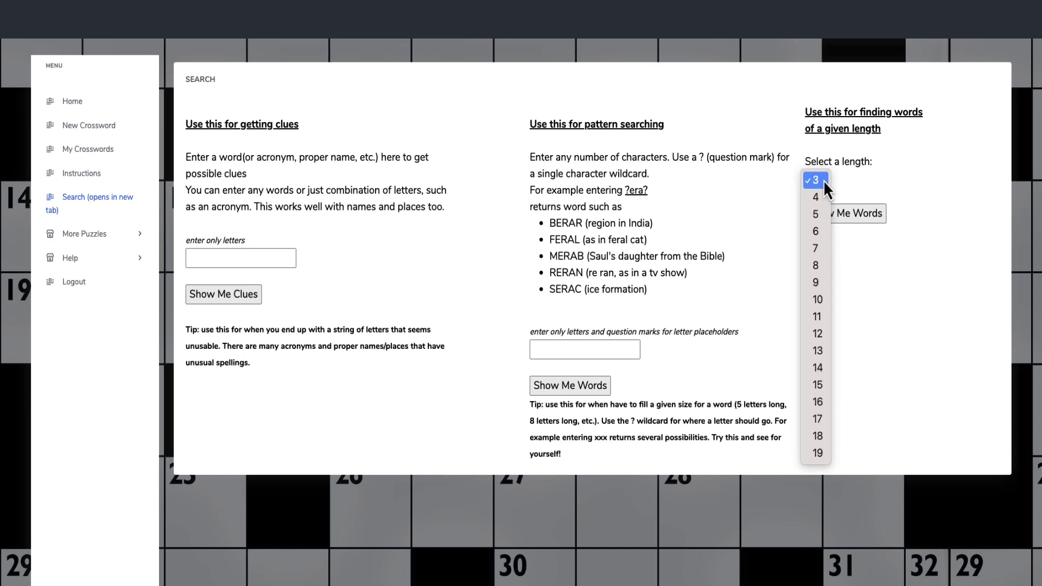
left_click(816, 265)
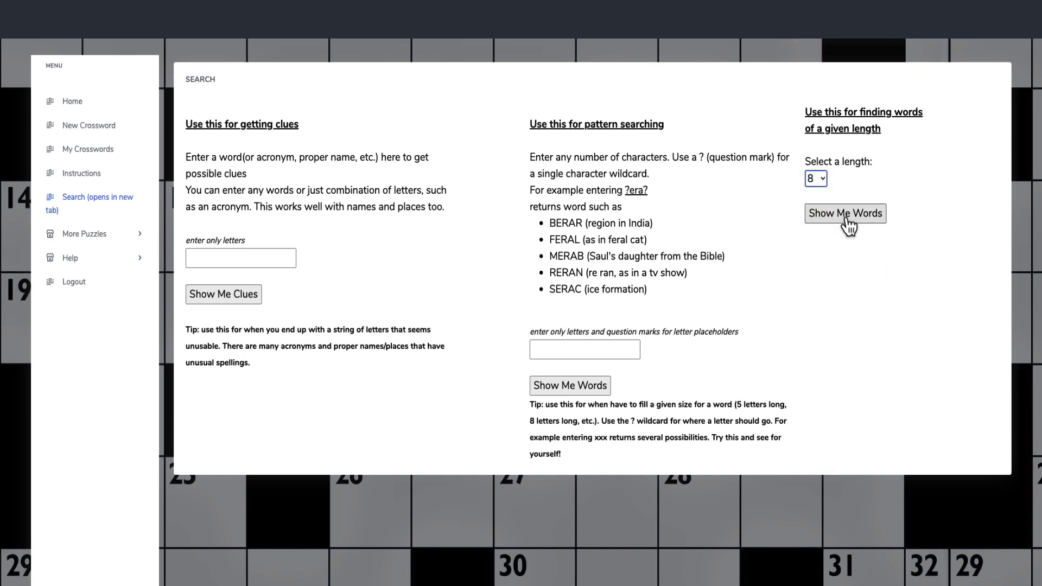
left_click(845, 213)
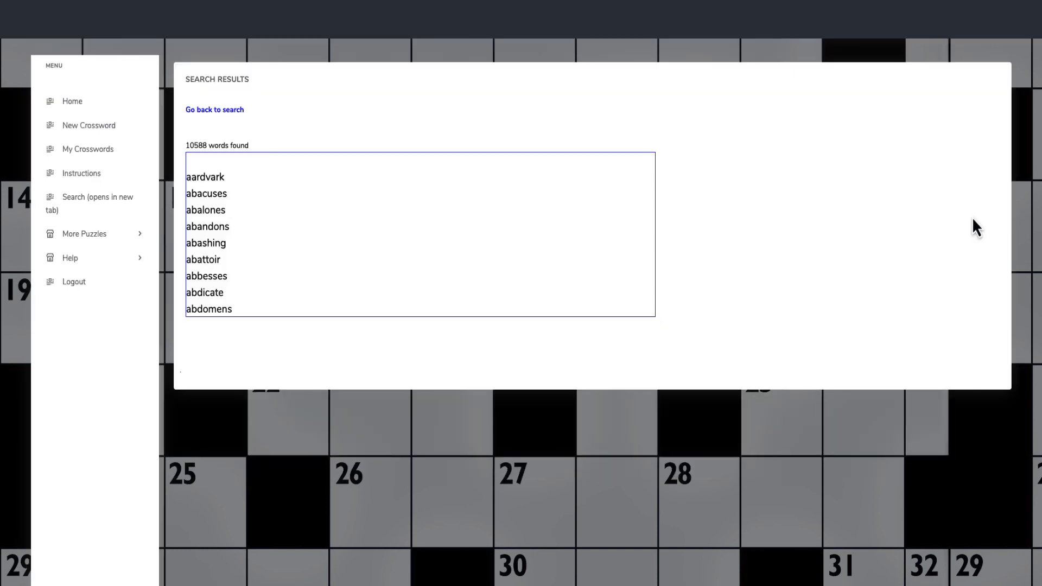
mouse_move(266, 155)
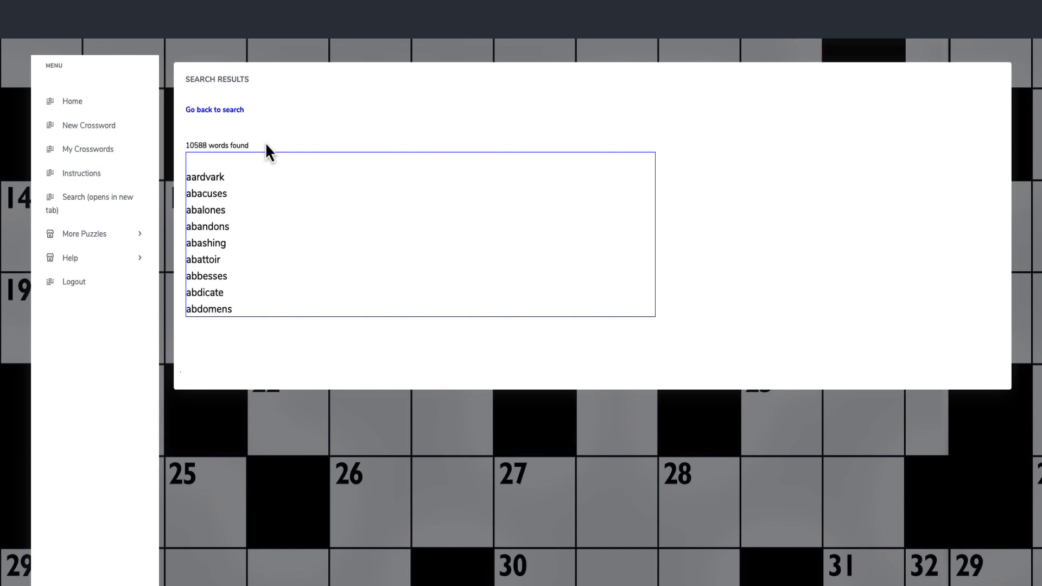
scroll("down", 3)
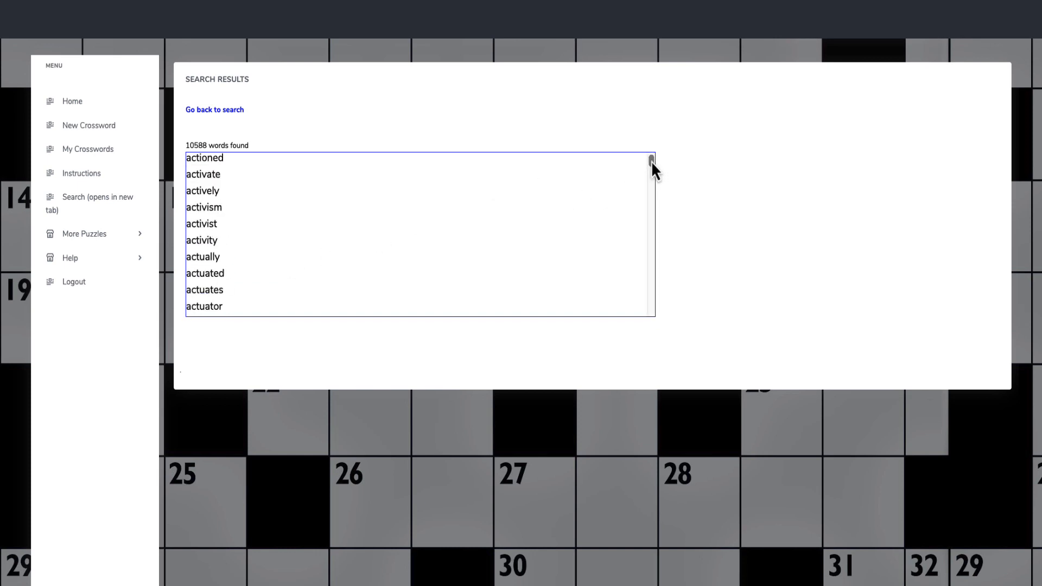
left_click_drag(650, 163, 650, 272)
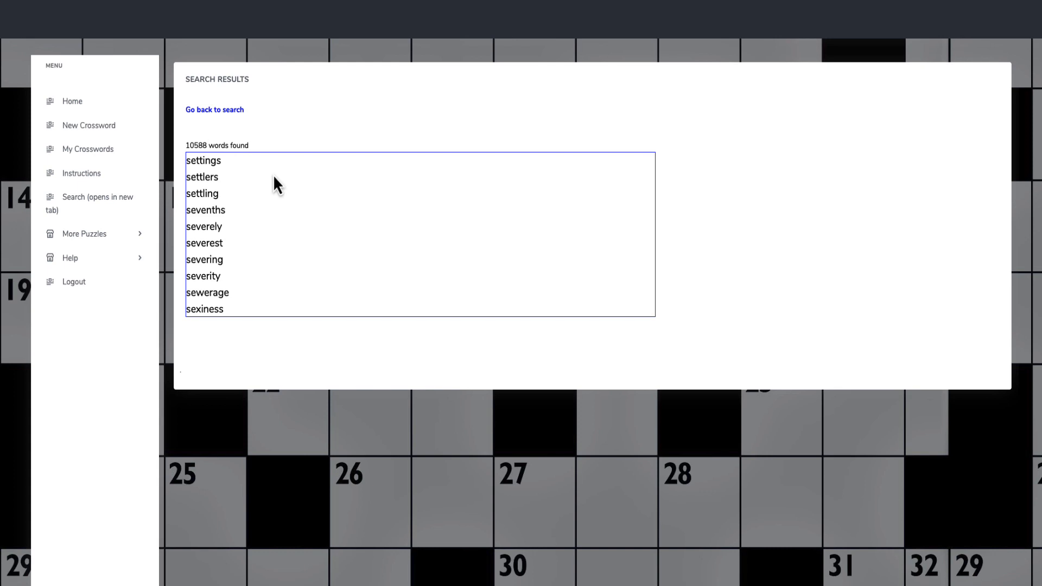
mouse_move(235, 237)
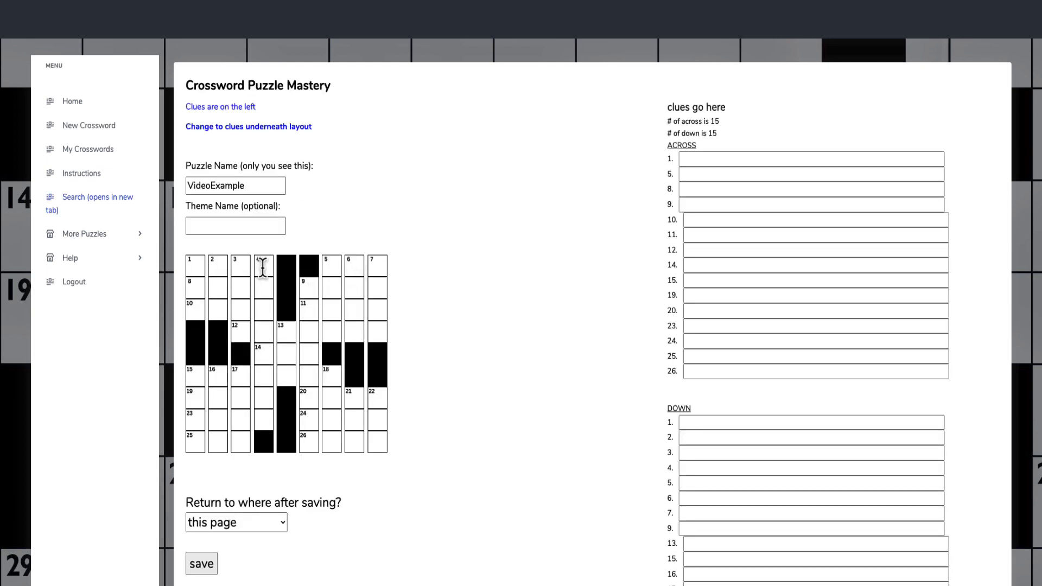
Enter SEVERELY down the 4-Down column and save the puzzle
type("S")
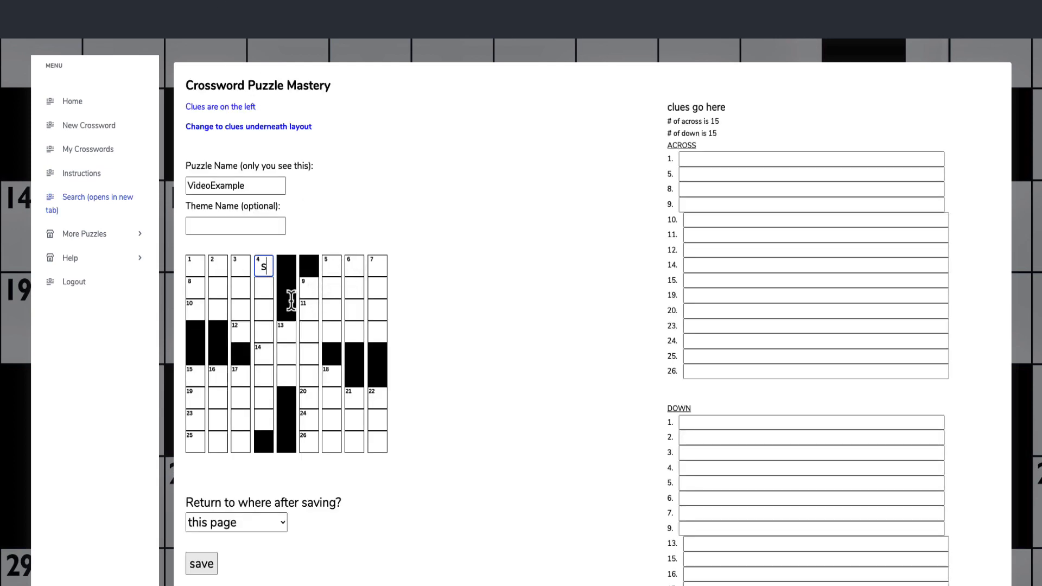
type("e")
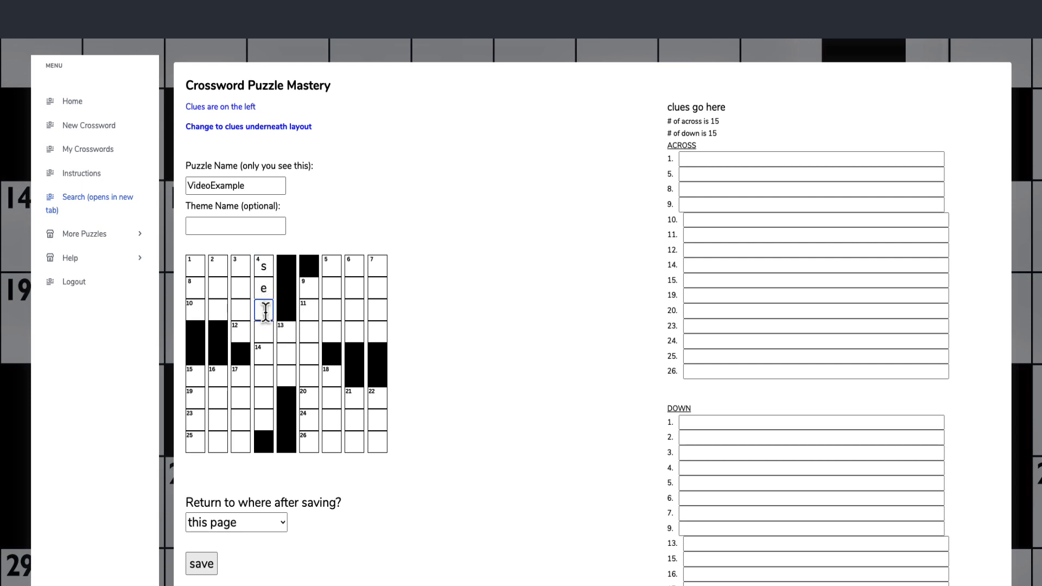
type("v")
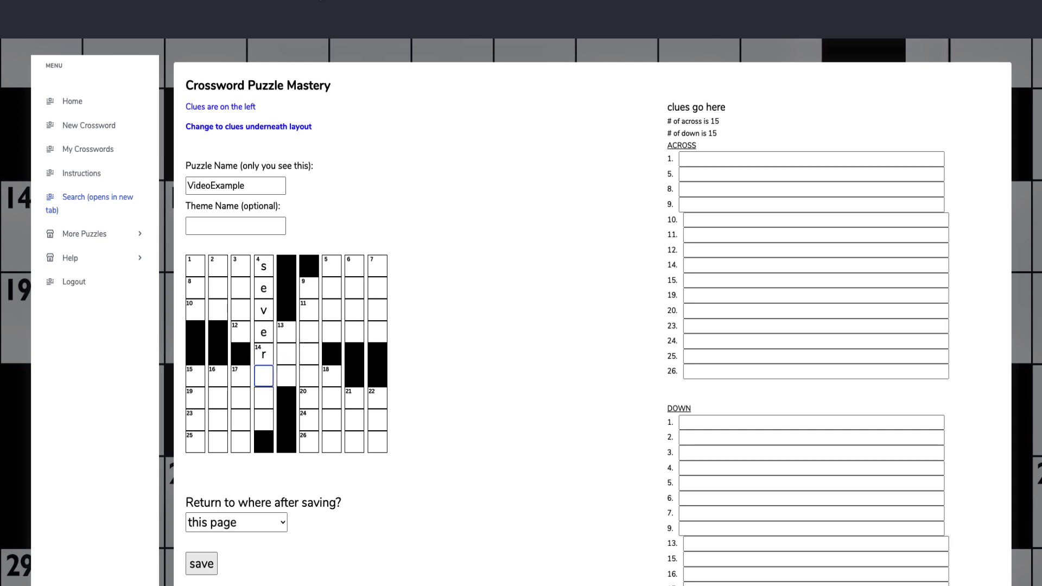
left_click(97, 197)
type("e")
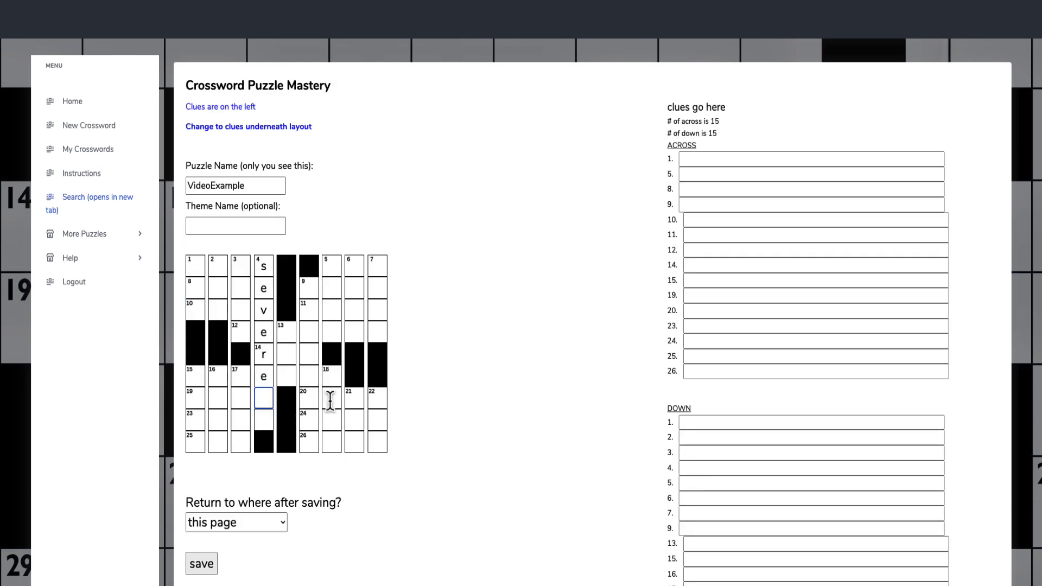
type("l")
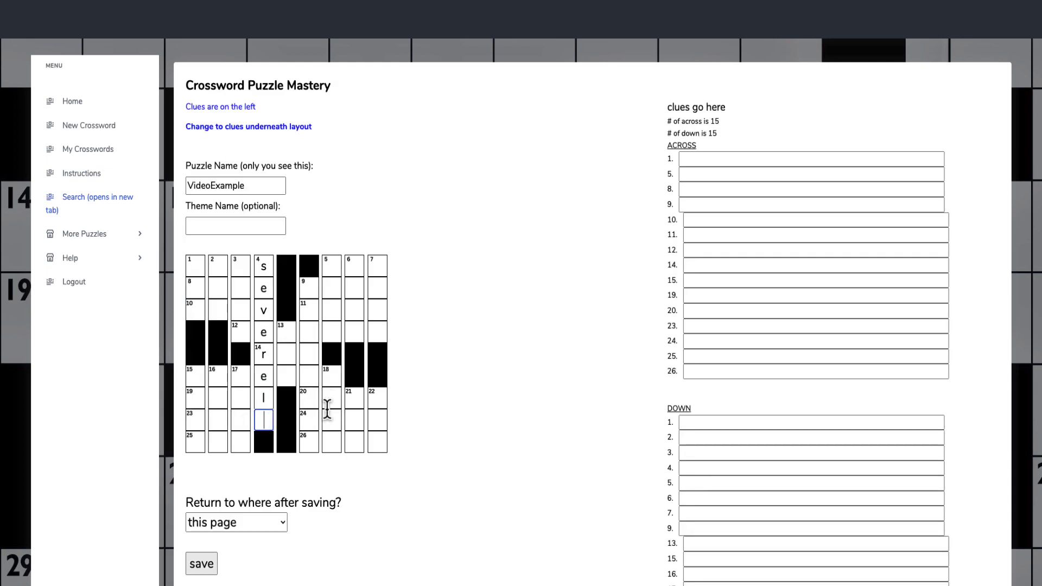
type("y")
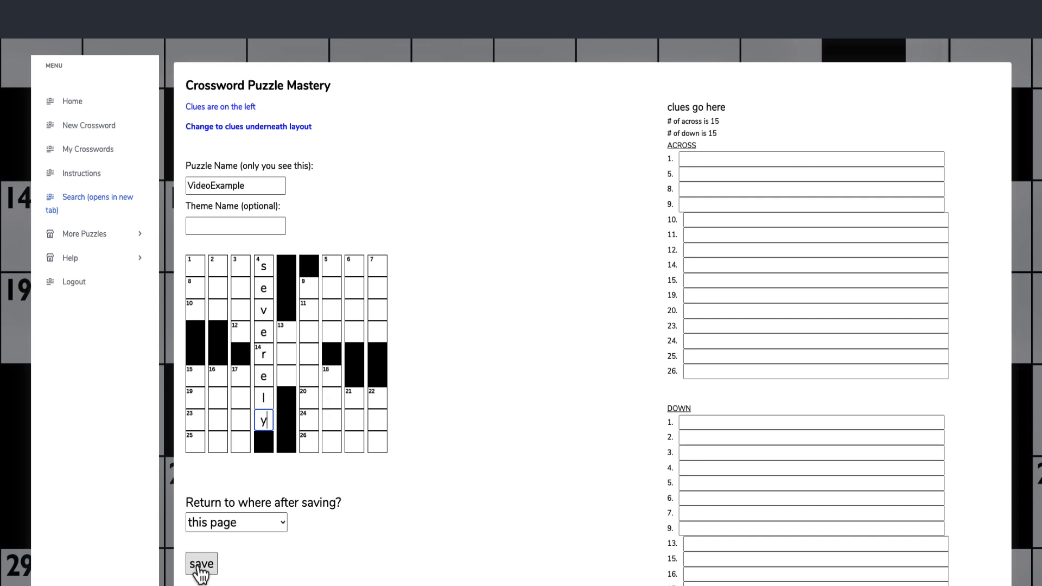
left_click(201, 564)
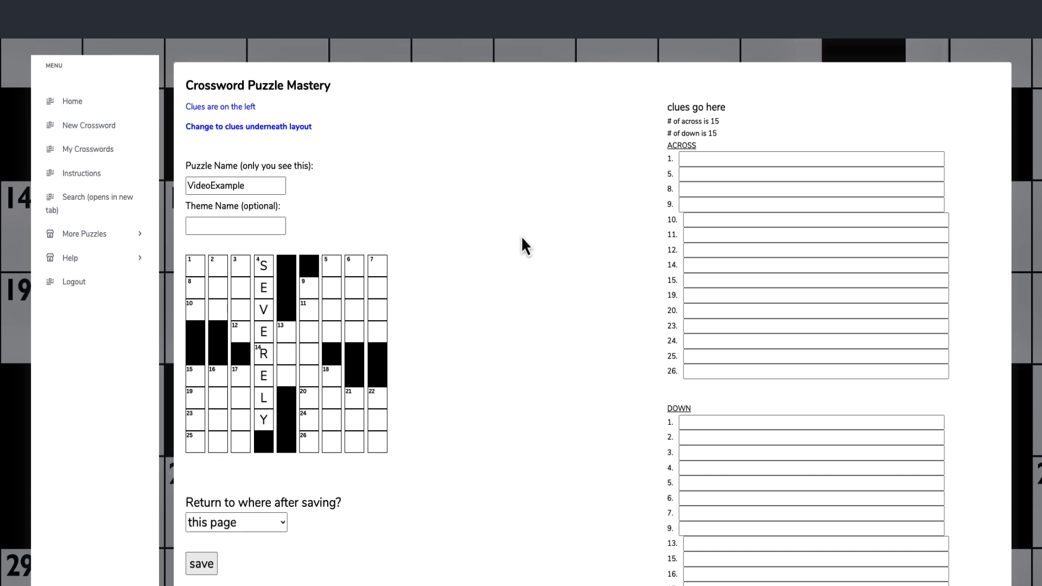
mouse_move(433, 209)
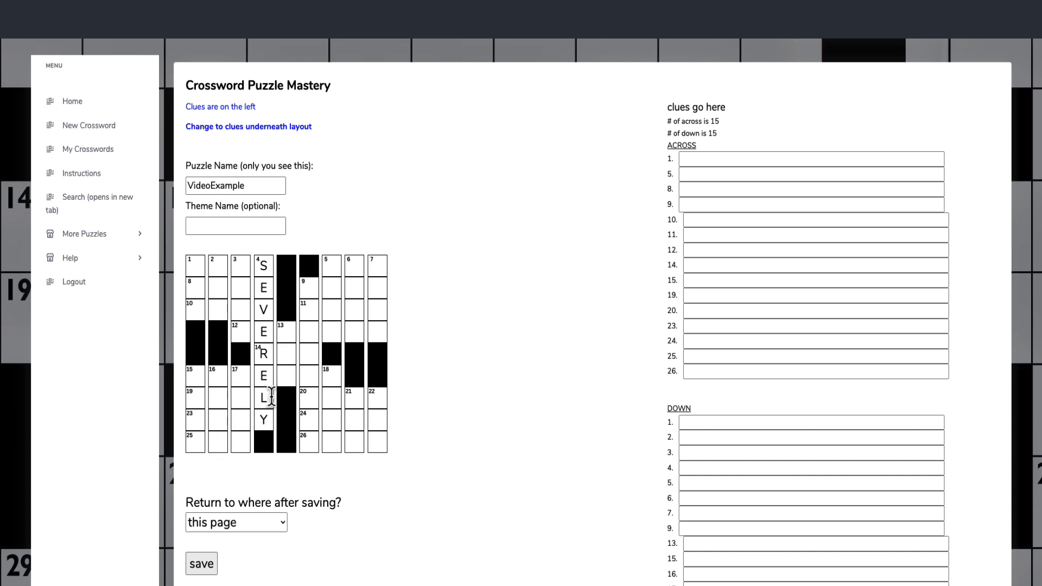
mouse_move(245, 322)
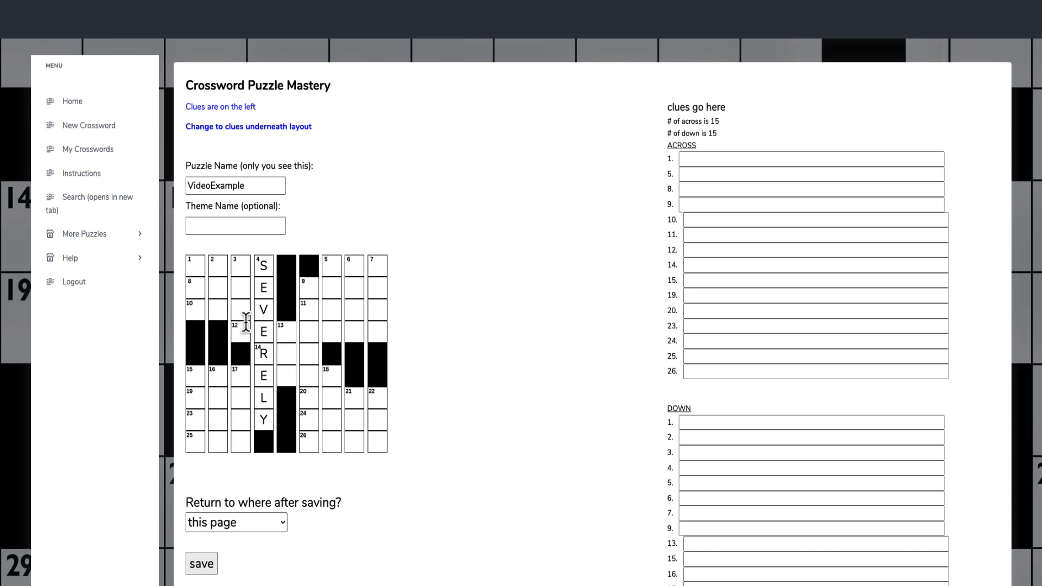
mouse_move(400, 345)
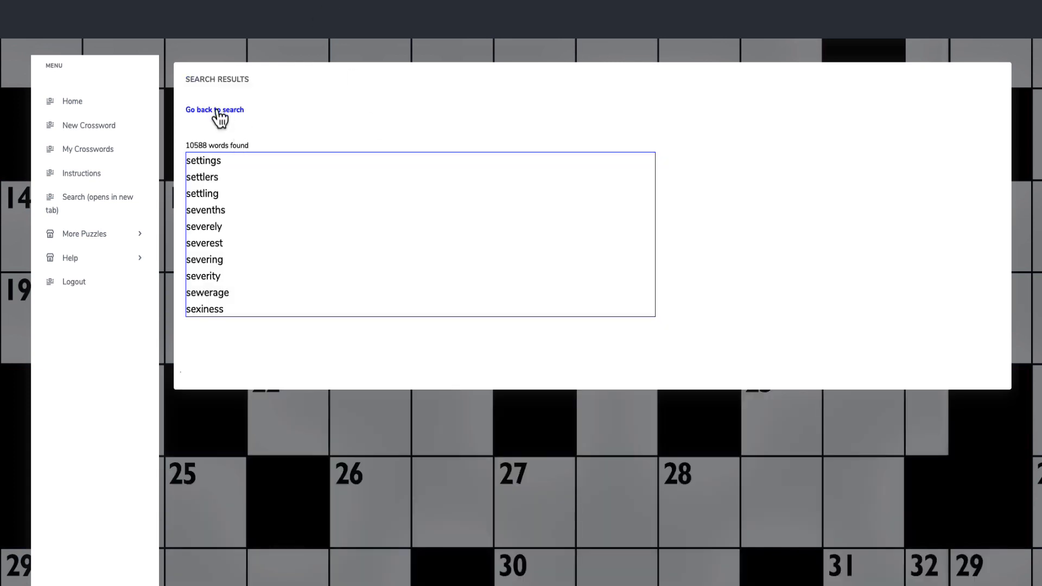
Search seven-letter words instead and scroll the 10,035 results into the A entries
left_click(213, 110)
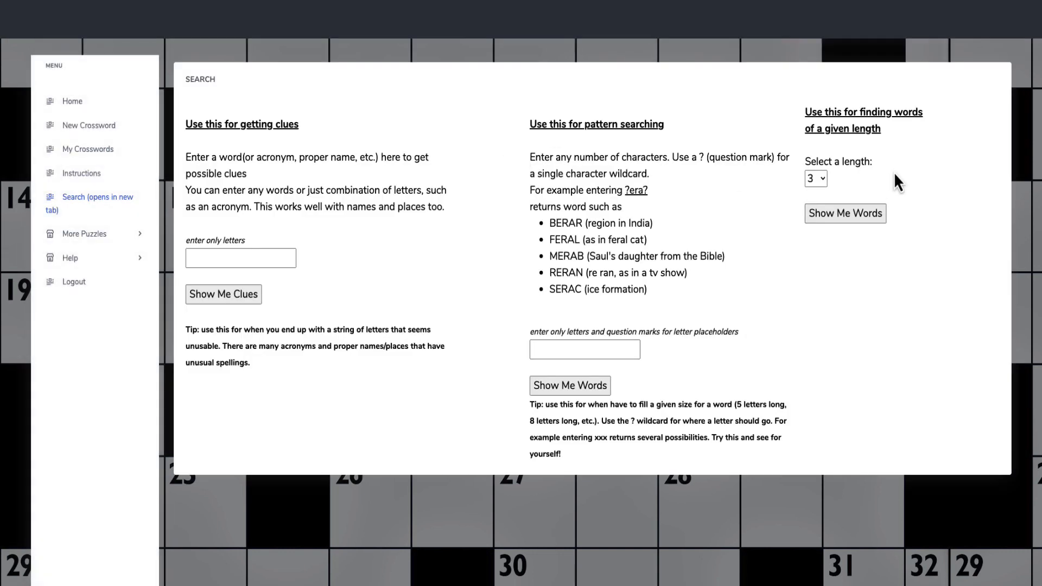
left_click(816, 179)
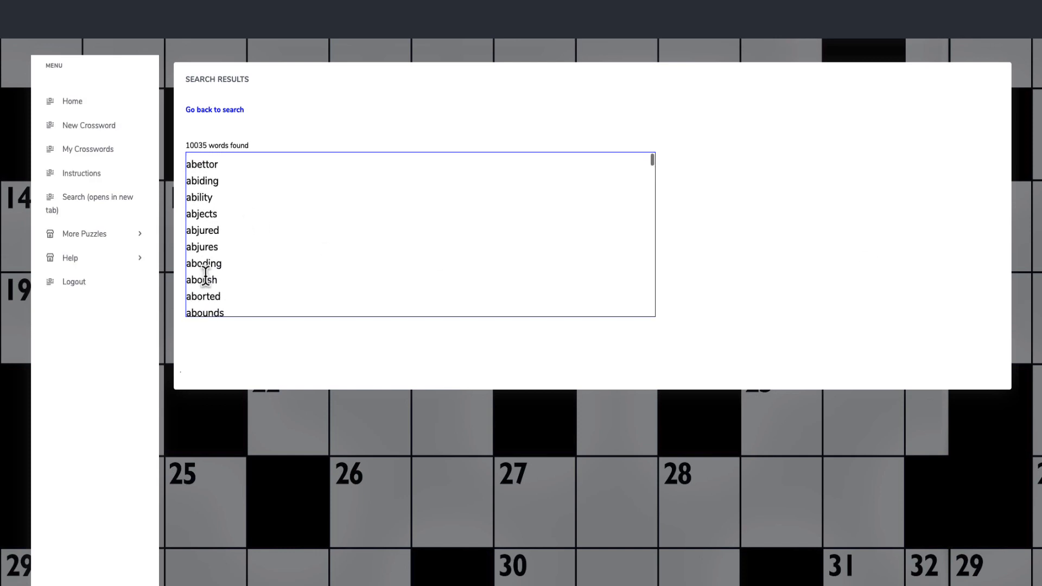
scroll("down", 3)
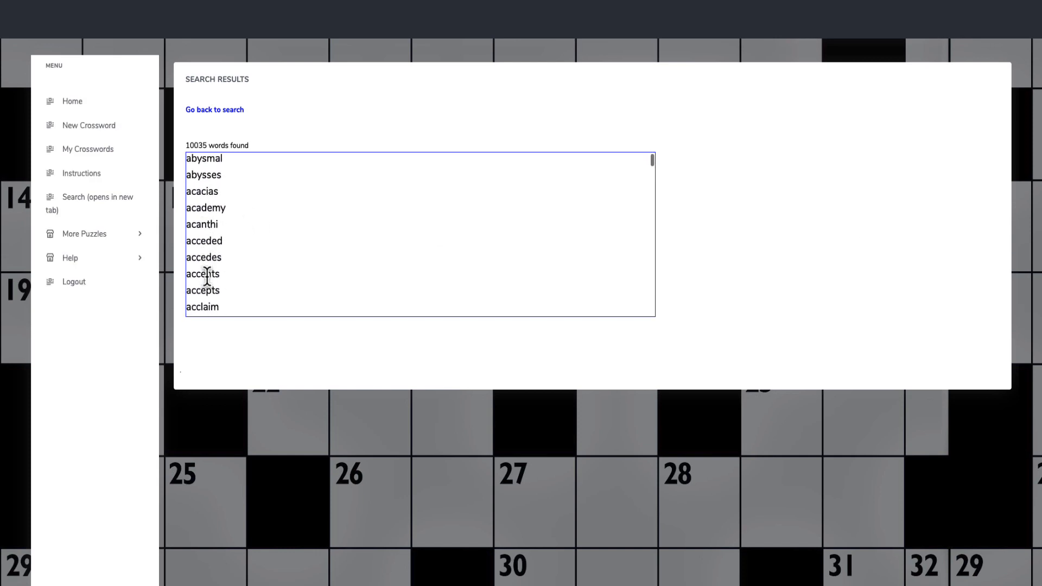
scroll("down", 3)
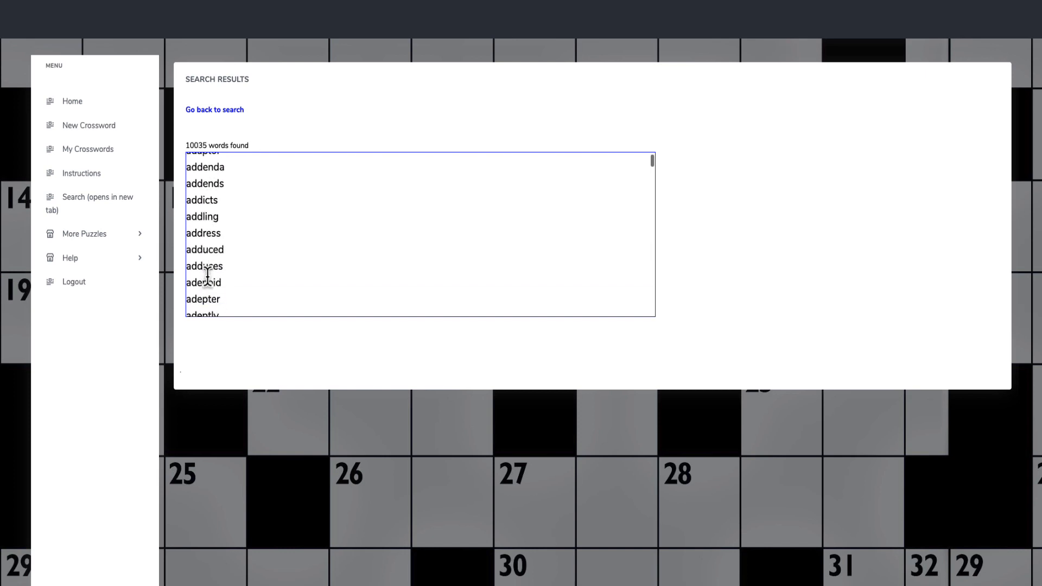
scroll("down", 3)
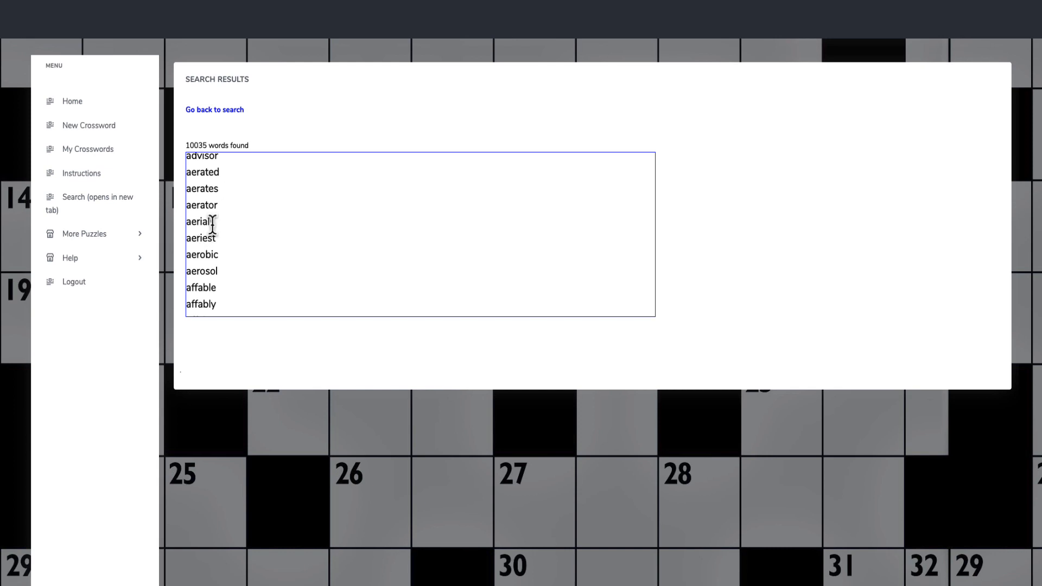
mouse_move(193, 259)
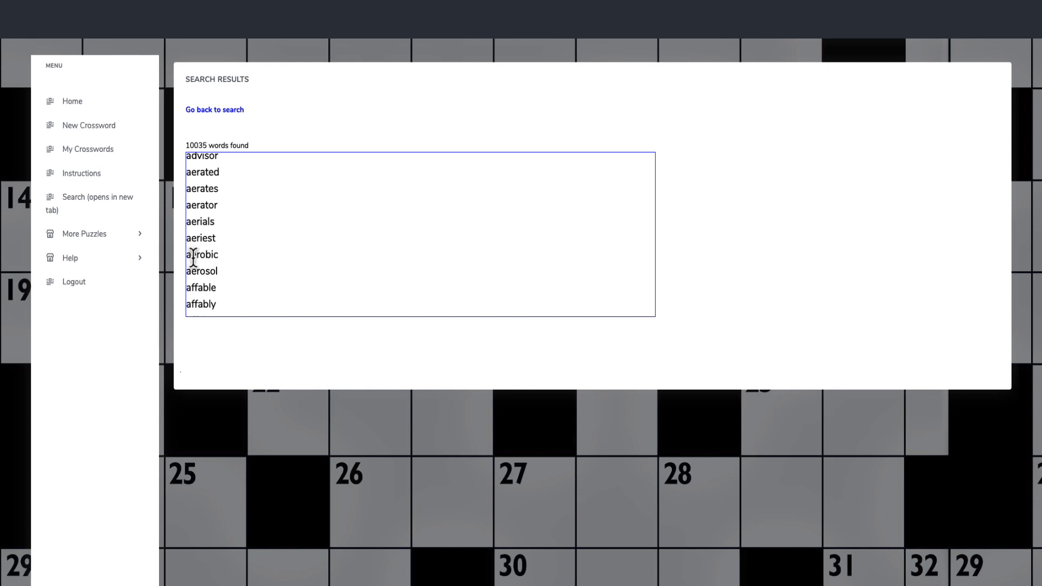
mouse_move(263, 295)
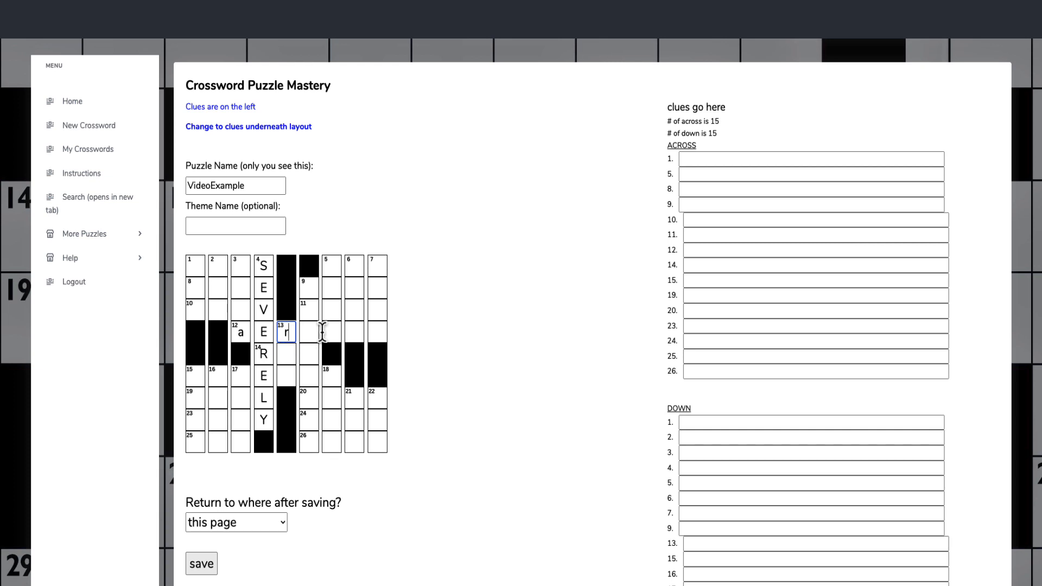
Finish AEROSOL across row 12 with the letters o, s, o, l, crossing SEVERELY
type("o")
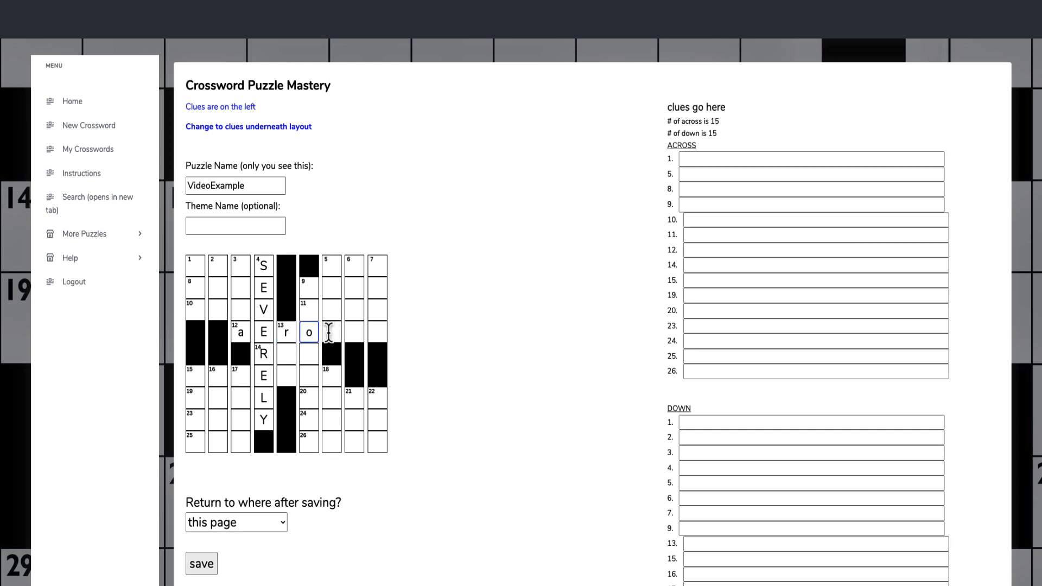
type("s")
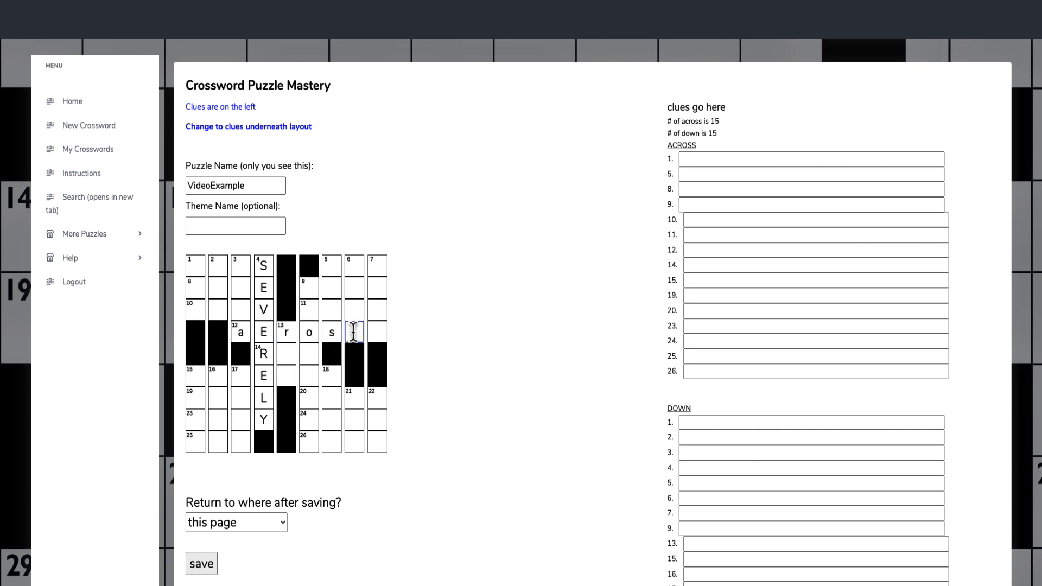
type("o")
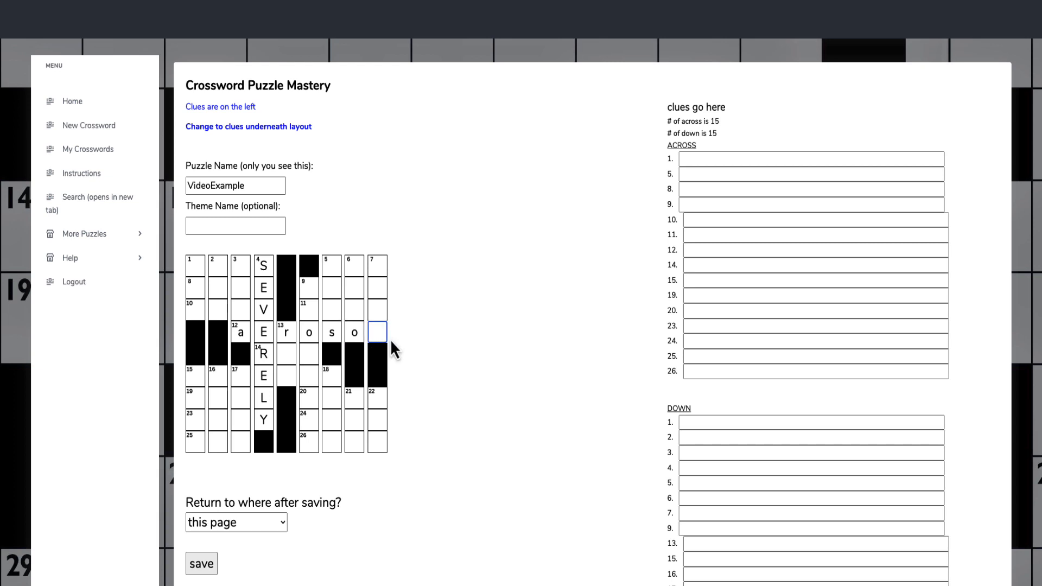
type("l")
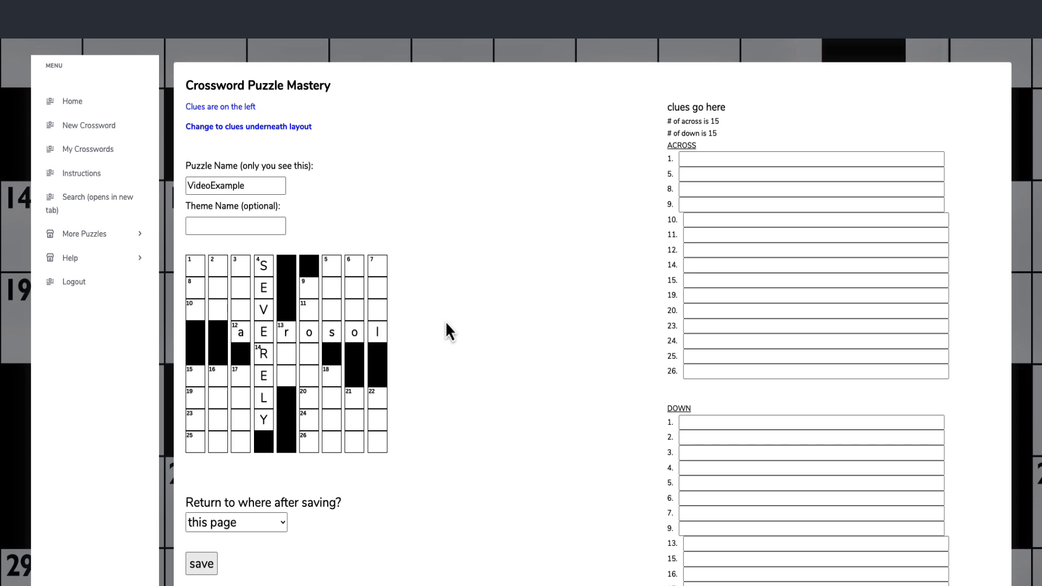
mouse_move(437, 320)
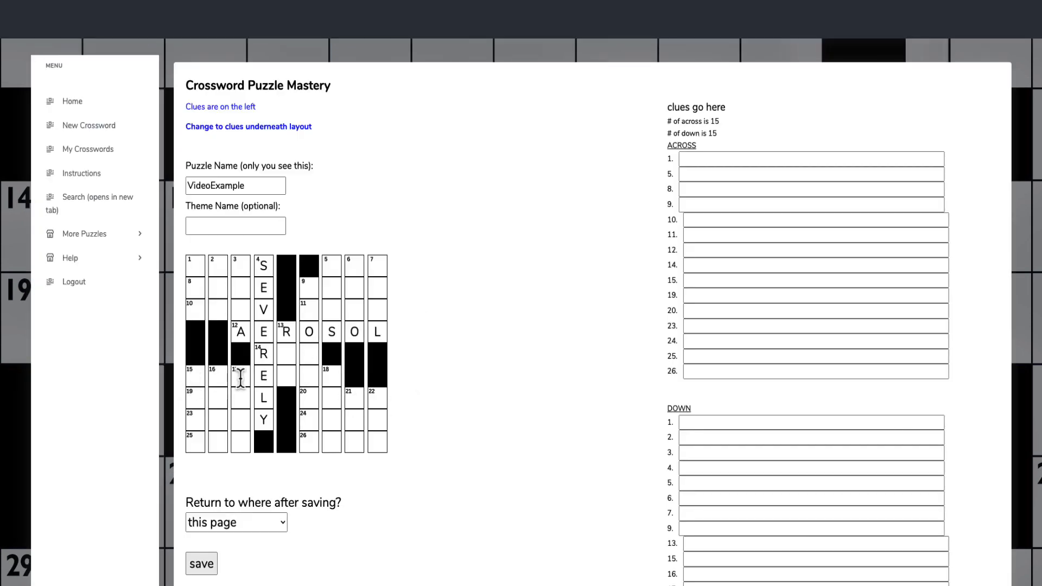
mouse_move(339, 379)
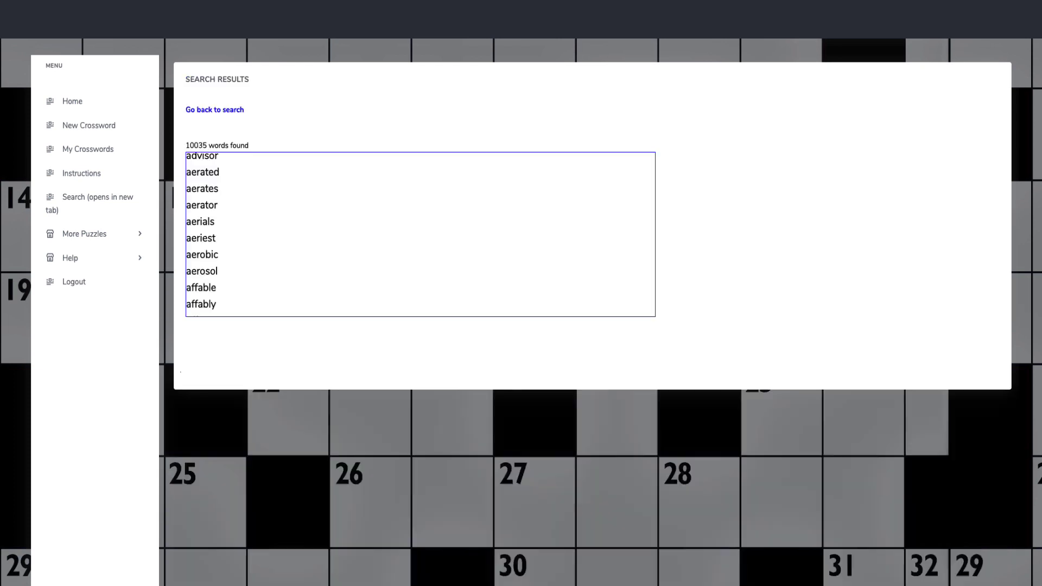
Return to word search and enter the pattern ???e??? for seven-letter words with E fourth
left_click(215, 109)
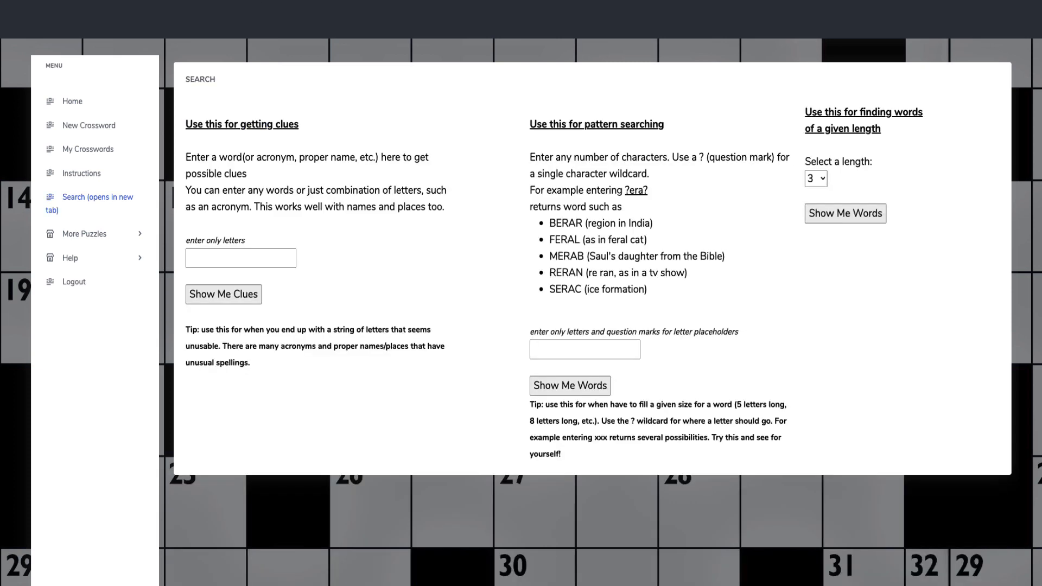
type("?")
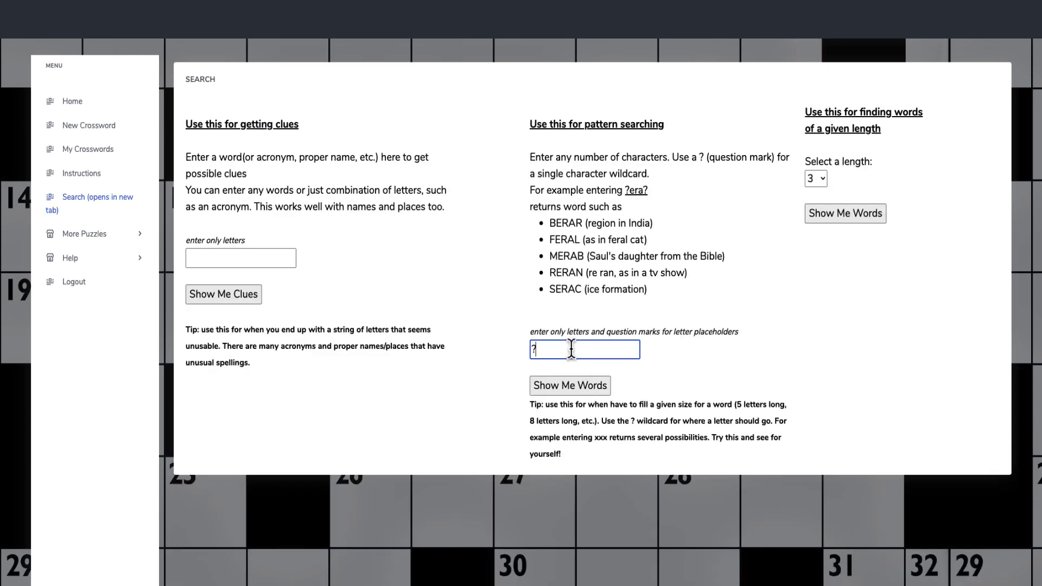
type("??")
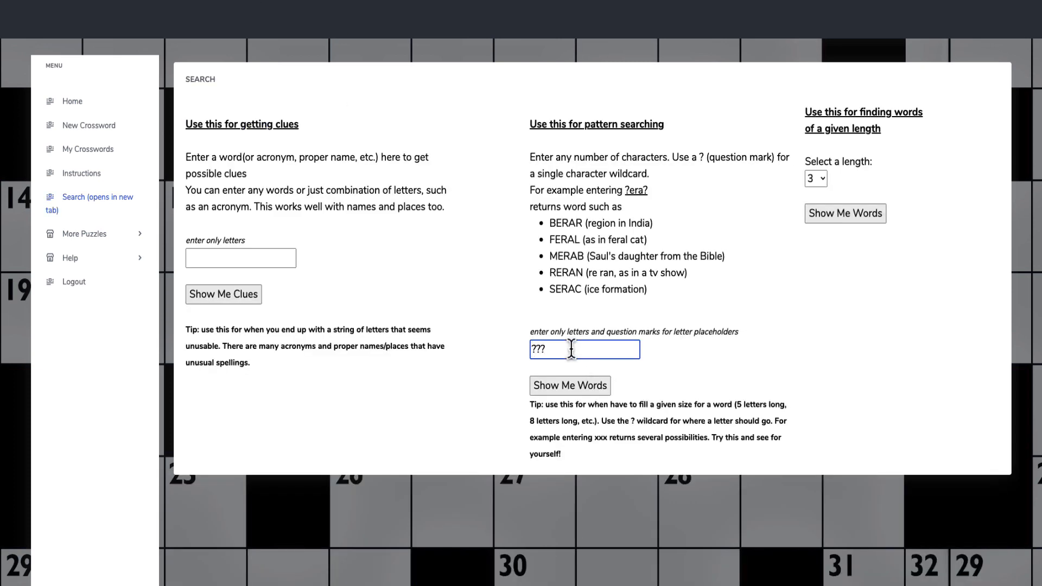
type("e")
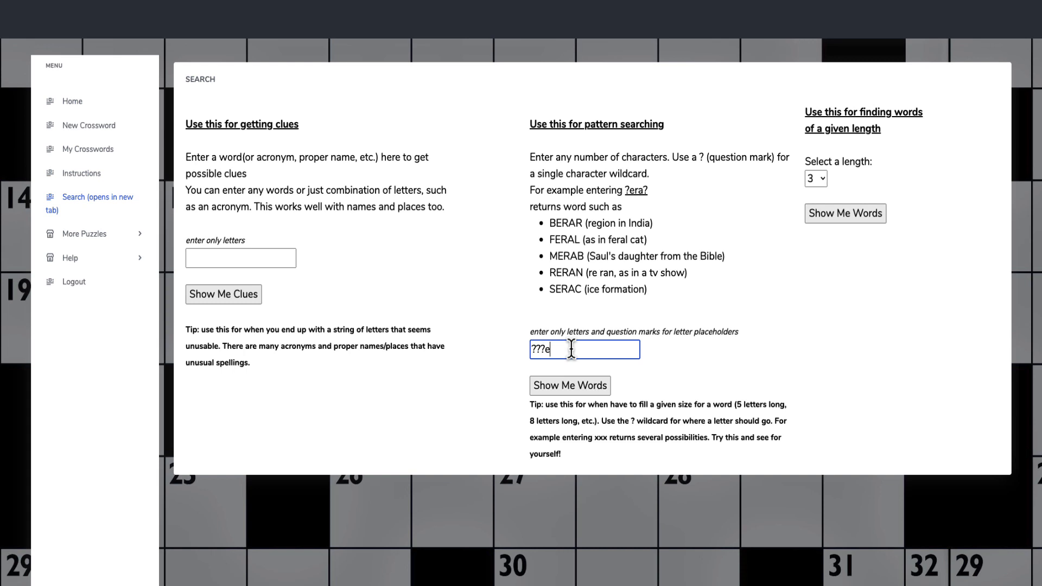
type("???")
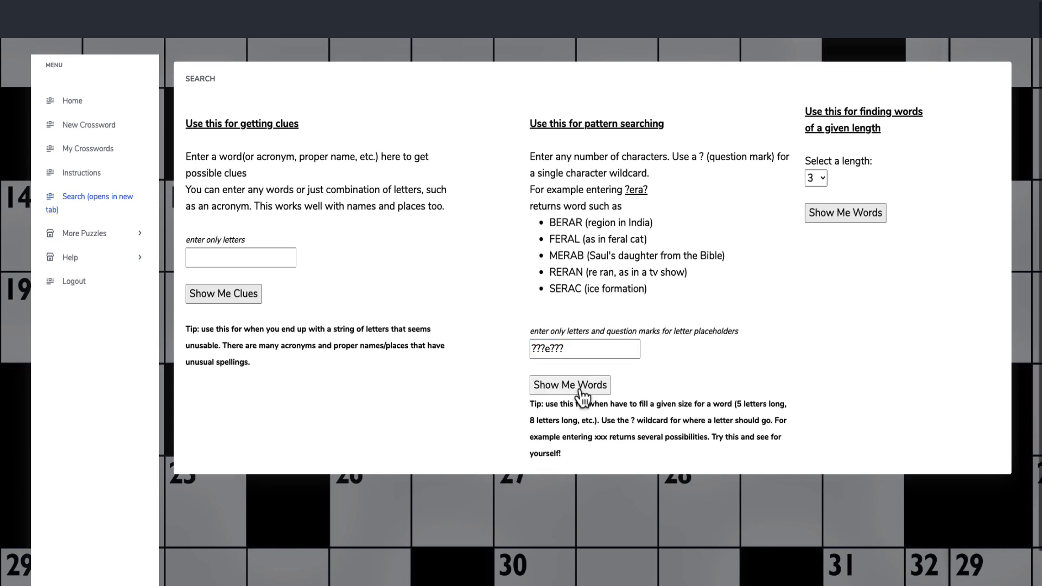
Run the ???e??? search for 3,457 matches and fetch clues for ABREEZE
left_click(570, 385)
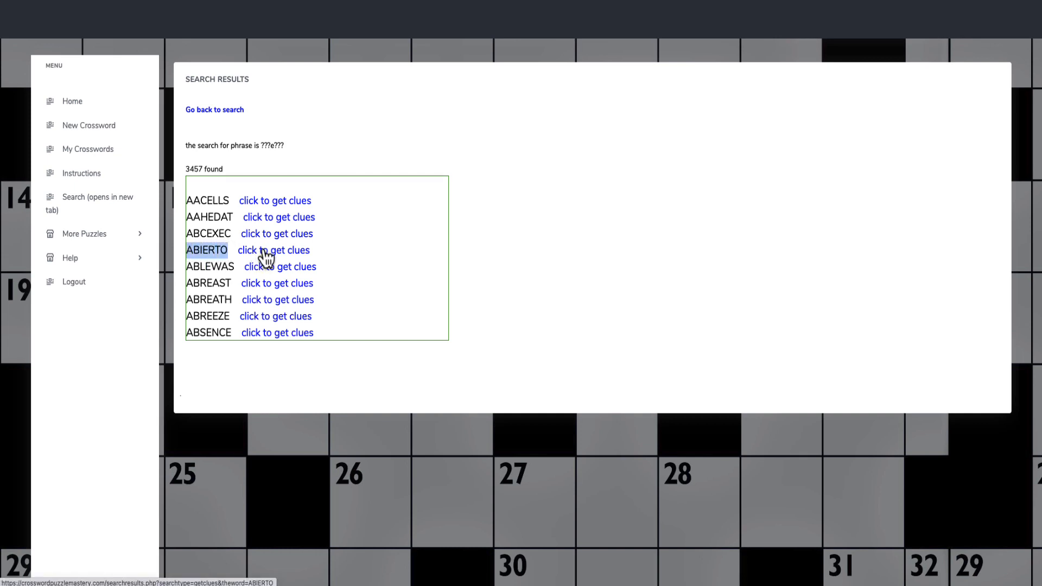
left_click(274, 250)
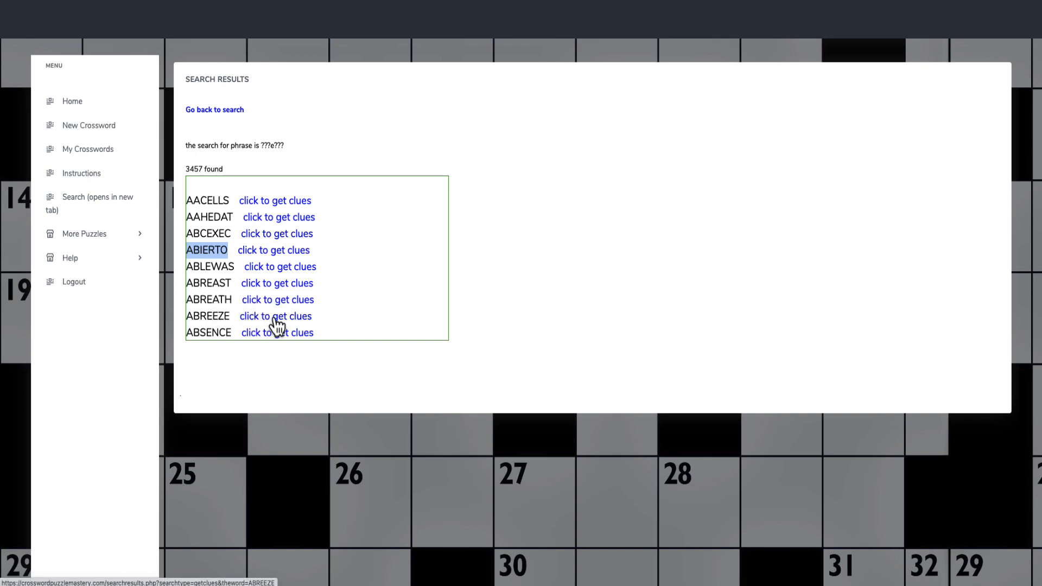
left_click(276, 316)
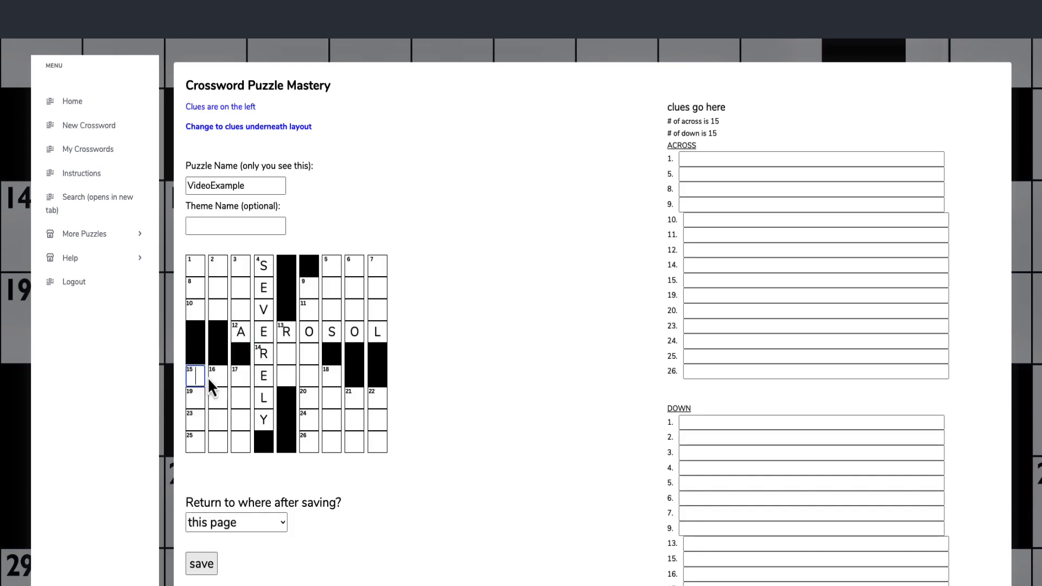
Enter ABREEZE into 15 Across, crossing the E of SEVERELY
type("A")
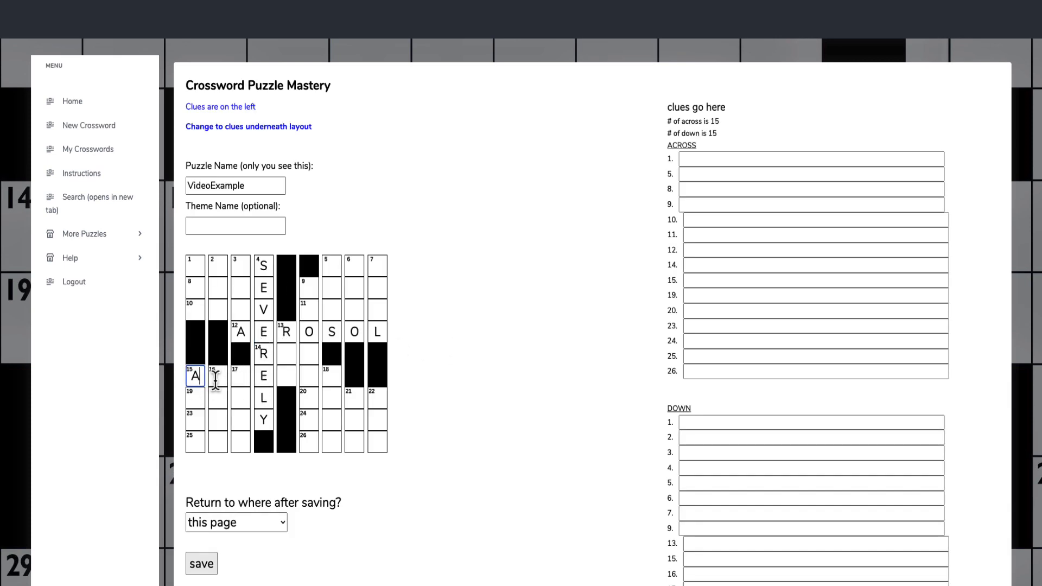
type("B")
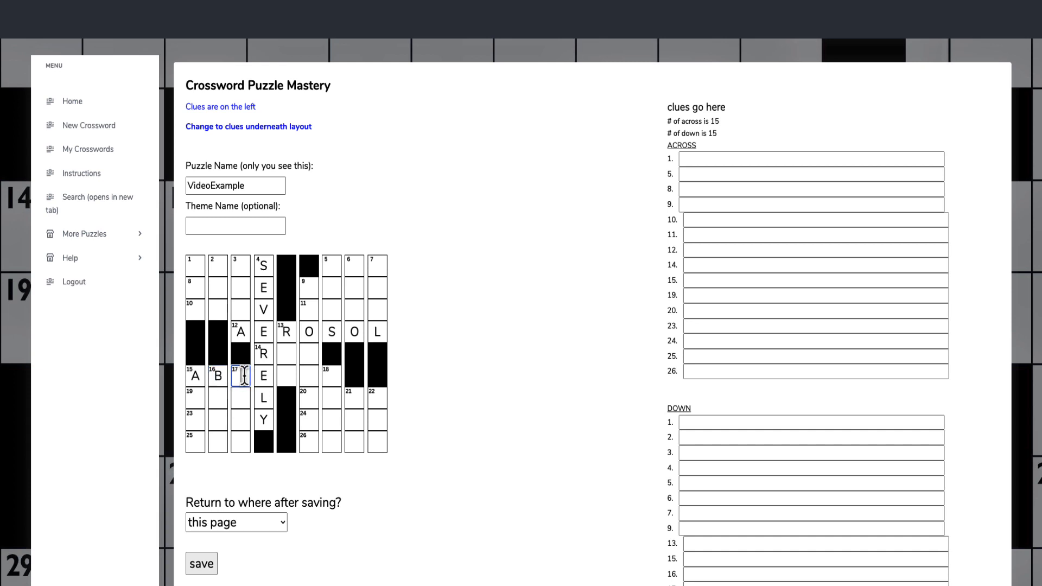
type("R")
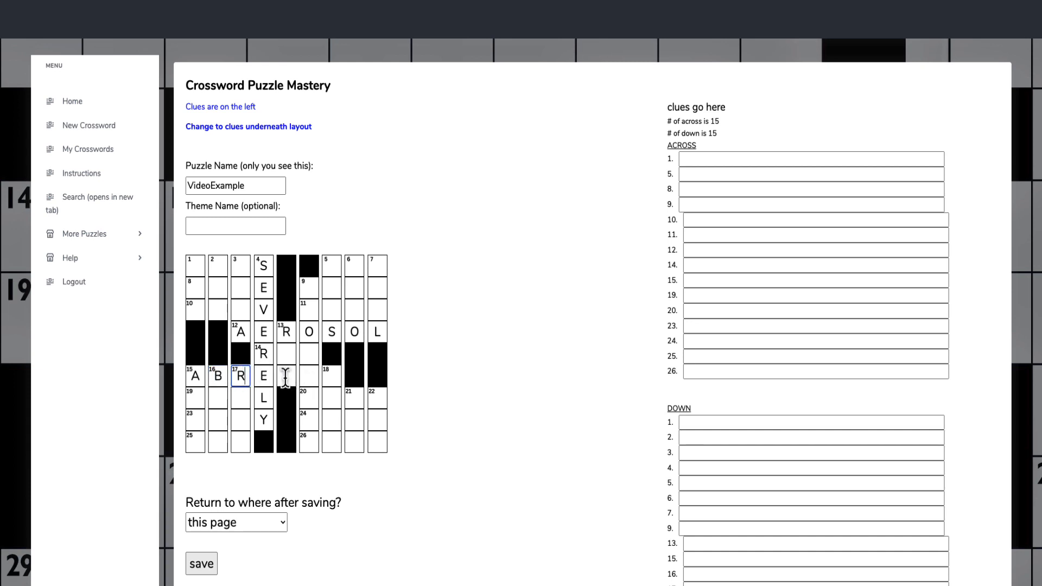
type("E")
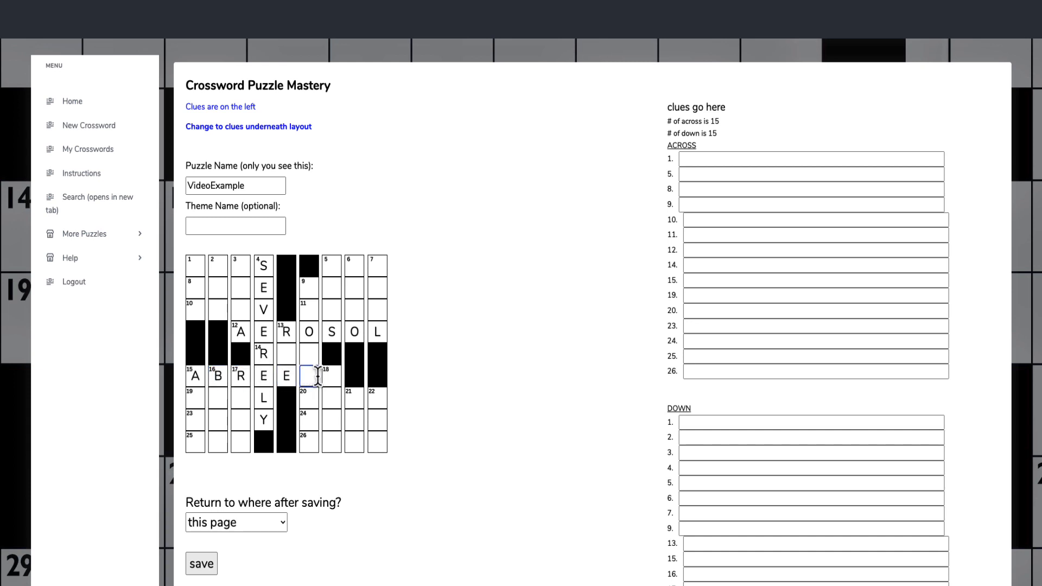
type("Z")
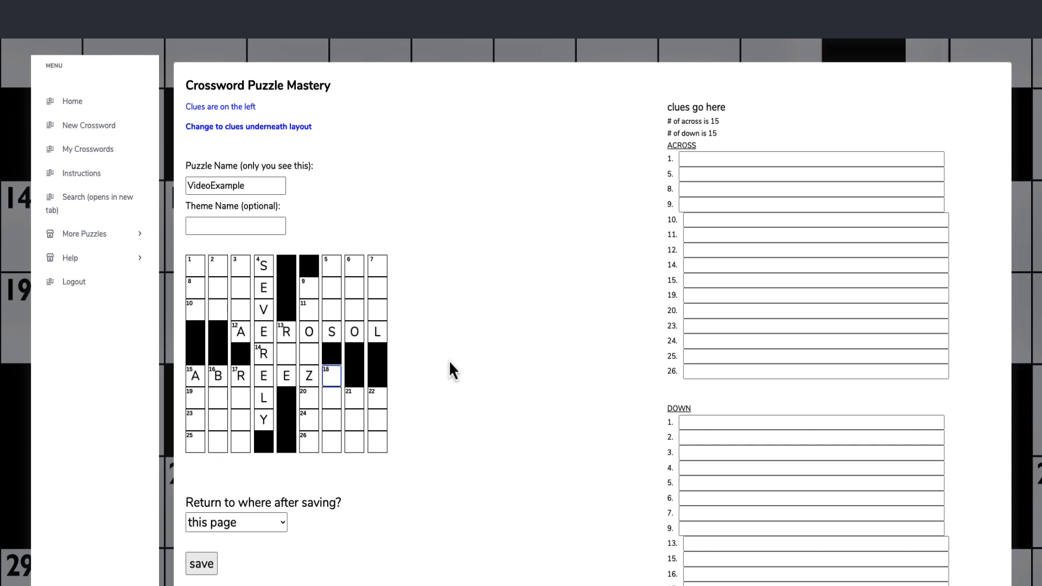
type("E")
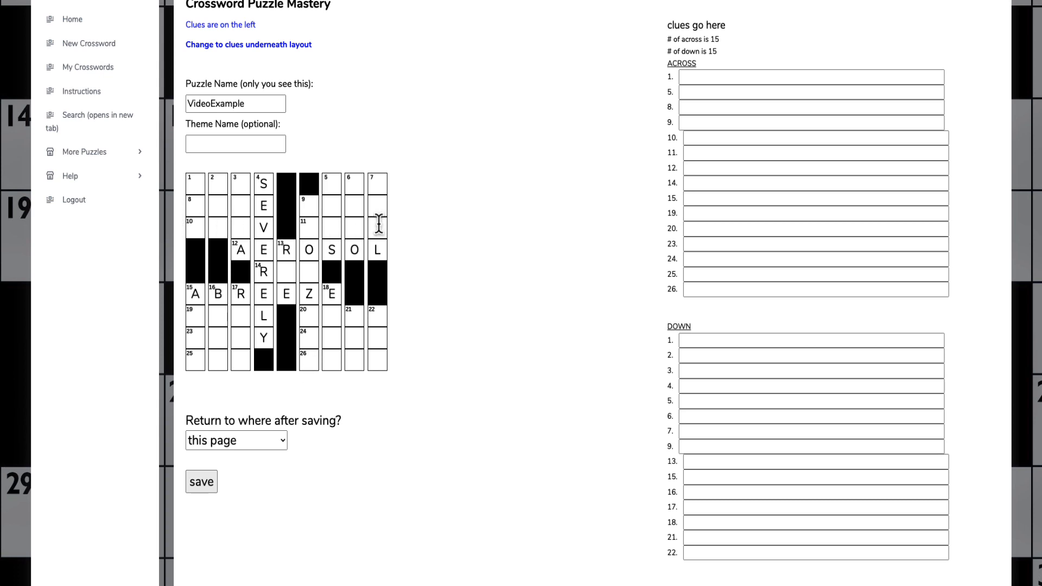
mouse_move(363, 310)
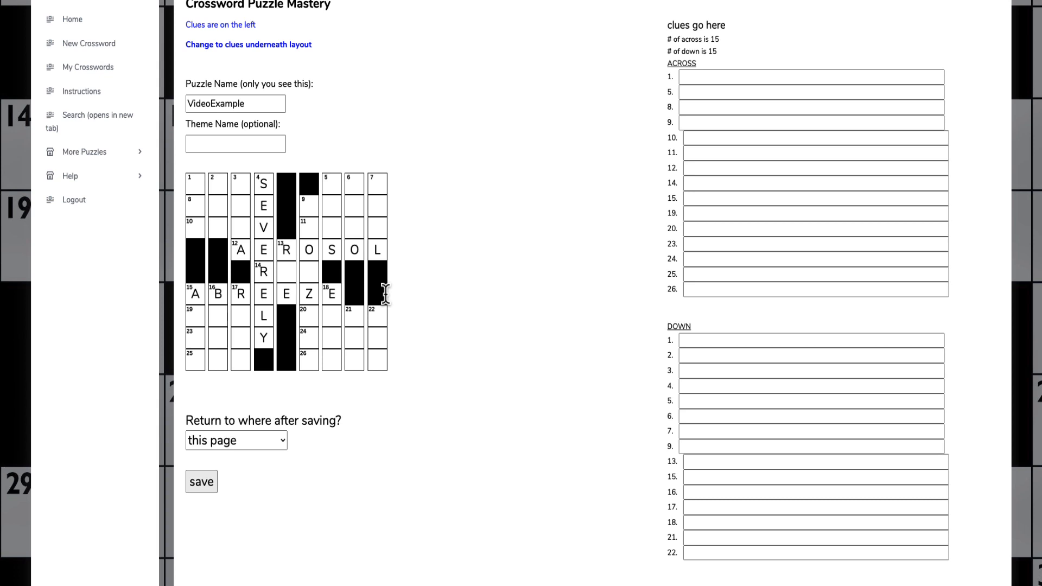
Move through the across clue fields to show the clues found for ABREEZE
left_click(799, 77)
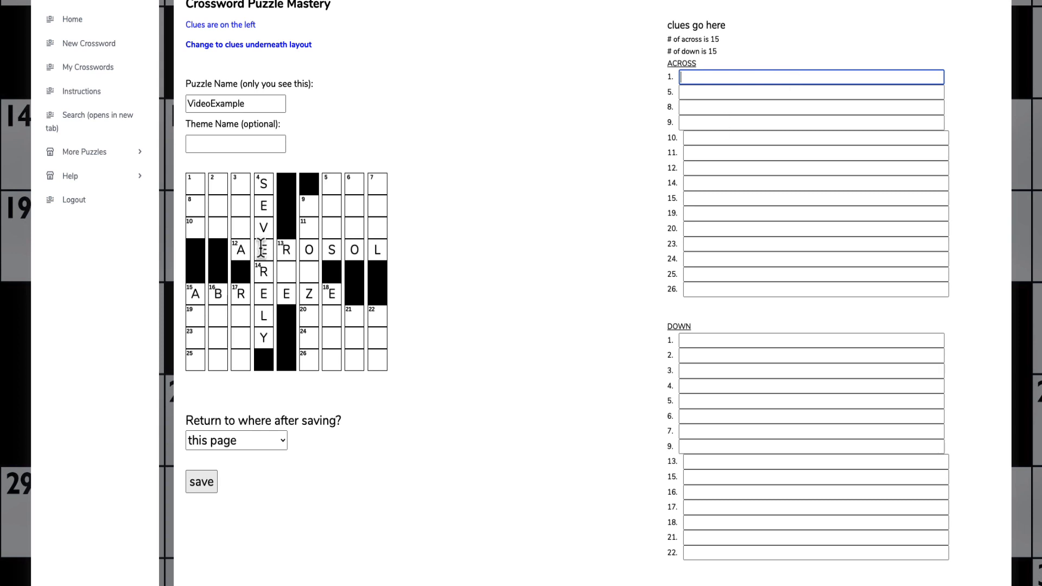
mouse_move(724, 145)
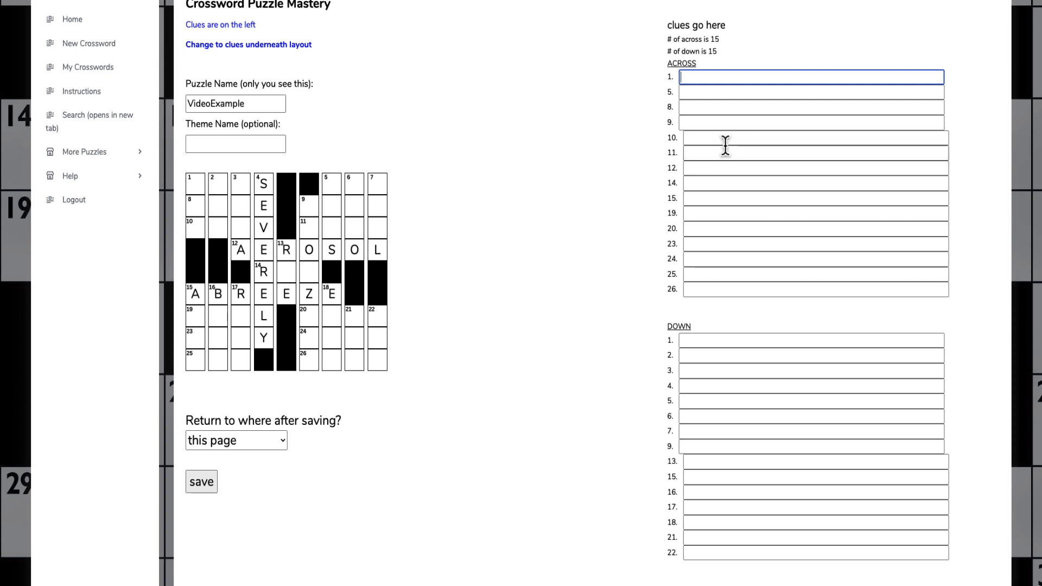
left_click(816, 153)
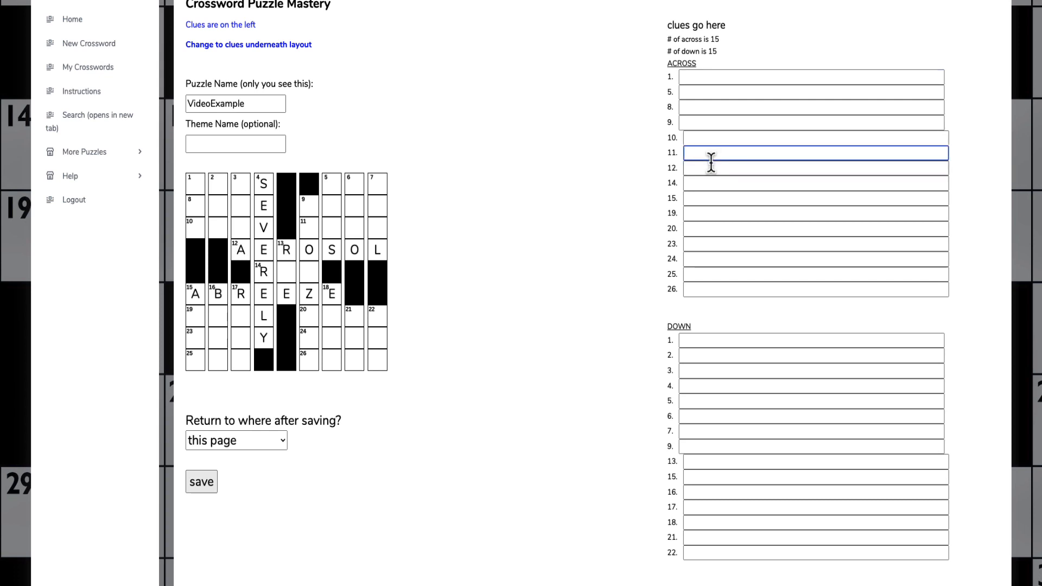
left_click(816, 167)
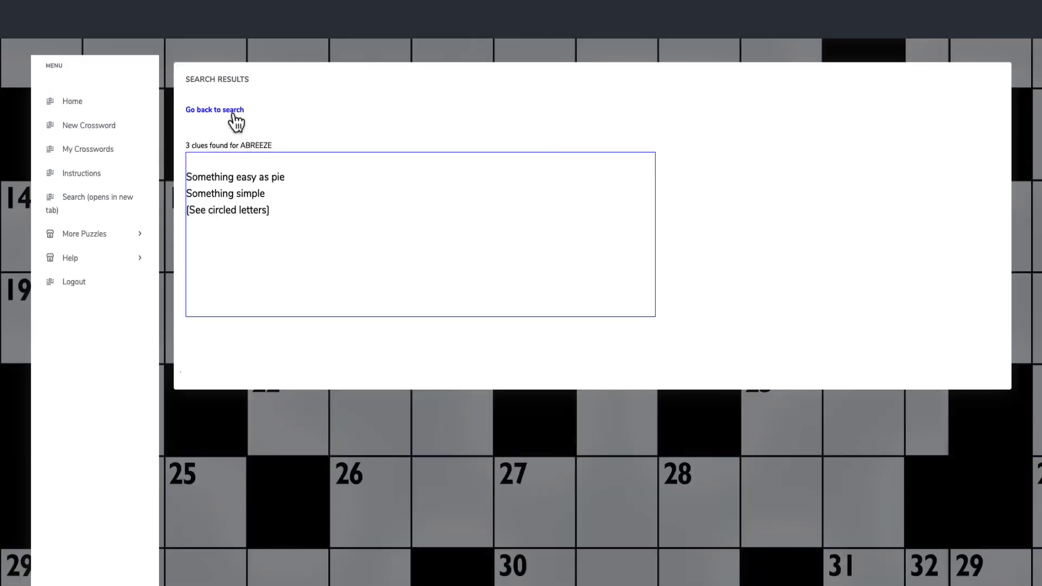
Search the clue database for the word 'aerosol'
left_click(215, 110)
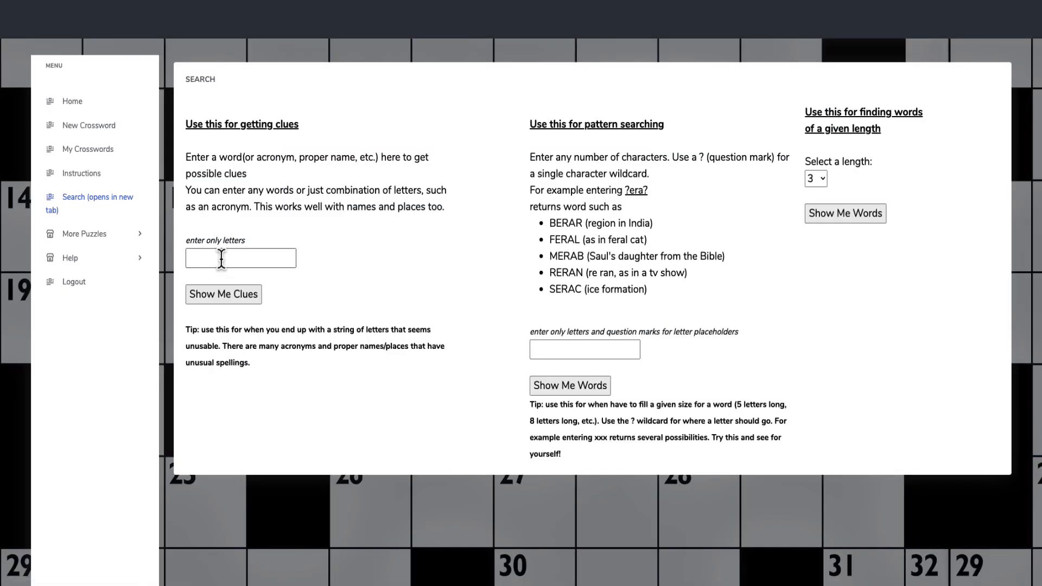
left_click(241, 258)
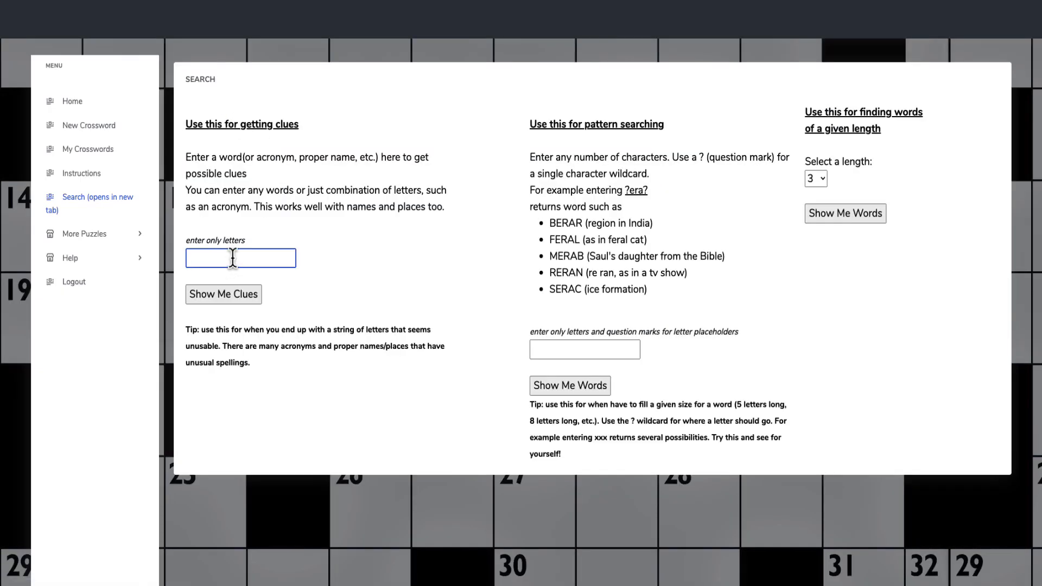
type("aerosol")
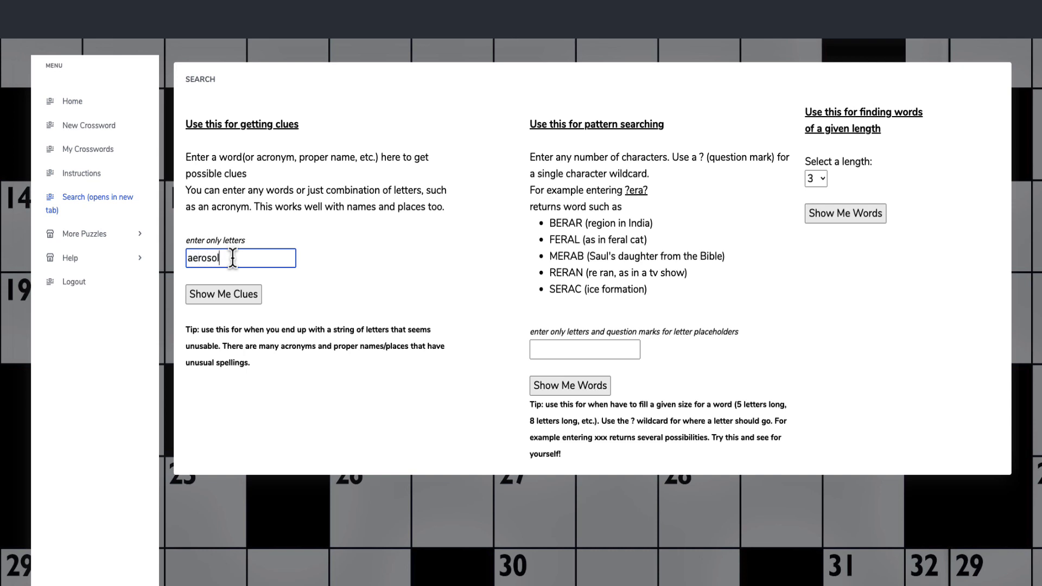
mouse_move(496, 144)
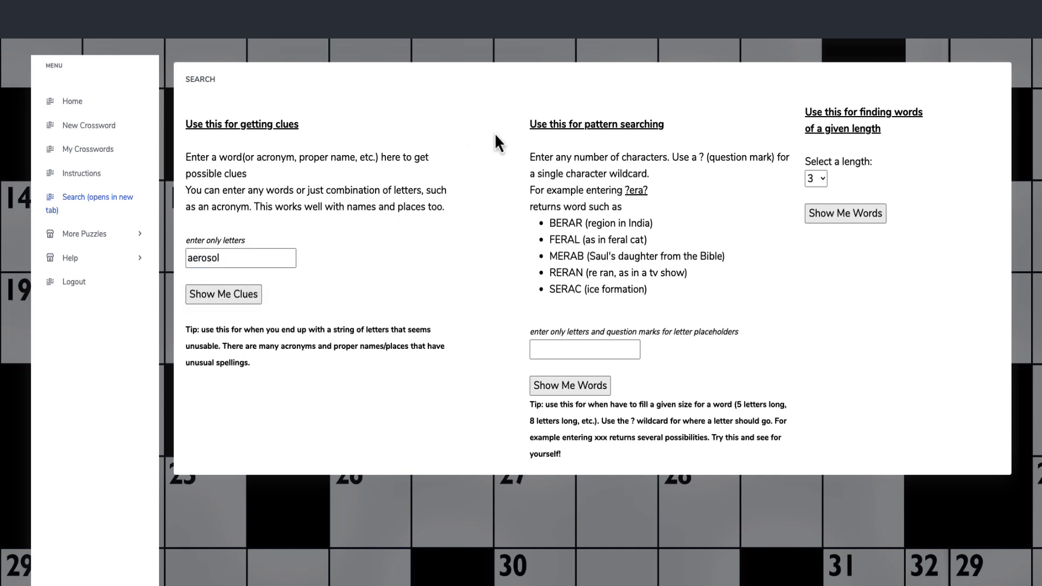
left_click(224, 294)
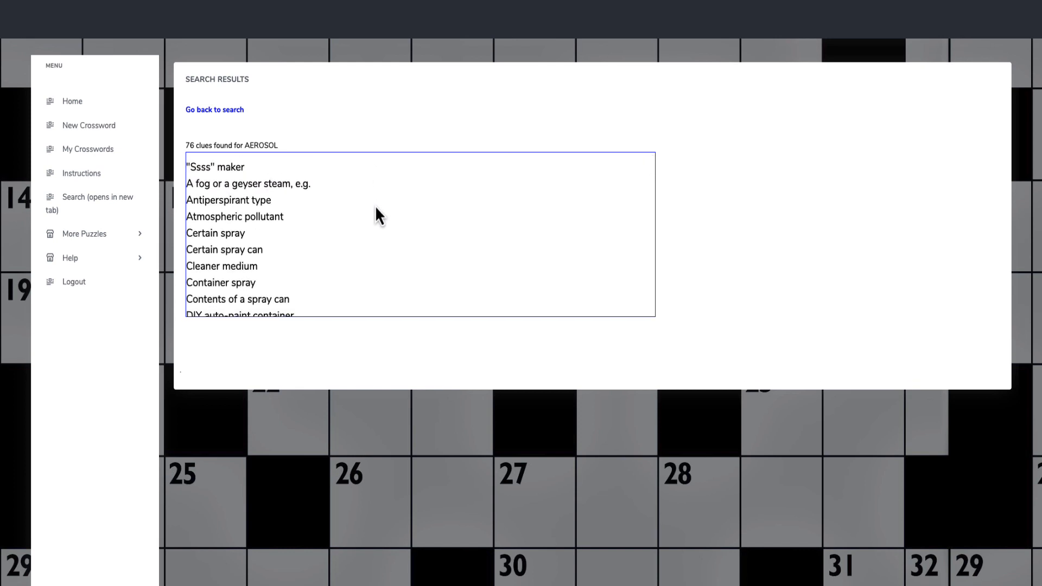
mouse_move(196, 222)
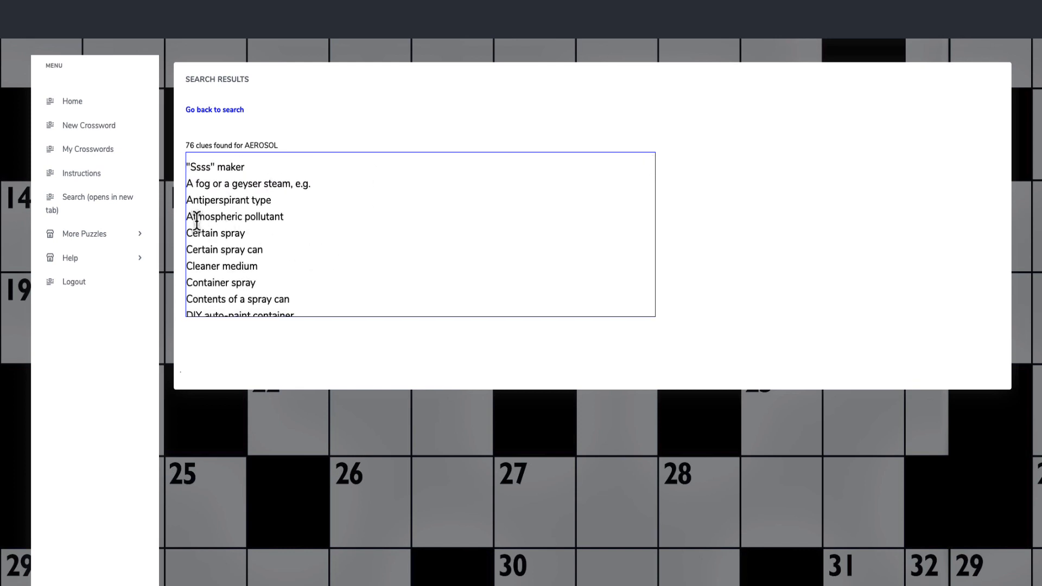
mouse_move(284, 221)
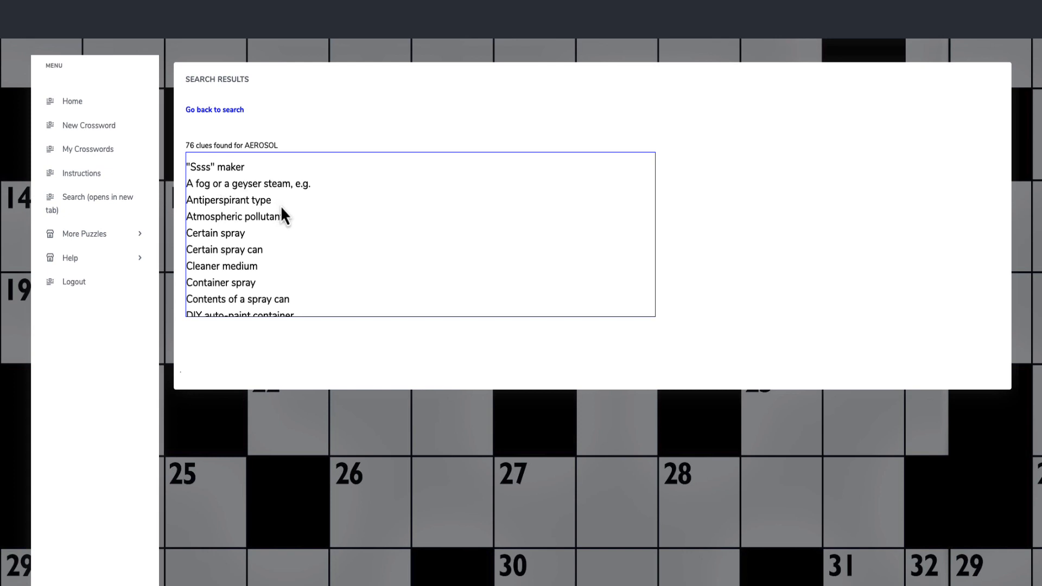
Choose 'Antiperspirant type' for 12 Across and return to the clue search page
double_click(228, 201)
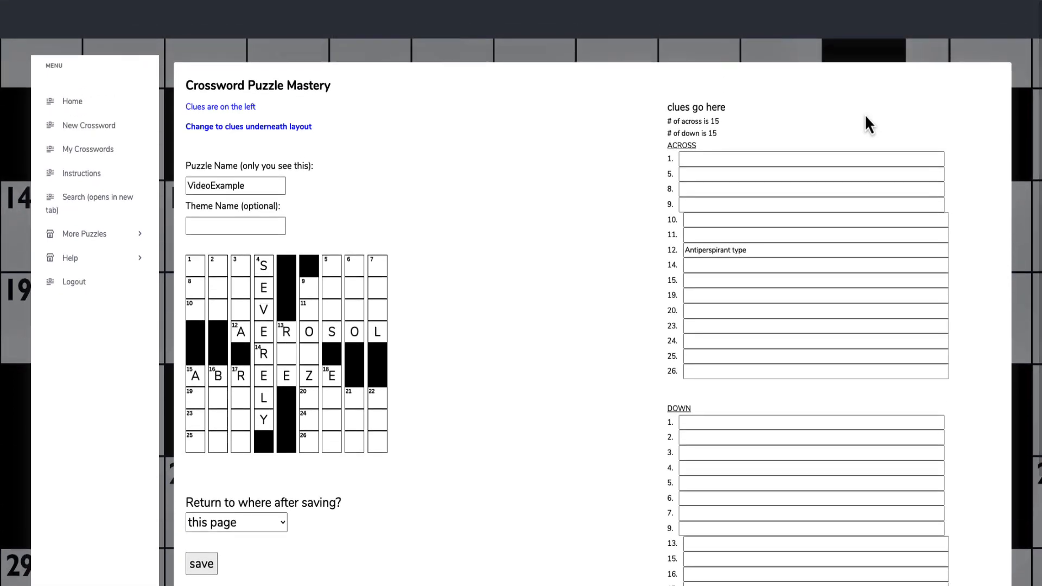
mouse_move(861, 135)
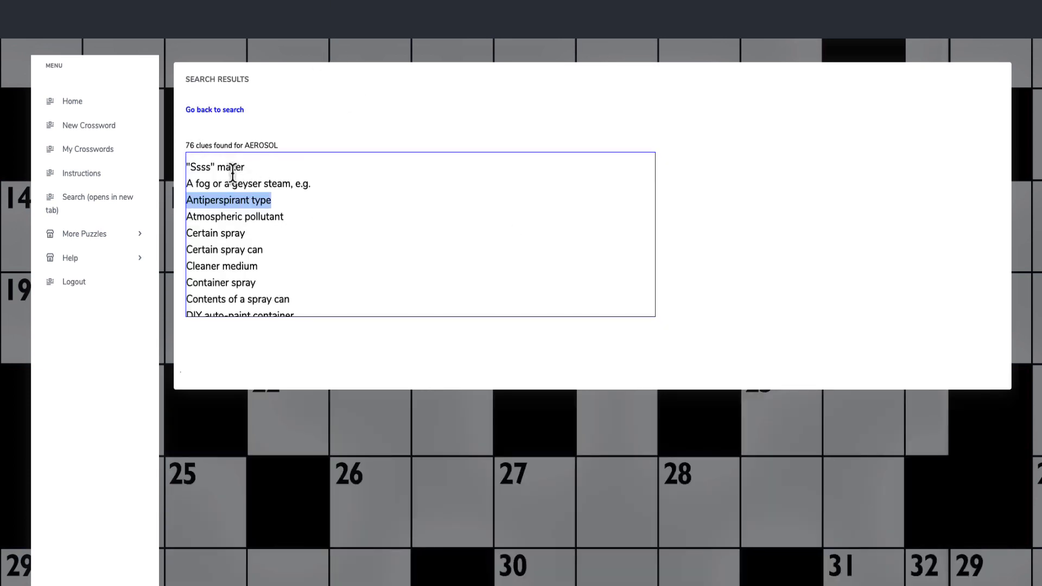
left_click(214, 109)
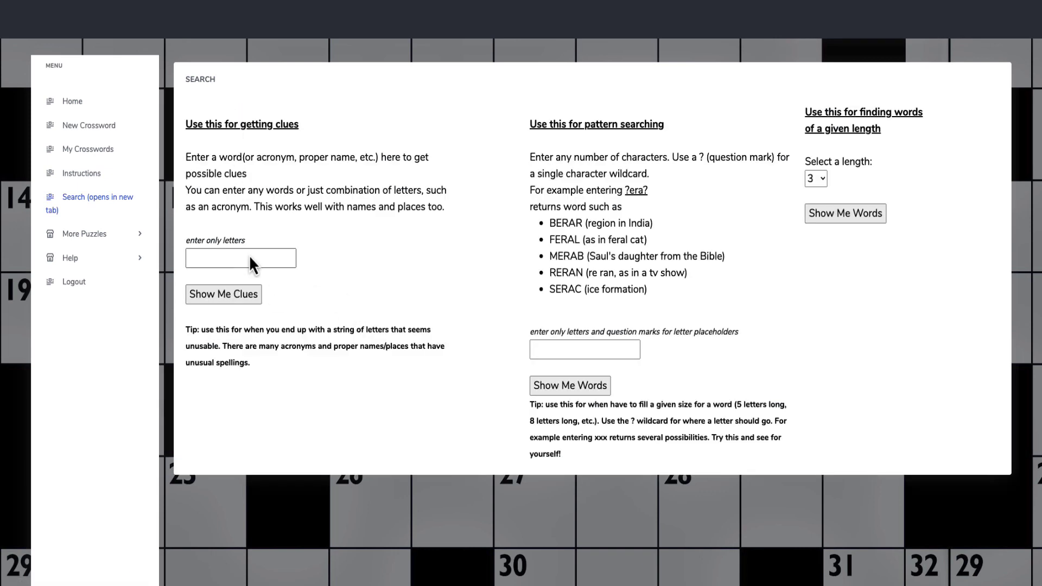
left_click(223, 295)
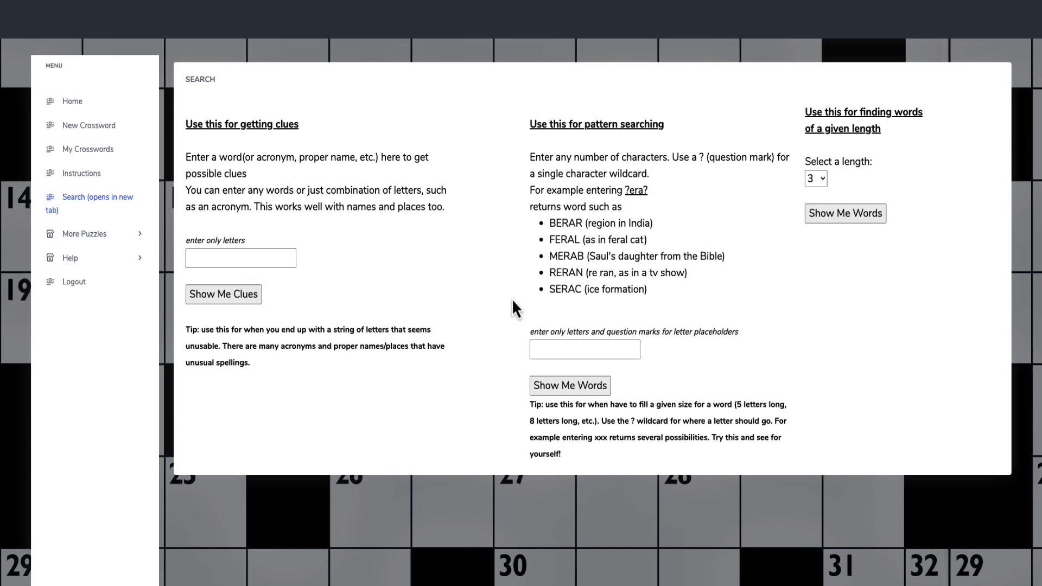
mouse_move(868, 283)
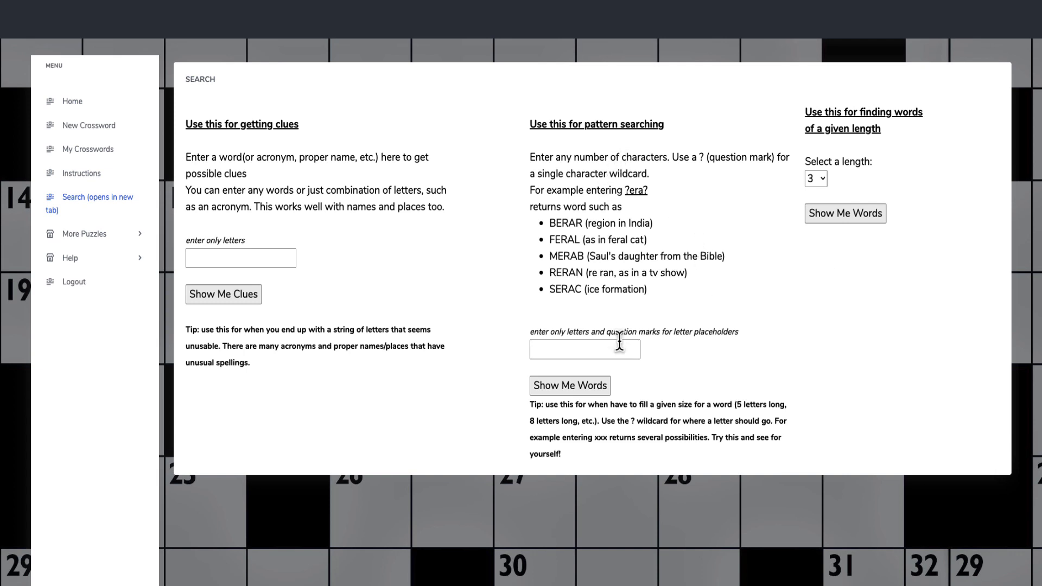
mouse_move(628, 334)
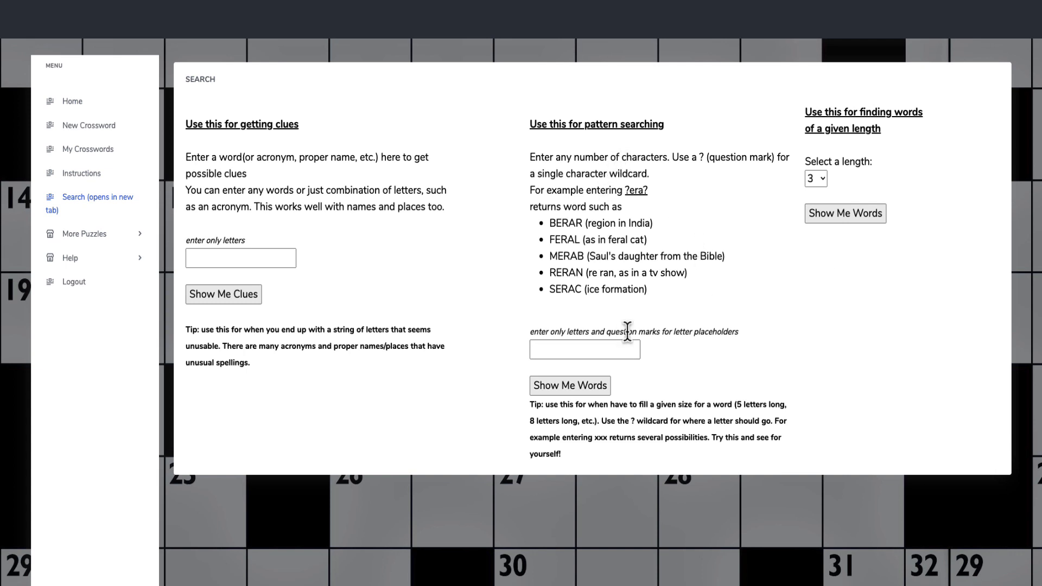
mouse_move(654, 217)
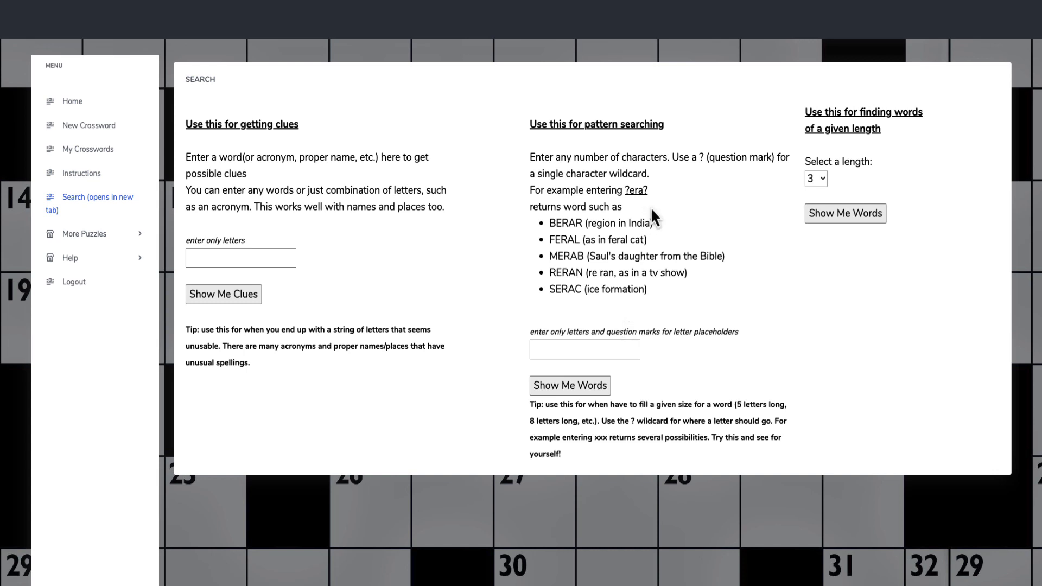
mouse_move(598, 310)
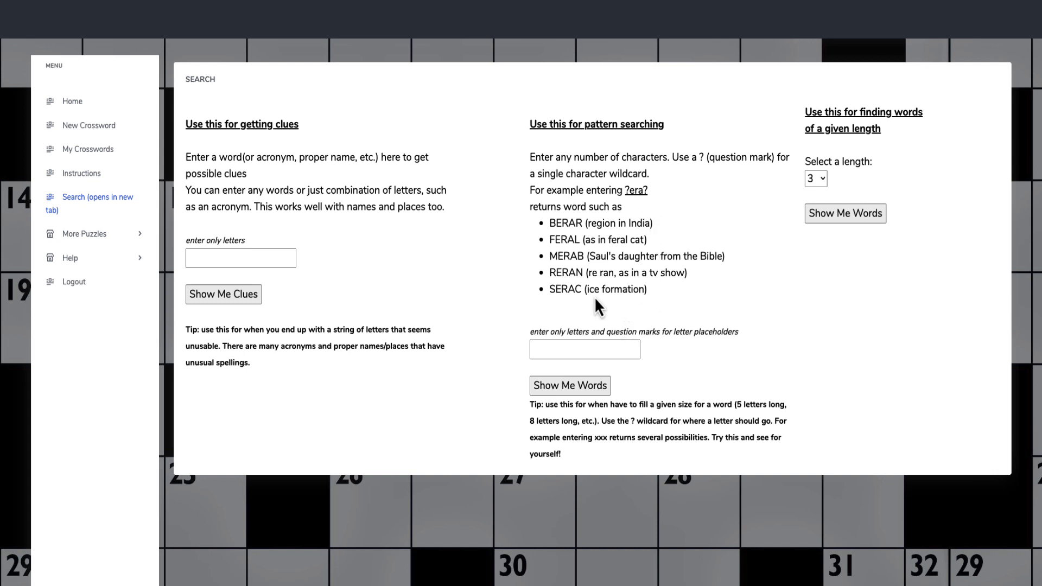
mouse_move(127, 263)
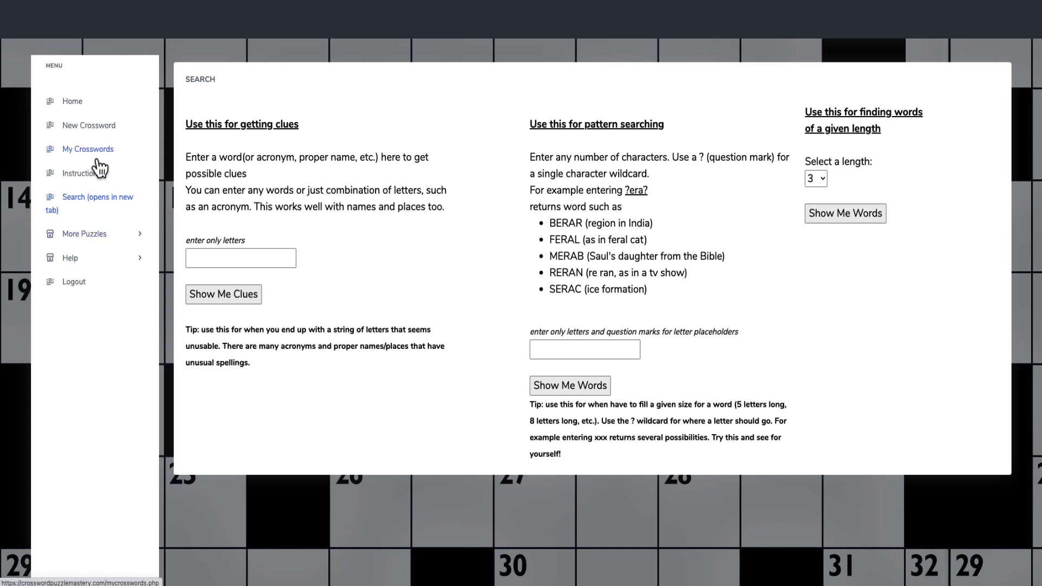
mouse_move(354, 153)
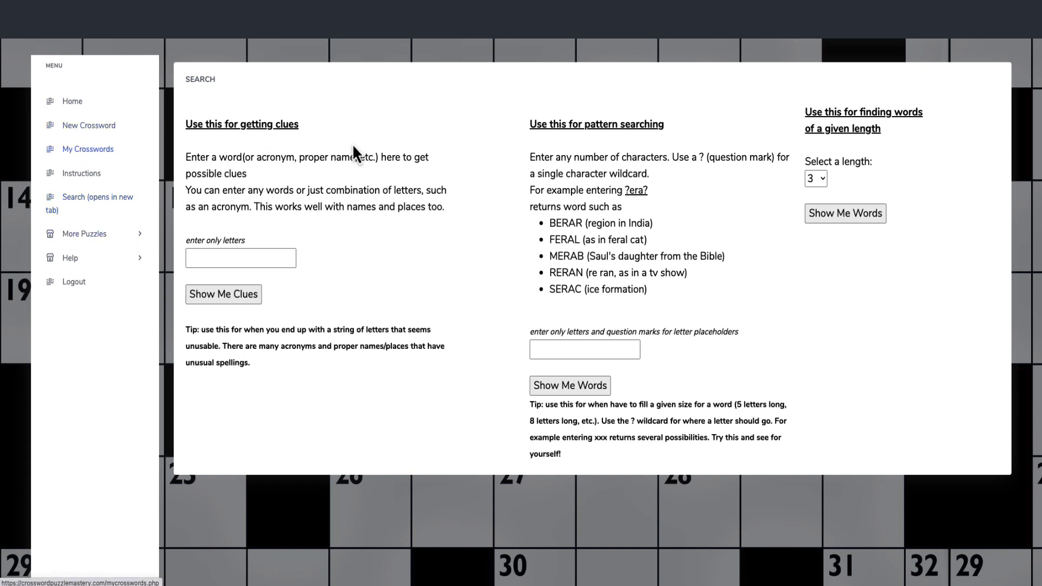
Show the My Crosswords list with First, NYTExample and VideoExample
left_click(88, 149)
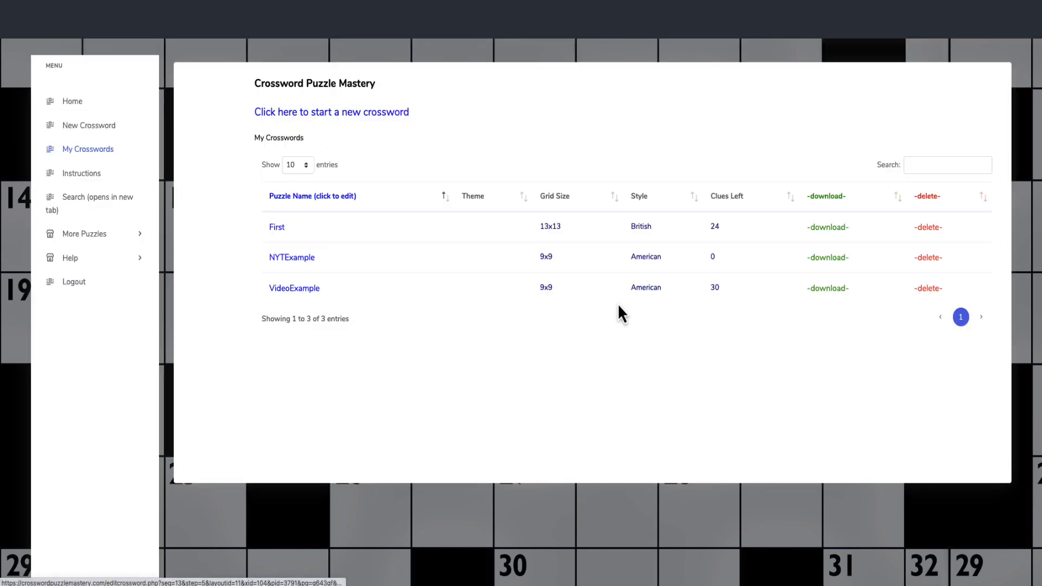
mouse_move(718, 313)
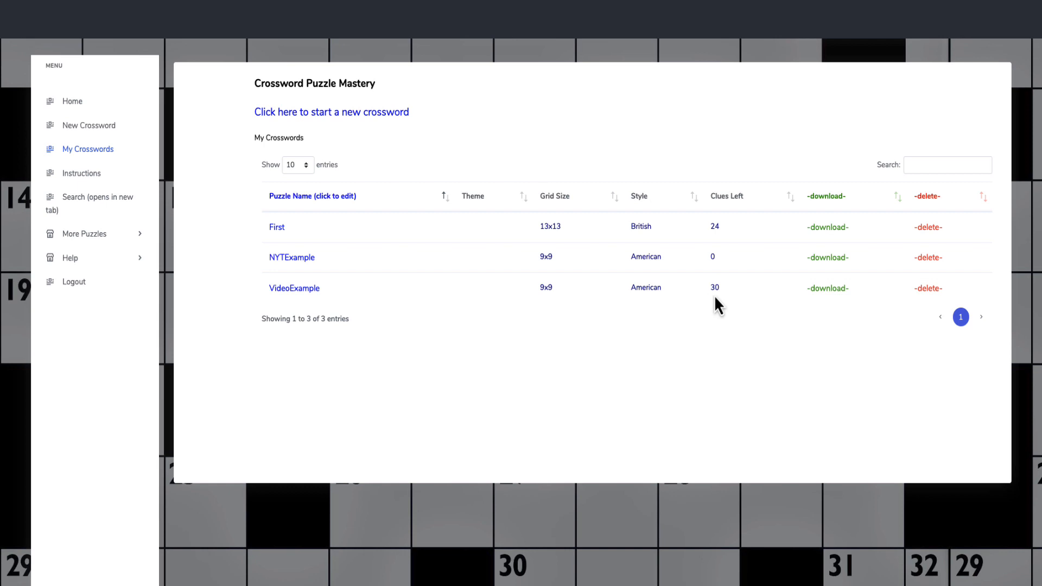
mouse_move(732, 244)
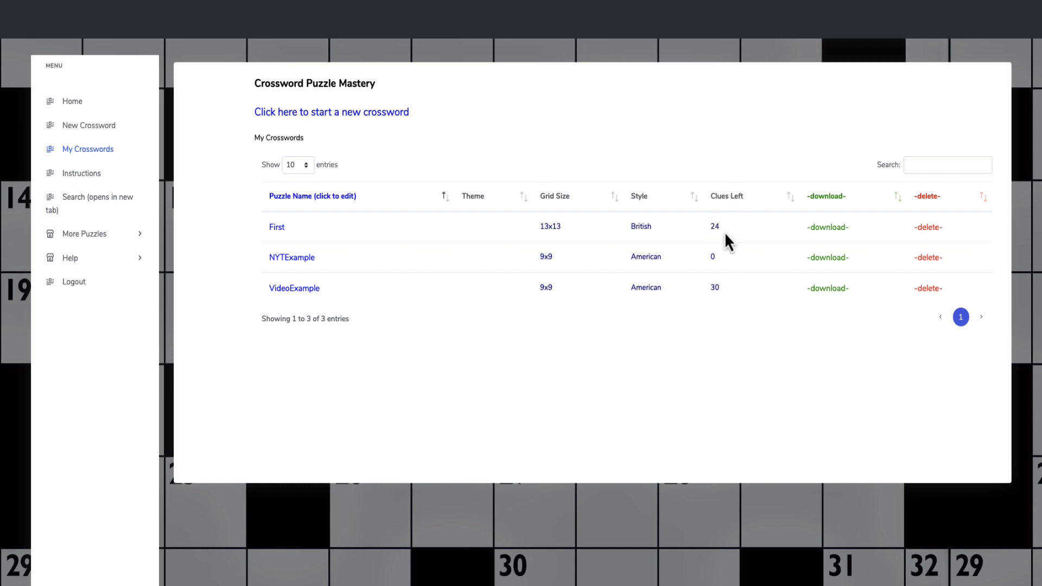
mouse_move(713, 247)
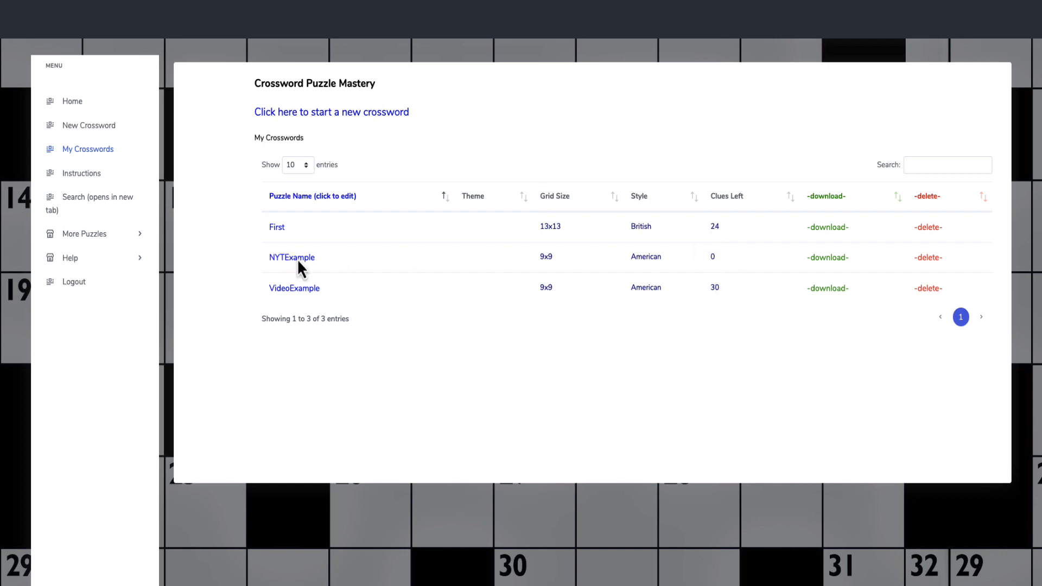
Open NYTExample for editing and set it to return to 'my list of puzzles' after saving
left_click(291, 257)
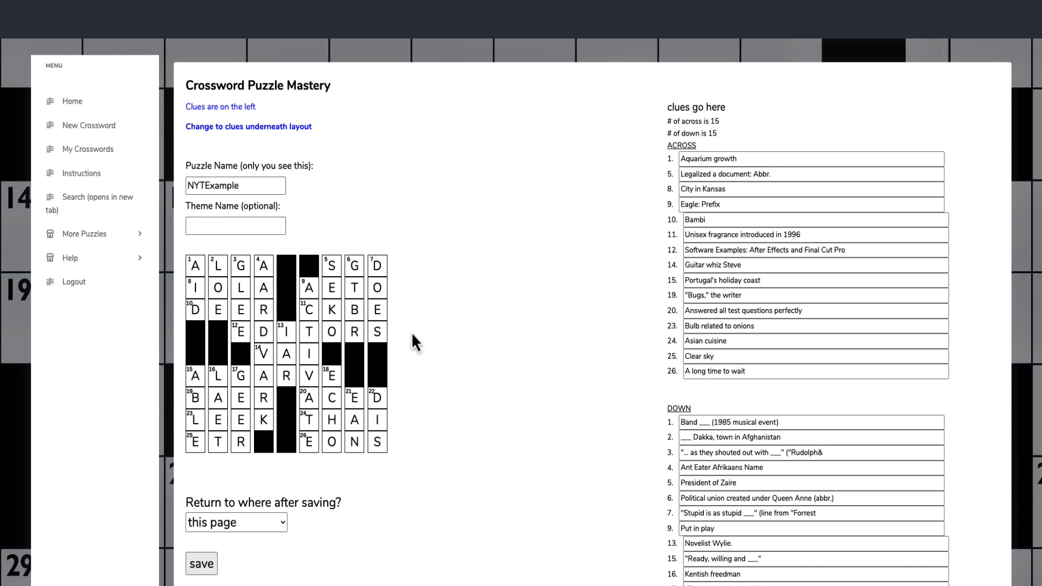
scroll("down", 3)
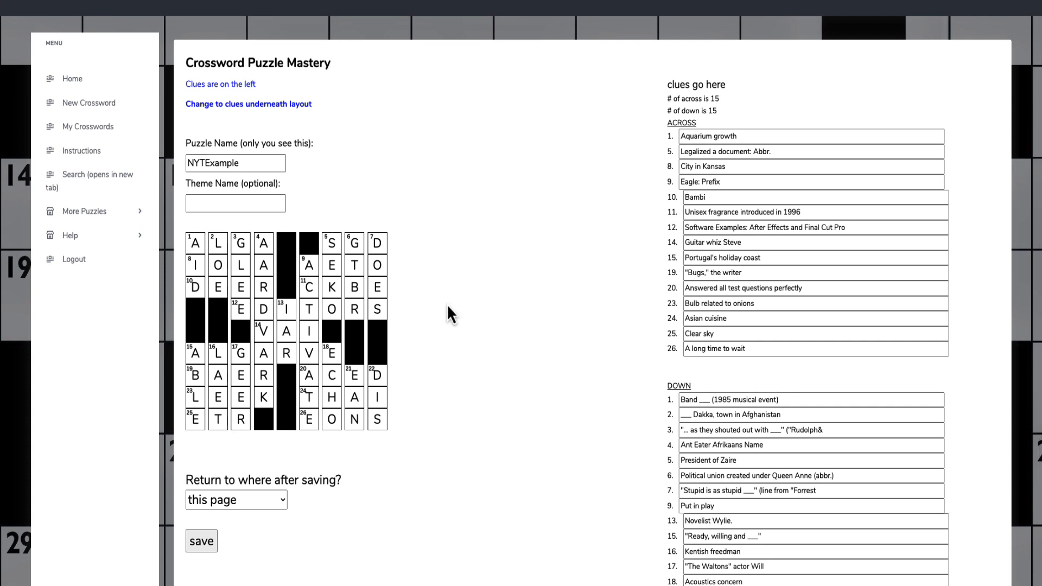
mouse_move(436, 375)
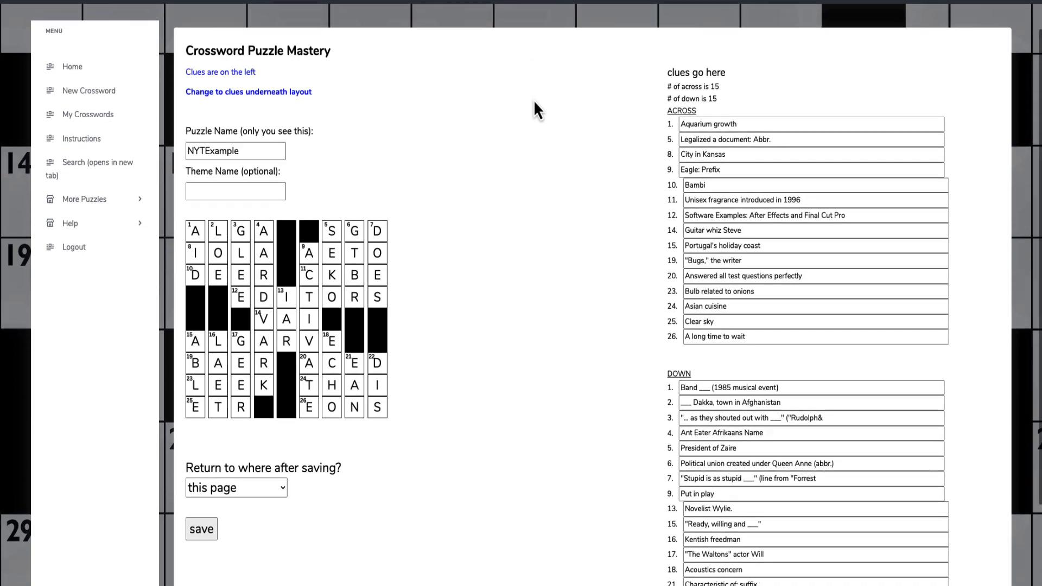
left_click(237, 488)
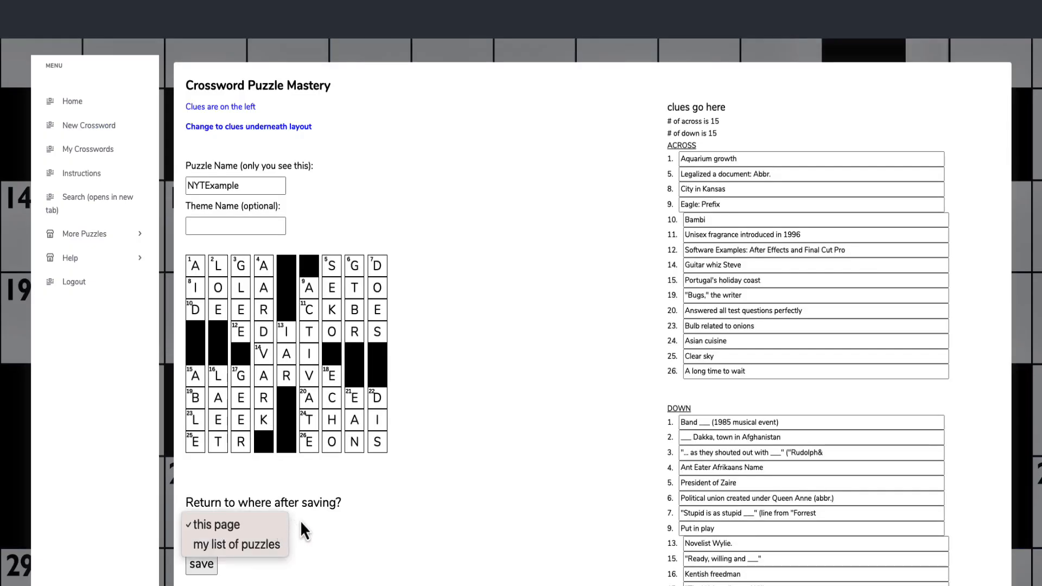
left_click(233, 544)
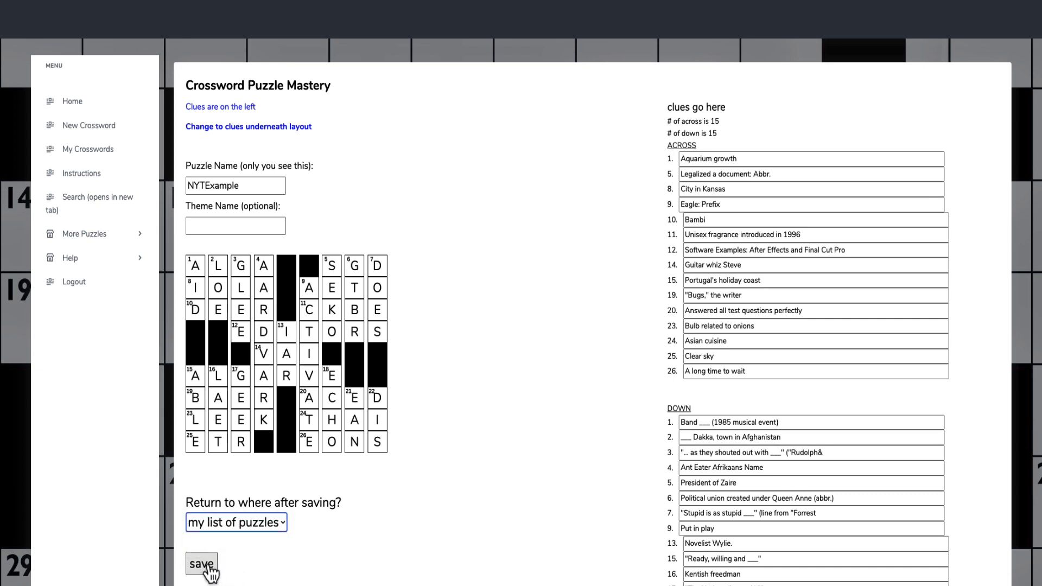
Save NYTExample and download its puzzle files from the download page
left_click(203, 565)
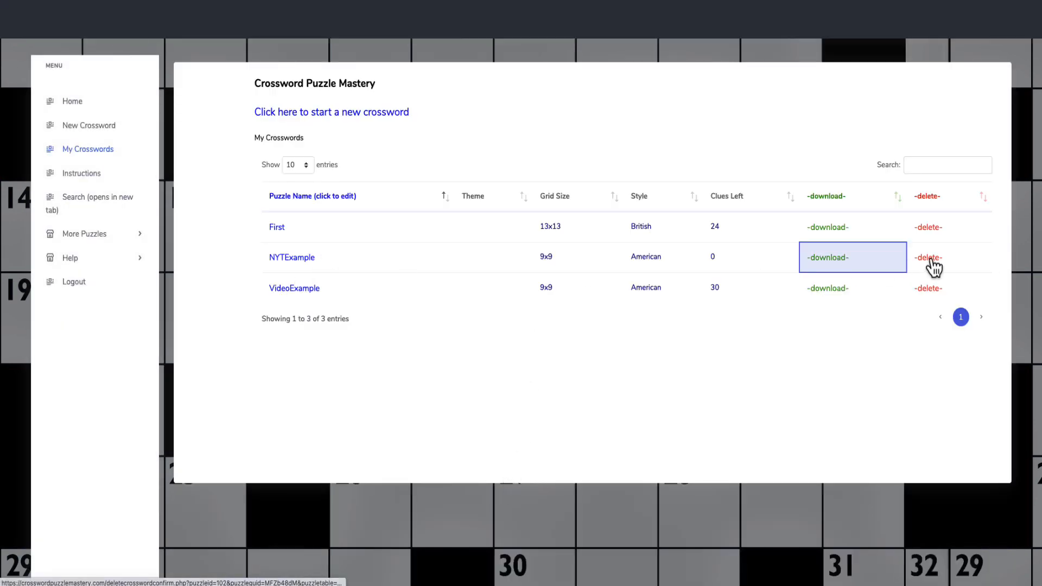
left_click(827, 257)
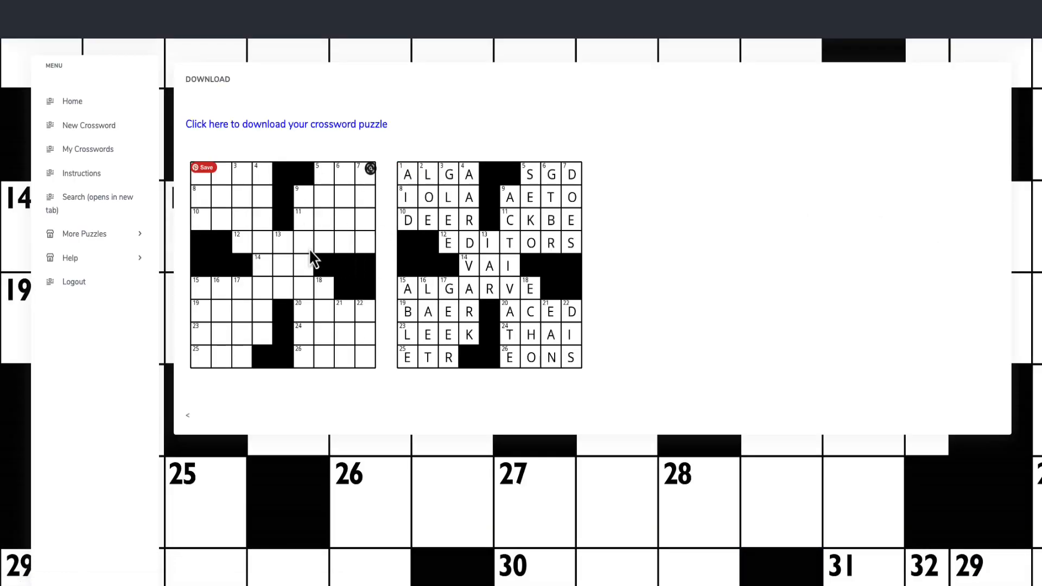
mouse_move(350, 262)
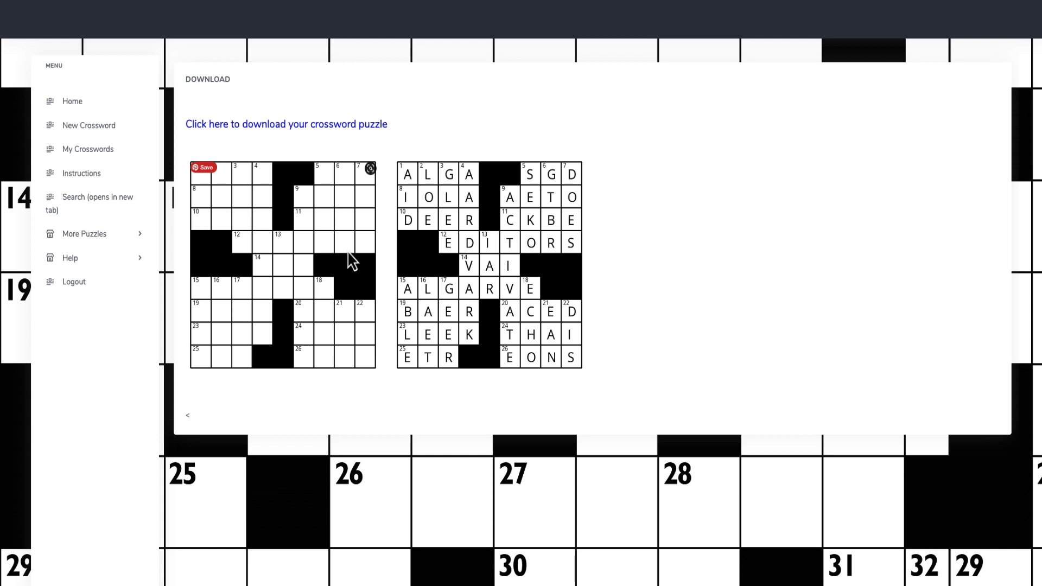
mouse_move(325, 288)
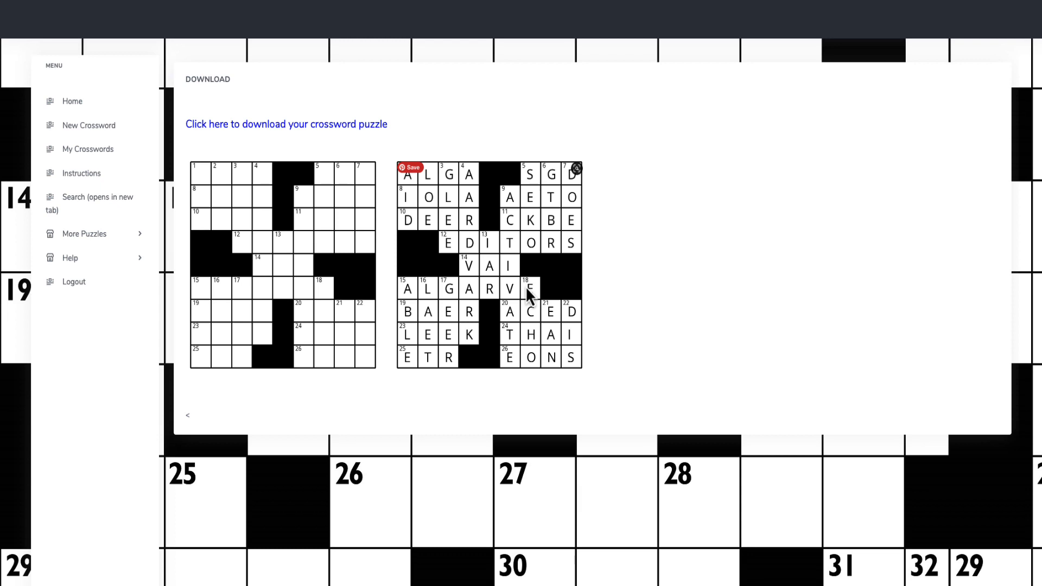
left_click(286, 124)
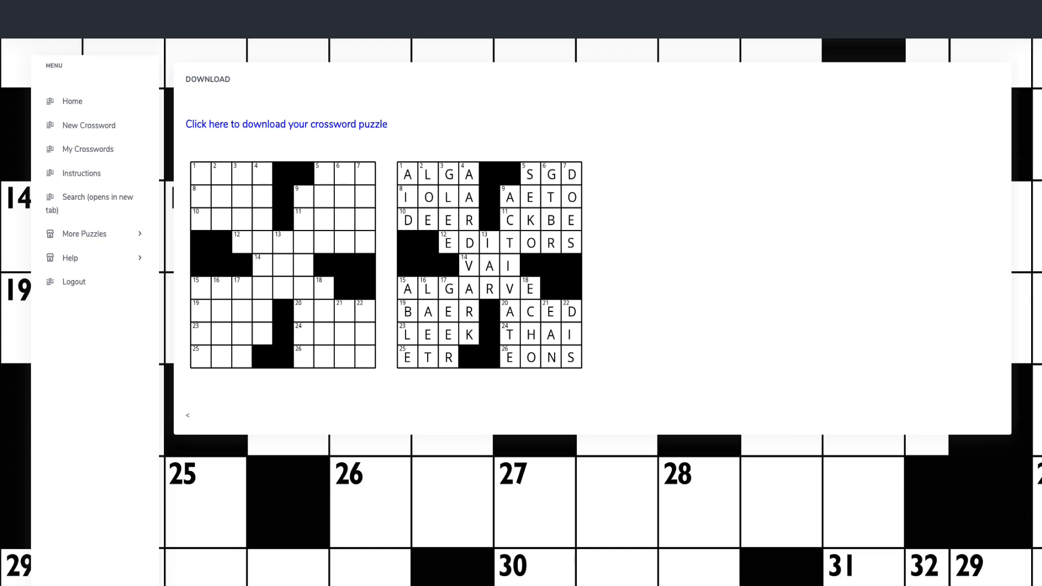
left_click(286, 124)
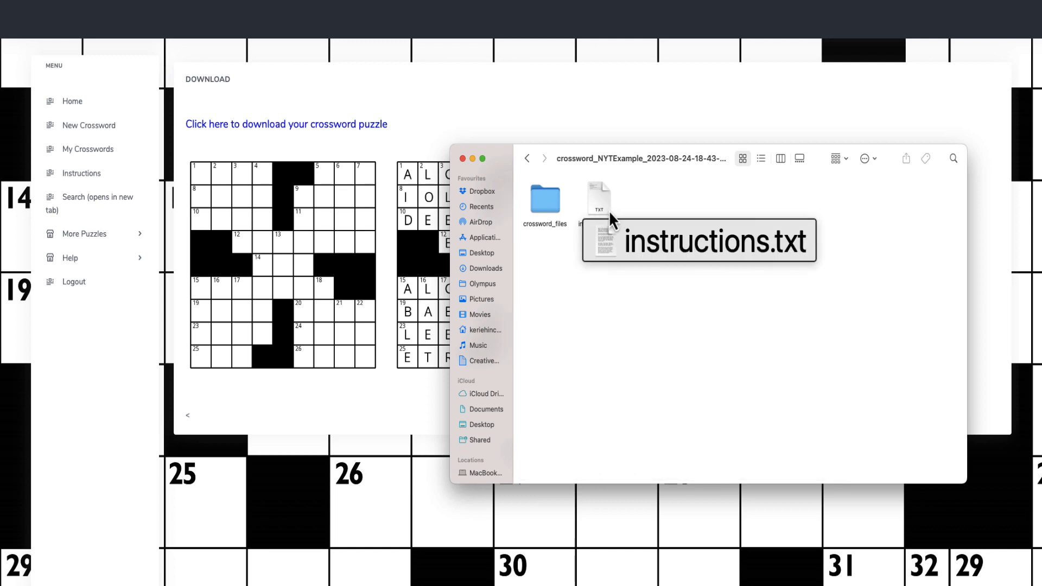
Open instructions.txt from the crossword_NYTExample folder and move its window aside
right_click(599, 197)
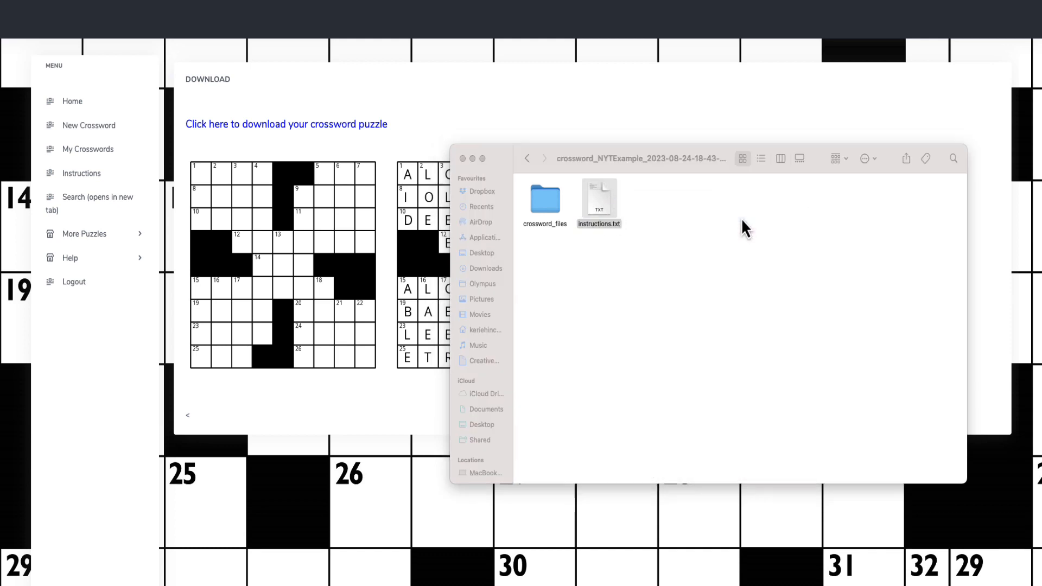
double_click(599, 198)
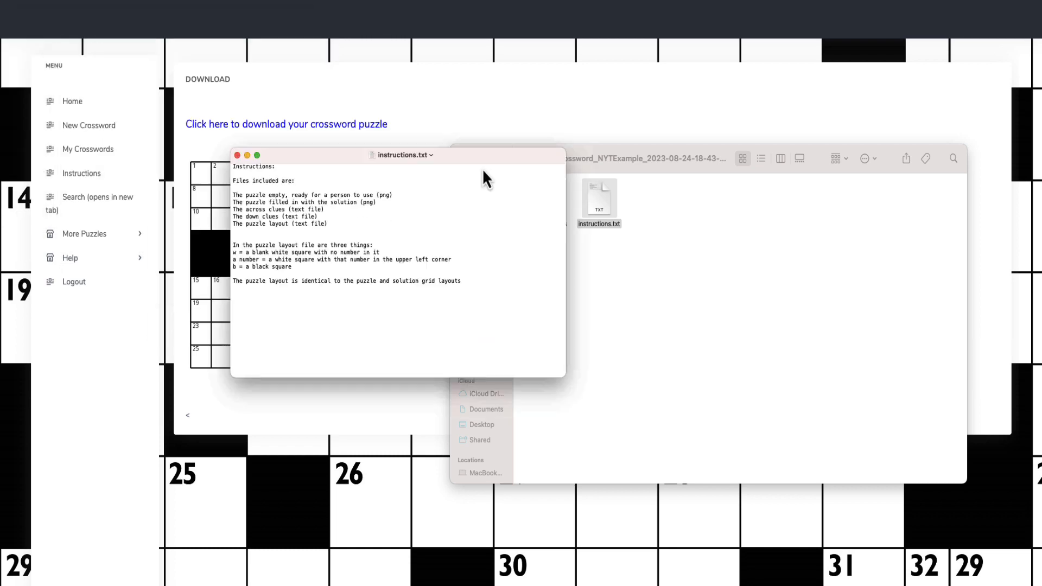
left_click_drag(401, 154, 450, 176)
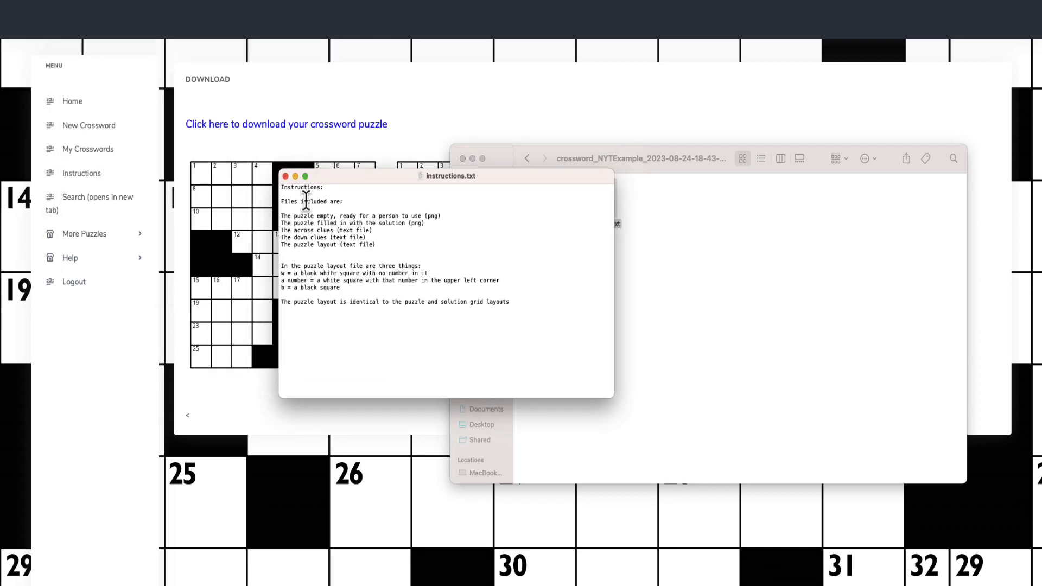
mouse_move(359, 219)
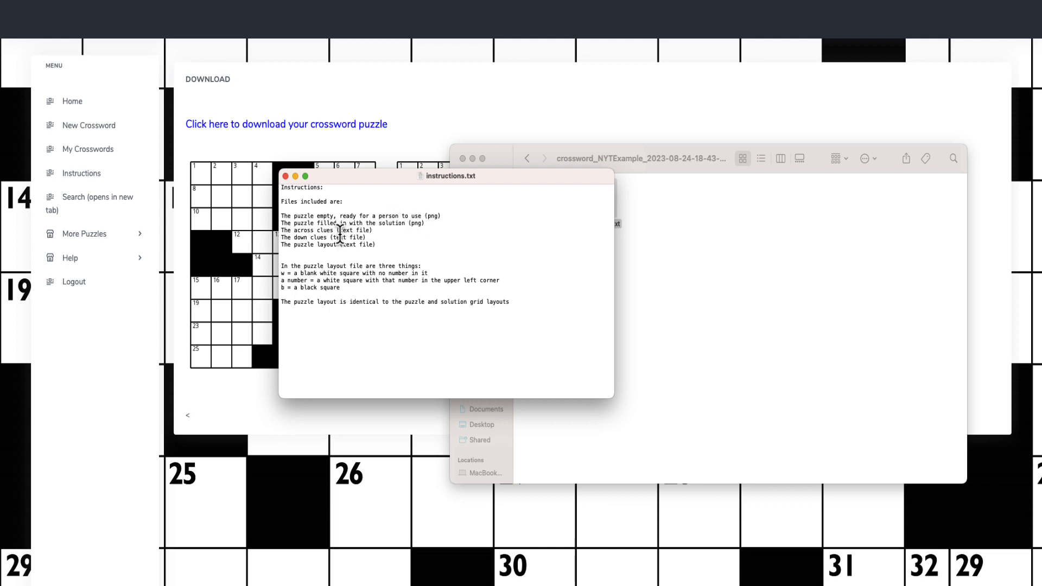
mouse_move(411, 230)
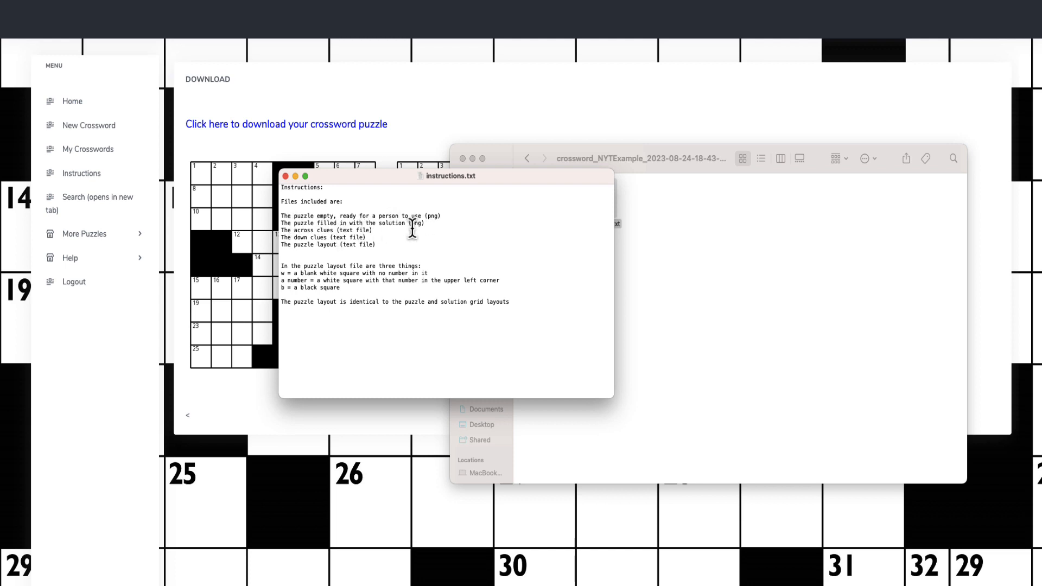
mouse_move(306, 244)
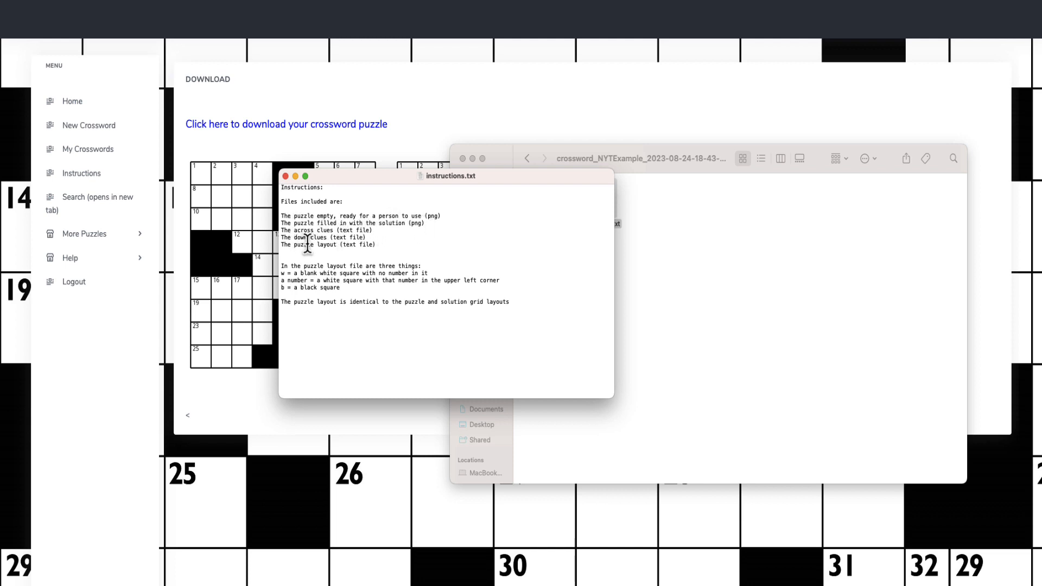
mouse_move(520, 192)
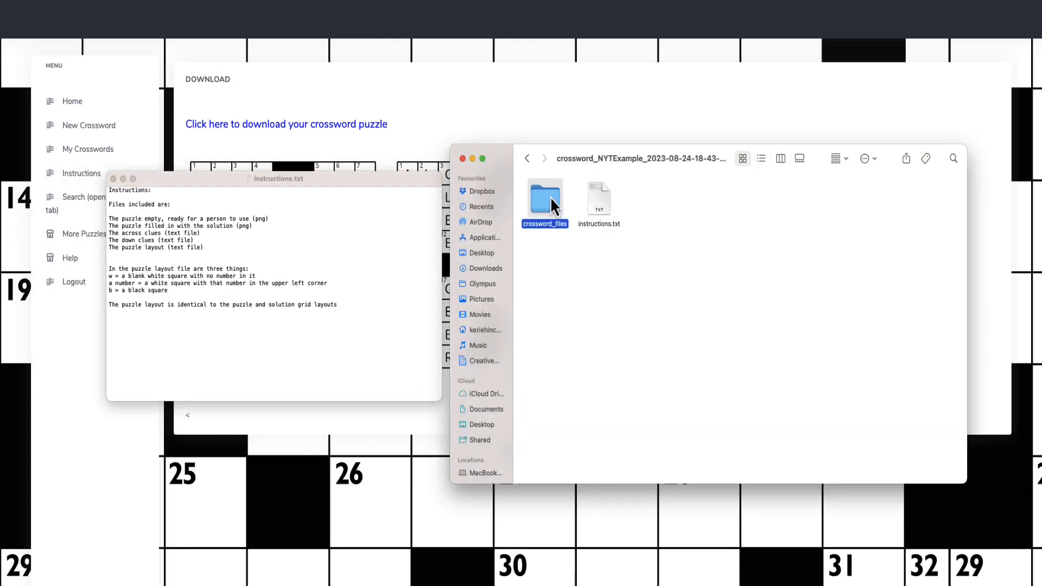
Open crossword_files and view the across_clues and down_clues text files in TextEdit
double_click(545, 199)
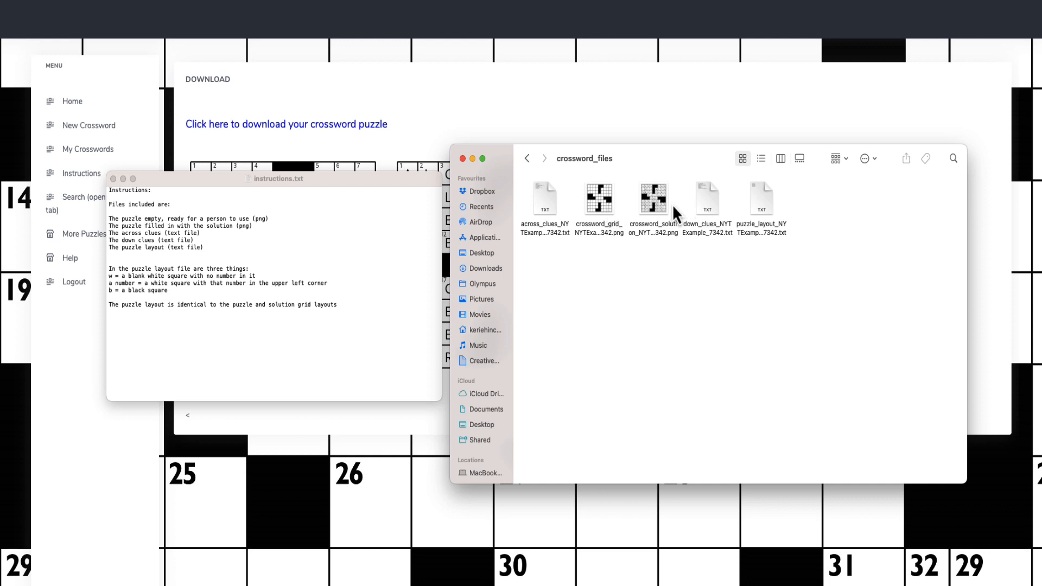
mouse_move(658, 212)
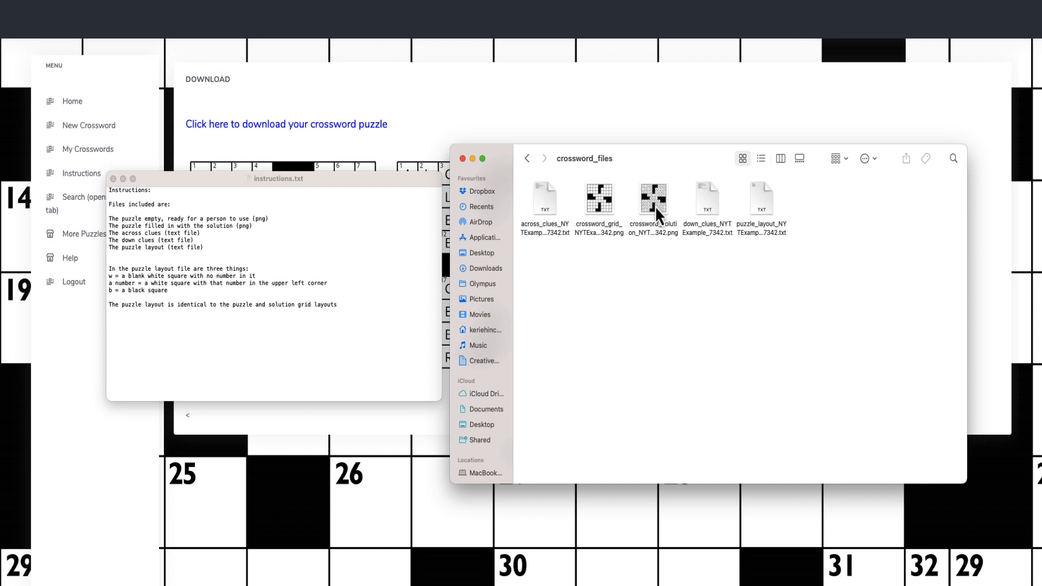
right_click(545, 199)
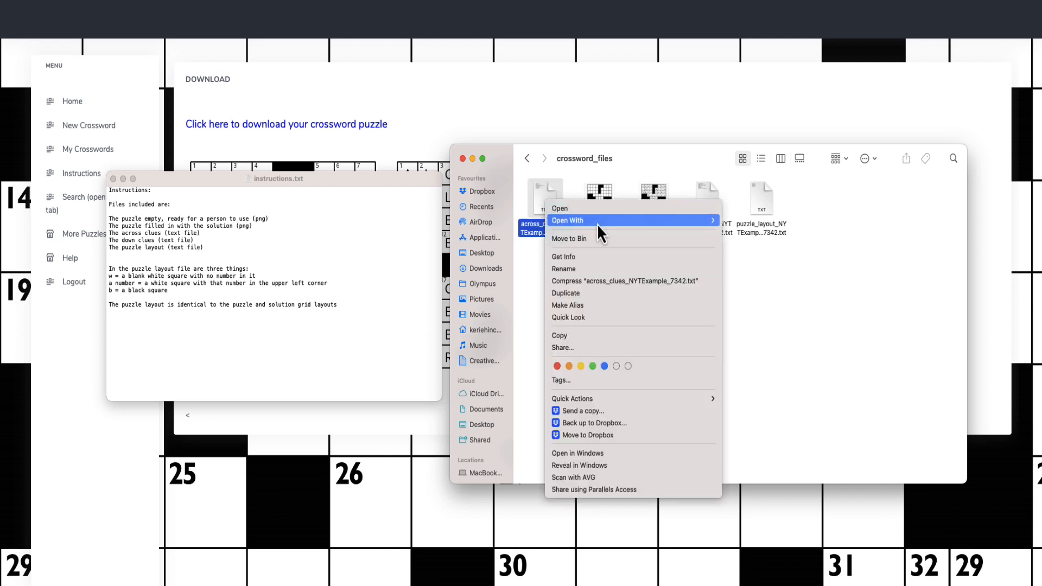
left_click(560, 208)
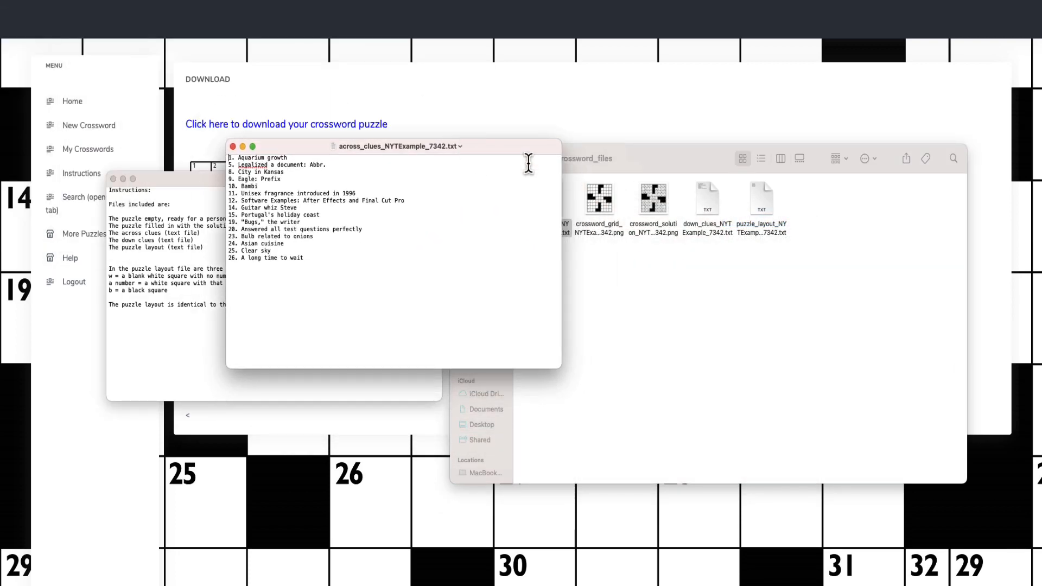
double_click(707, 199)
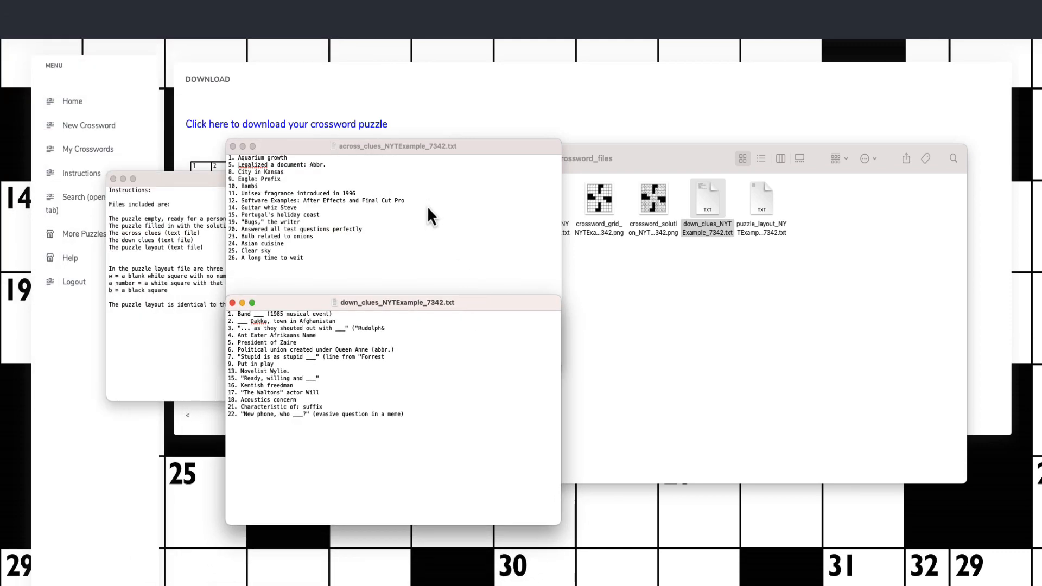
mouse_move(396, 186)
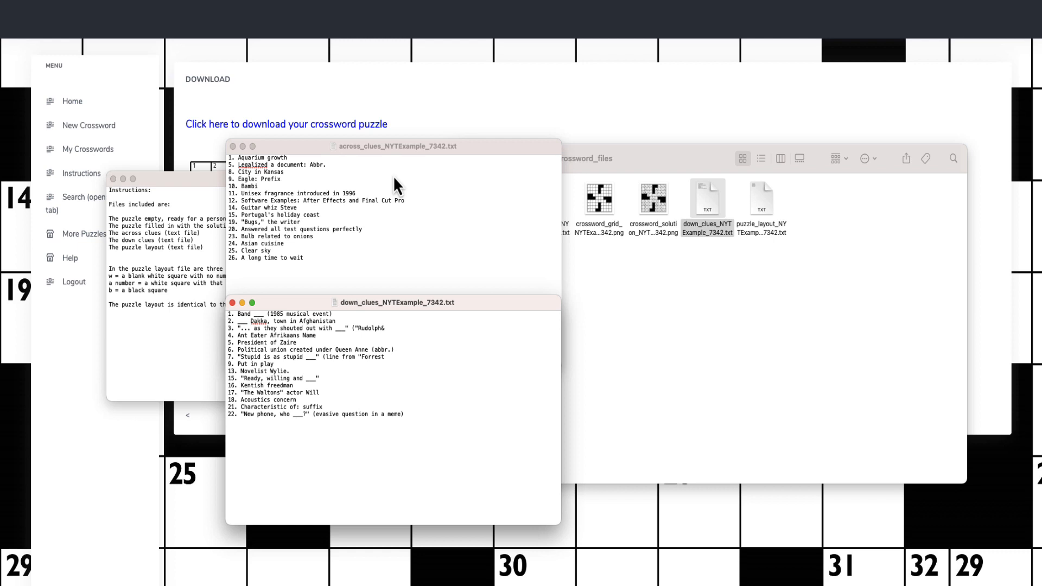
mouse_move(449, 174)
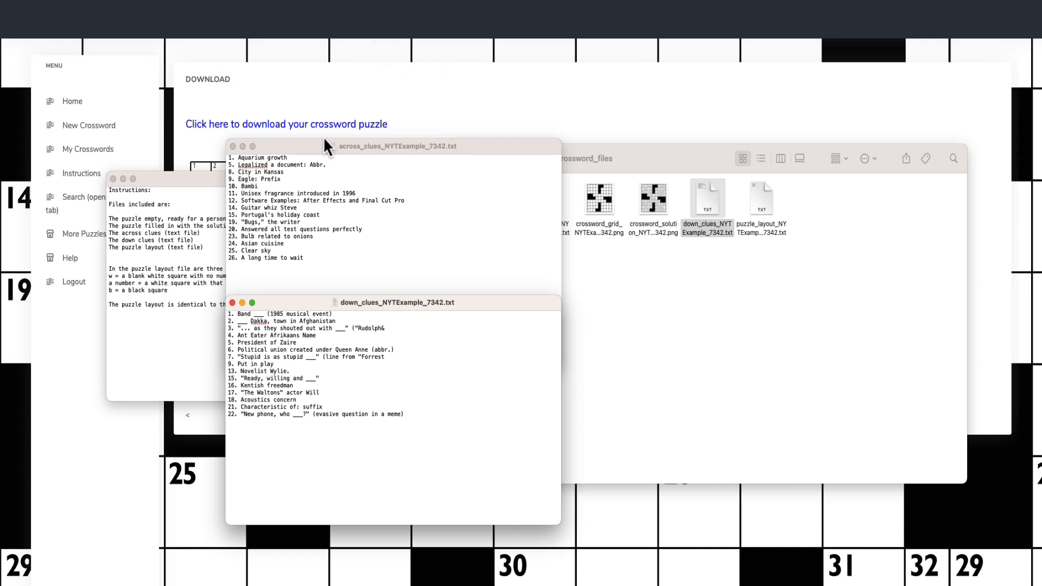
mouse_move(352, 123)
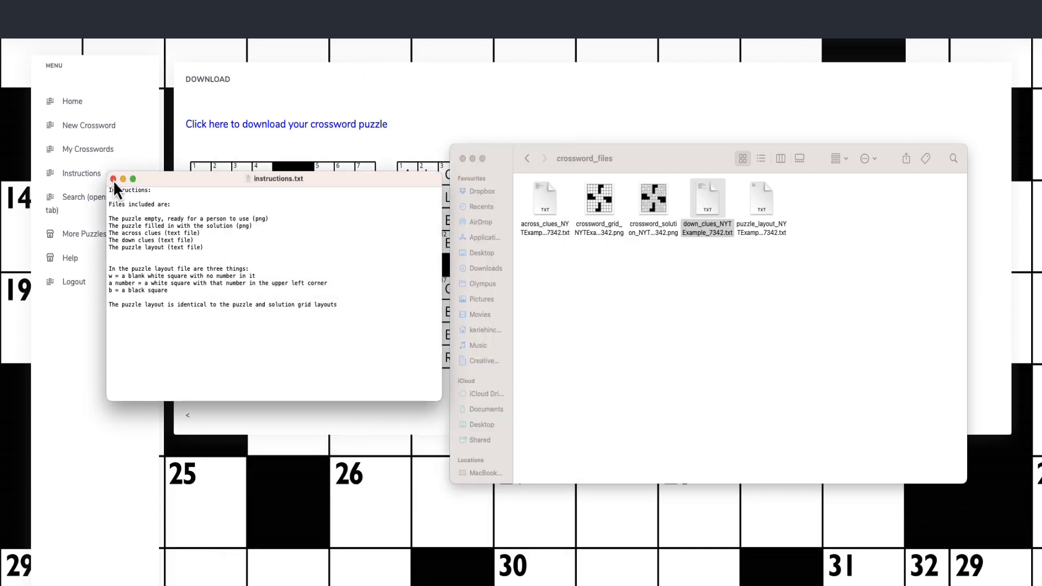
Close the downloaded file windows and browse from Anagrams to the Word Squares page
left_click(113, 179)
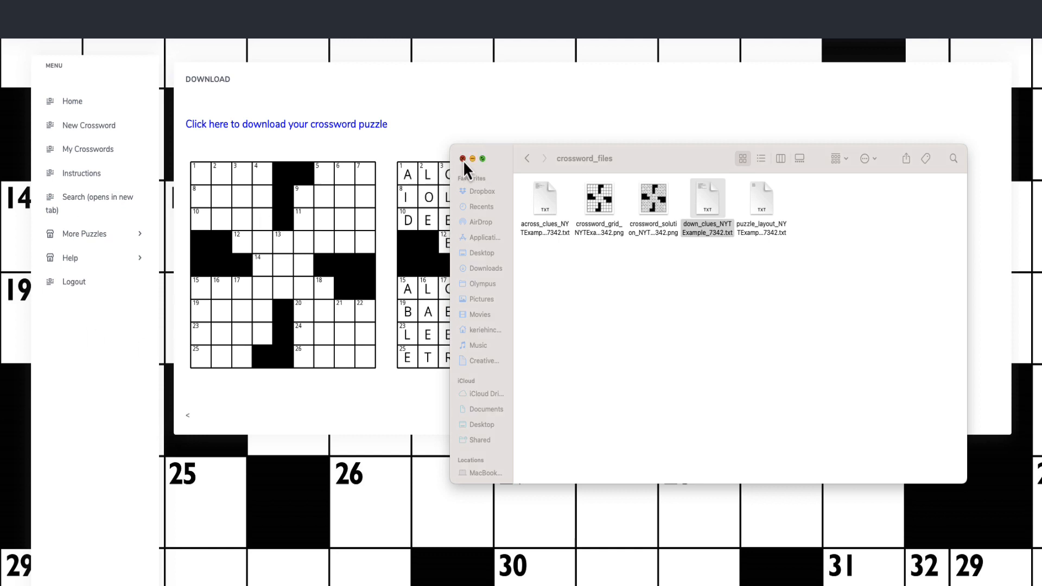
left_click(84, 234)
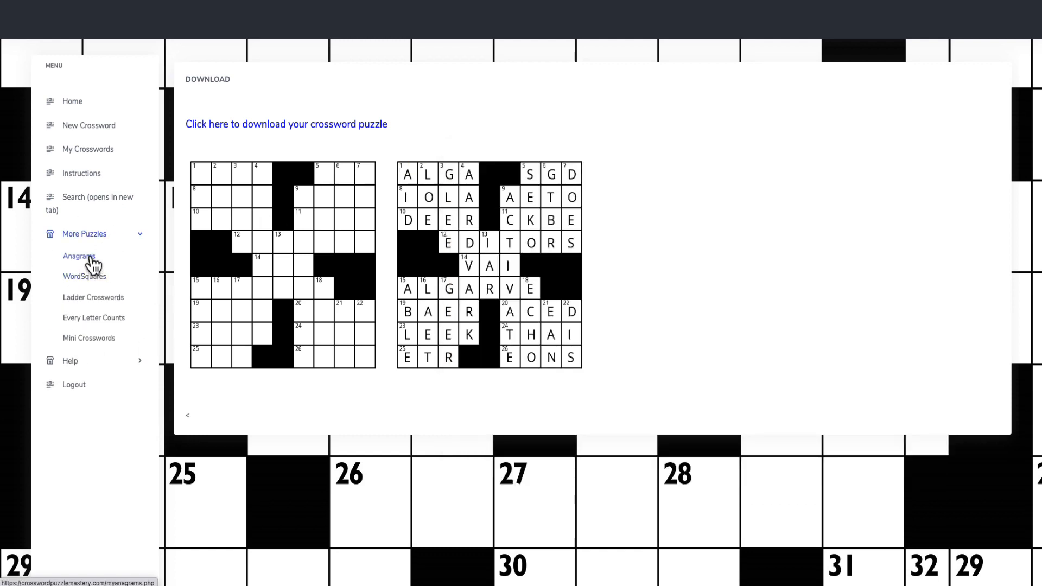
left_click(79, 256)
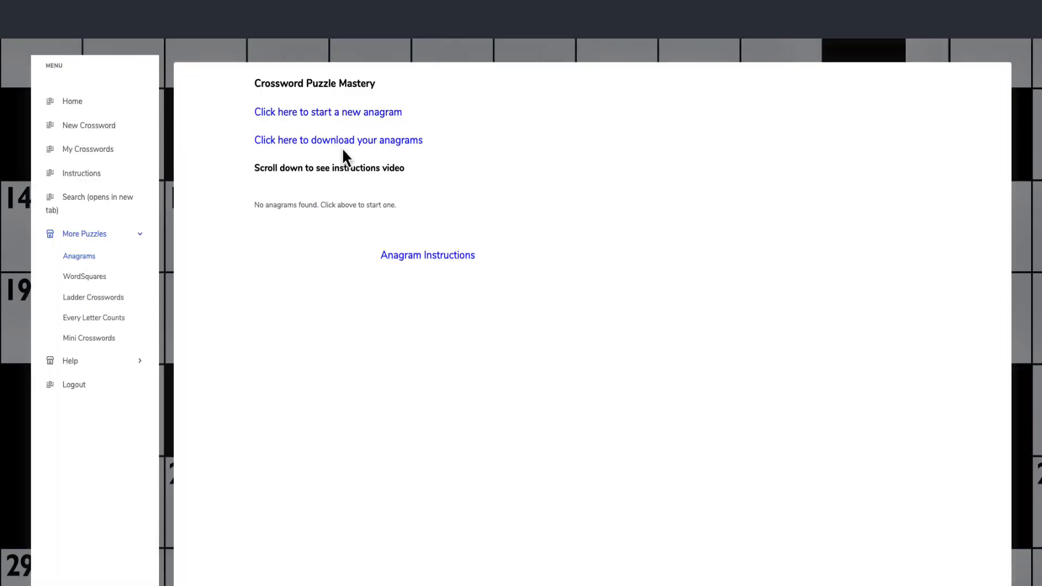
scroll("down", 3)
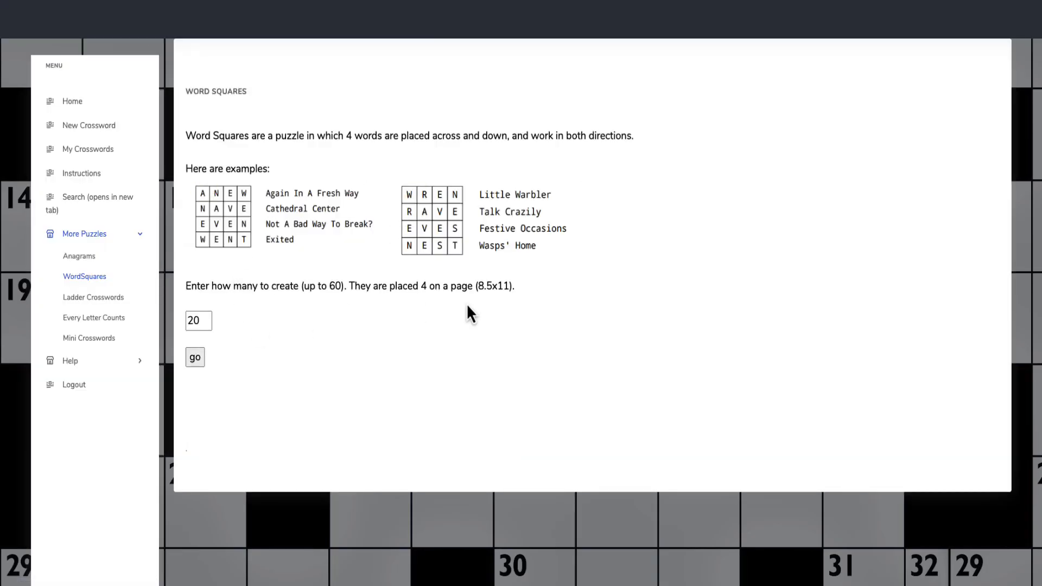
mouse_move(414, 286)
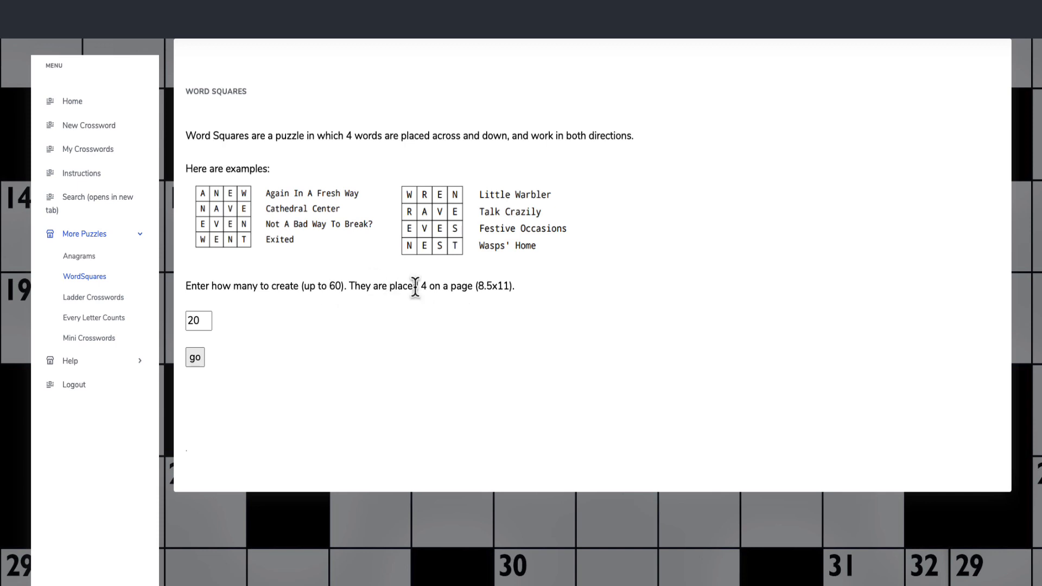
mouse_move(548, 303)
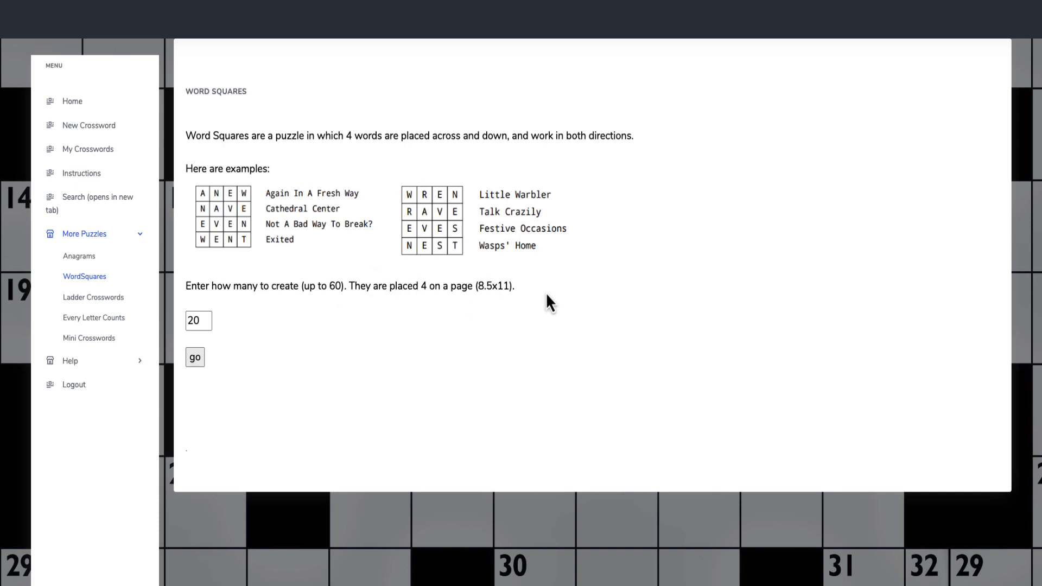
mouse_move(251, 377)
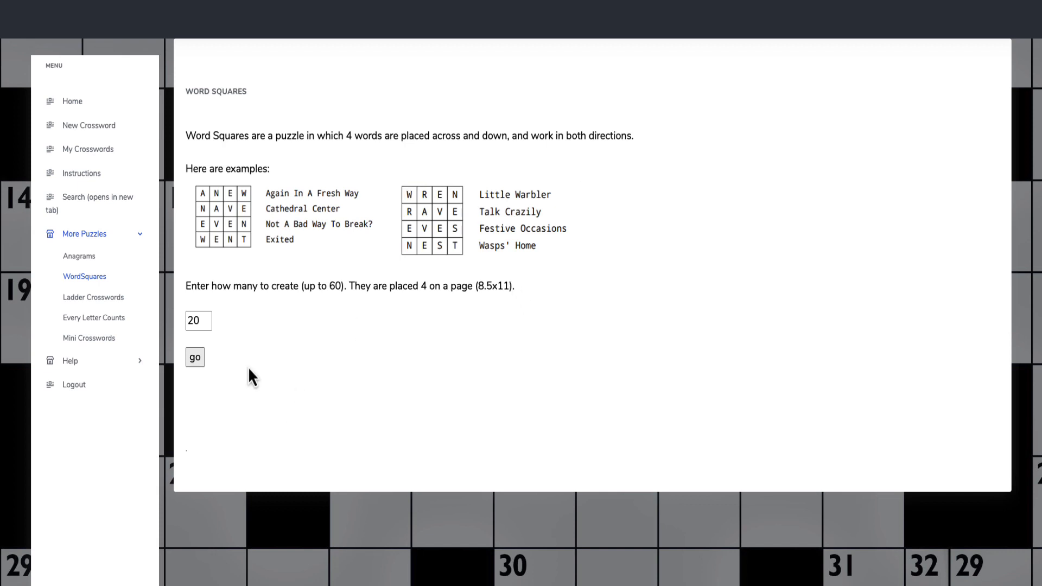
Generate the word_squares PDF of blank 4×4 grids with clues and page through it in Acrobat
left_click(195, 357)
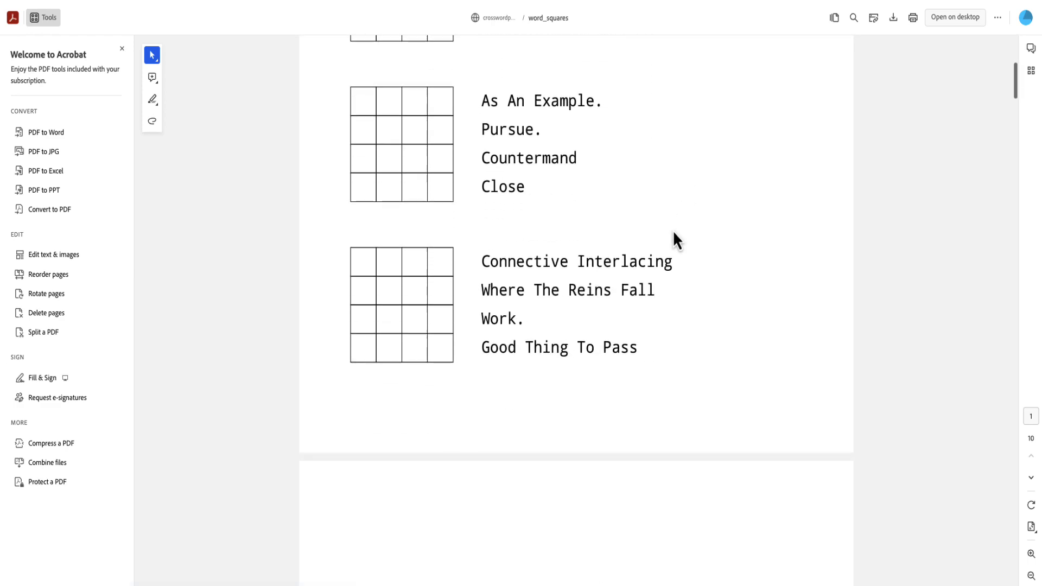
scroll("down", 3)
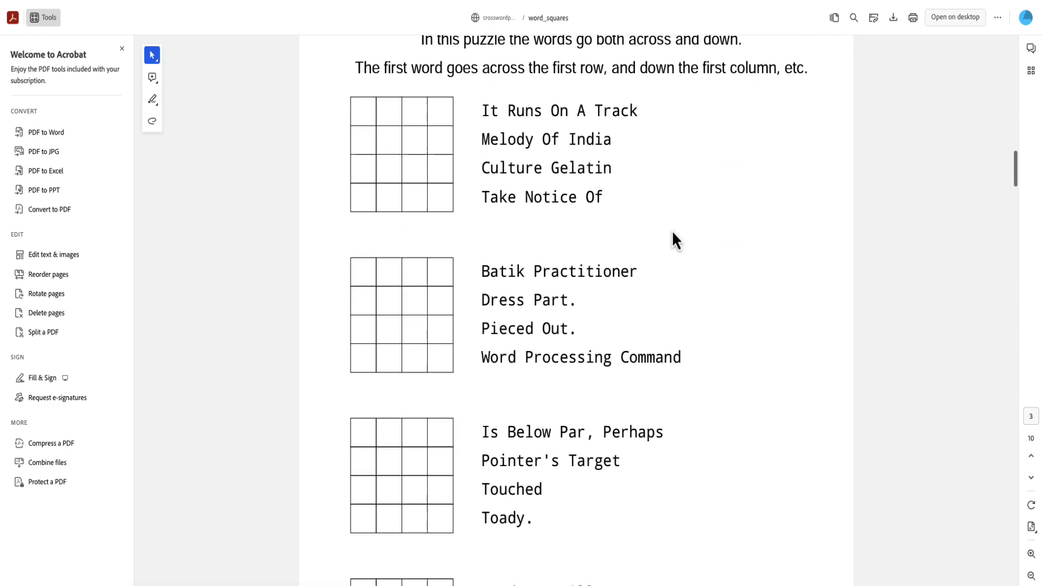
scroll("down", 3)
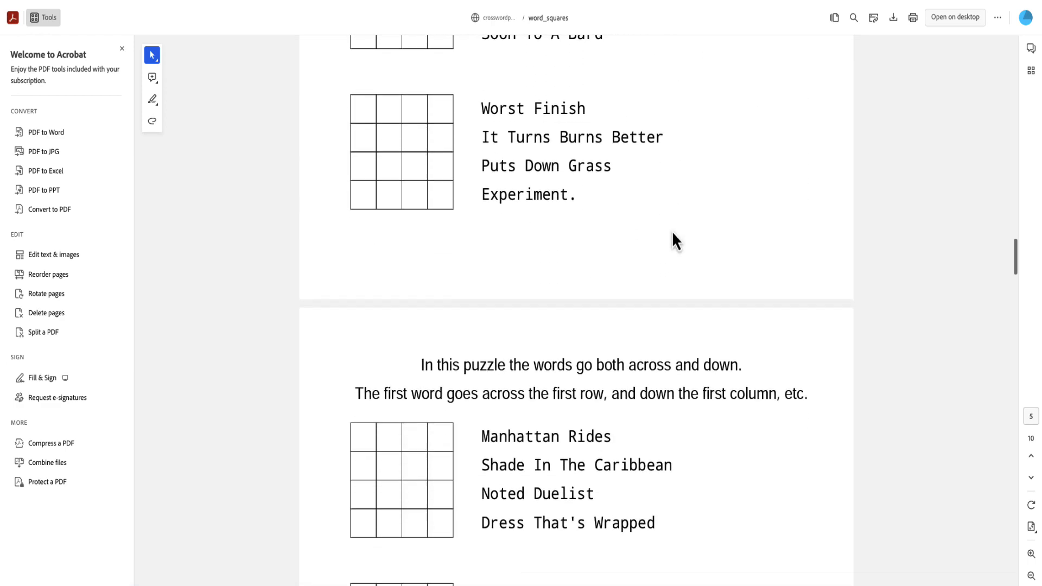
scroll("down", 3)
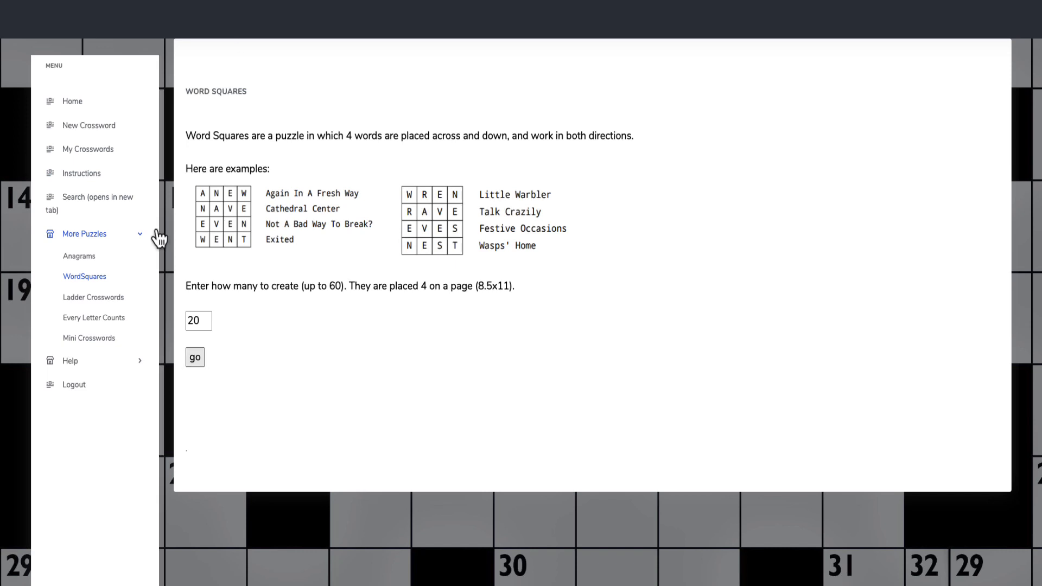
View the Ladder Crosswords and Every Letter Counts pages, ending on Mini Crosswords
left_click(93, 297)
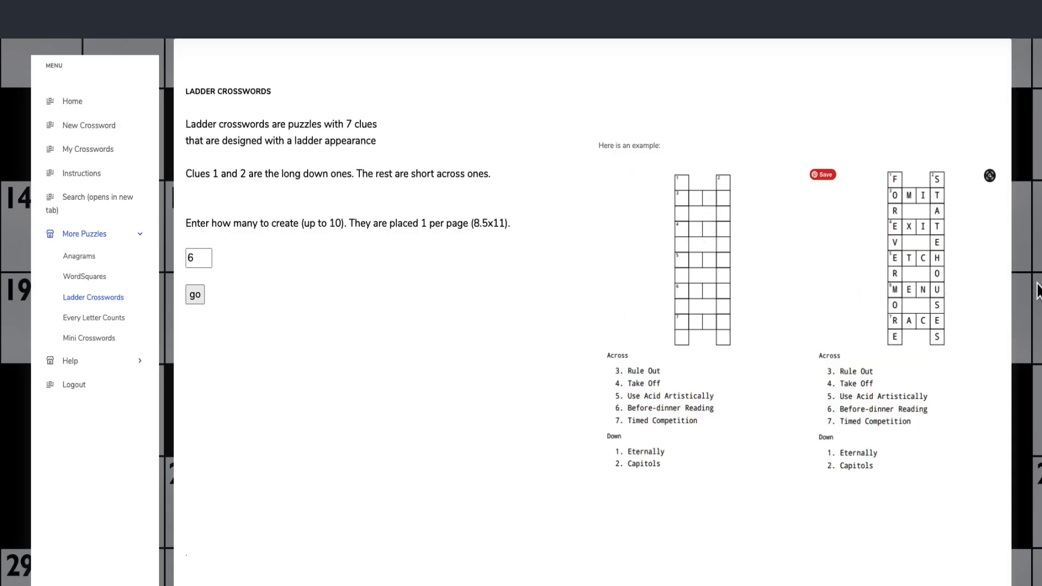
mouse_move(121, 327)
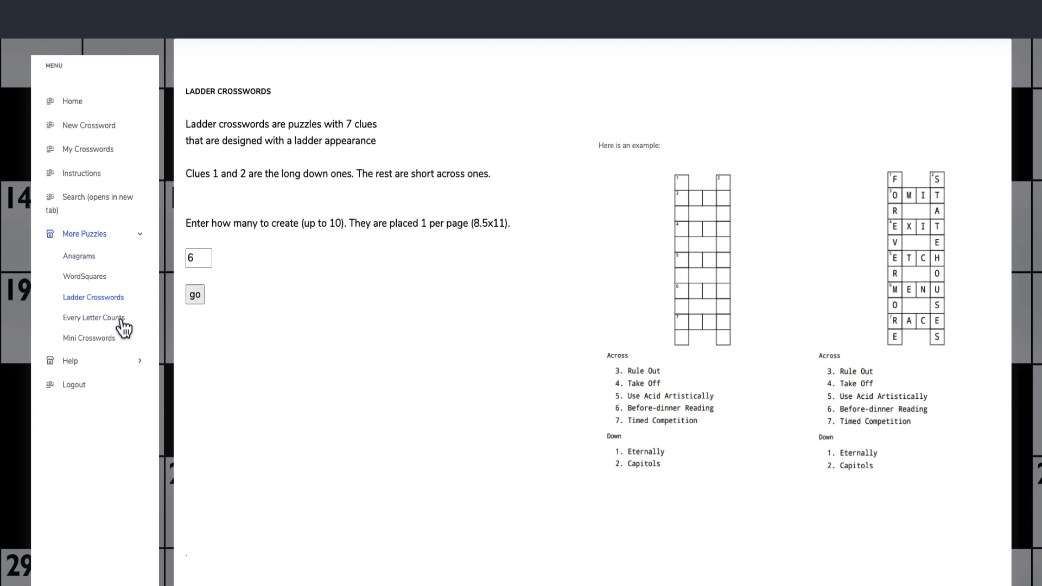
left_click(94, 318)
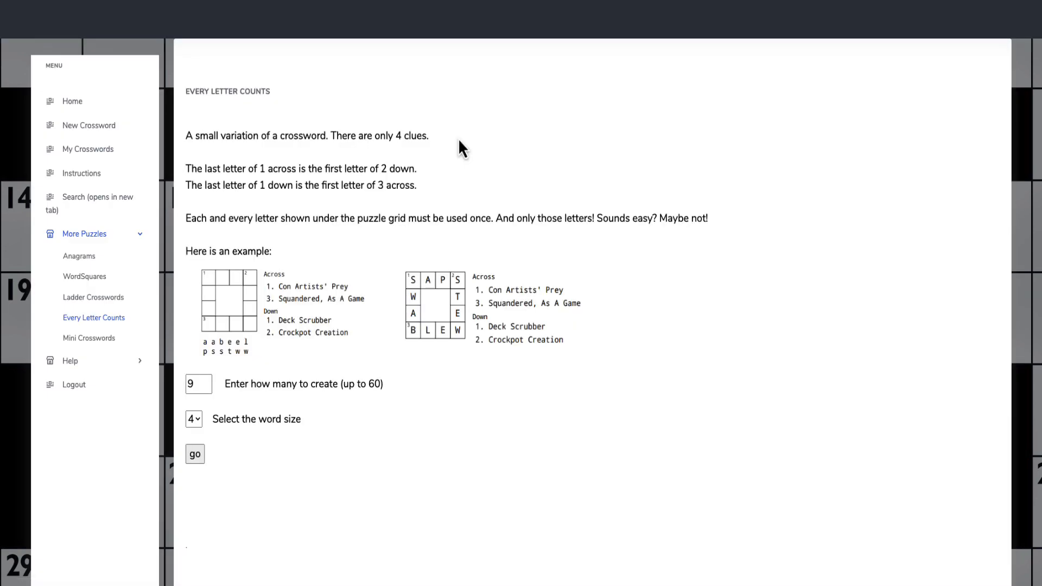
mouse_move(417, 322)
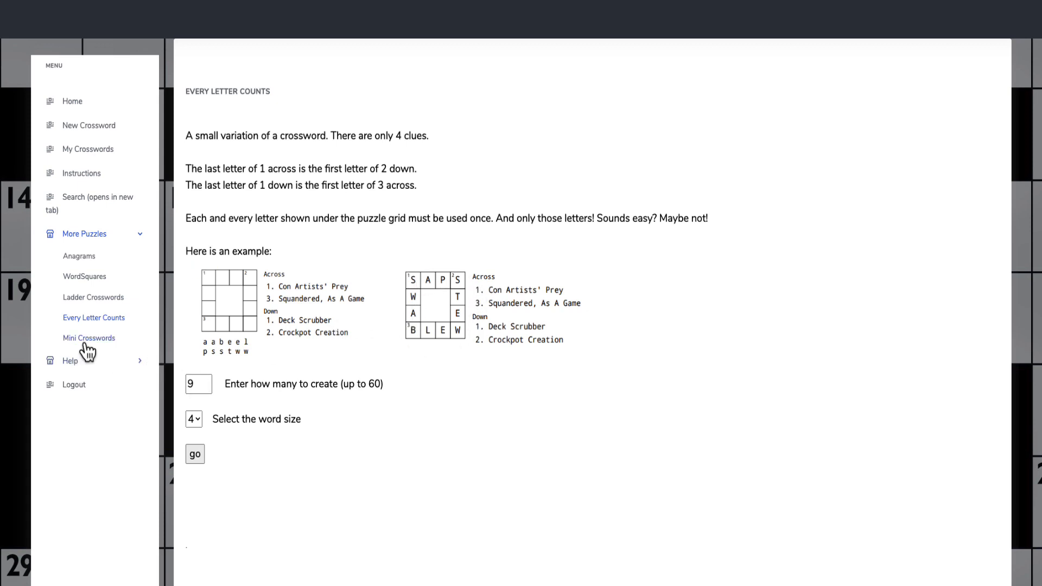
left_click(89, 338)
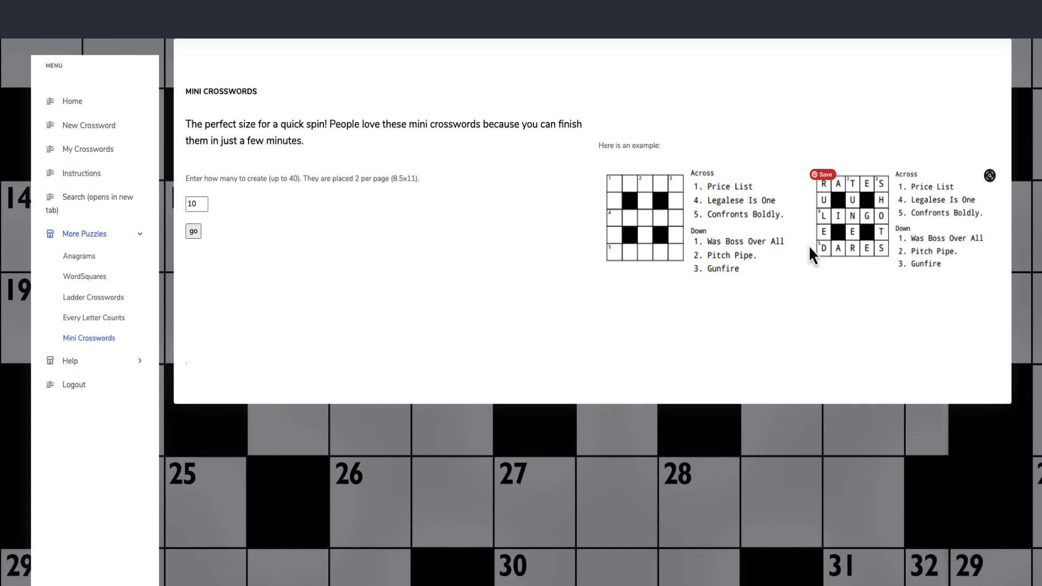
mouse_move(810, 249)
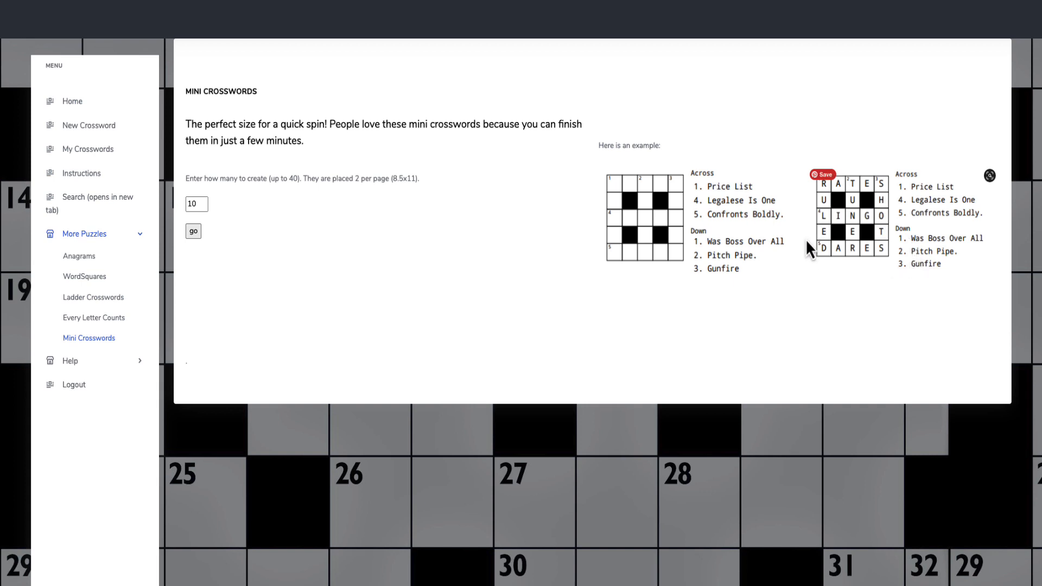